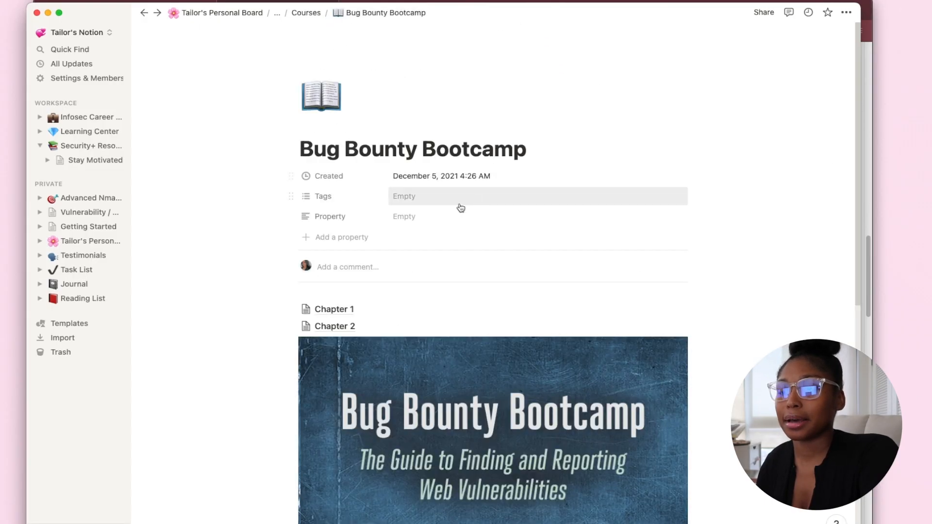
- Bring up the Chapter 2 report-writing notes under Bug Bounty Bootcamp
click(335, 326)
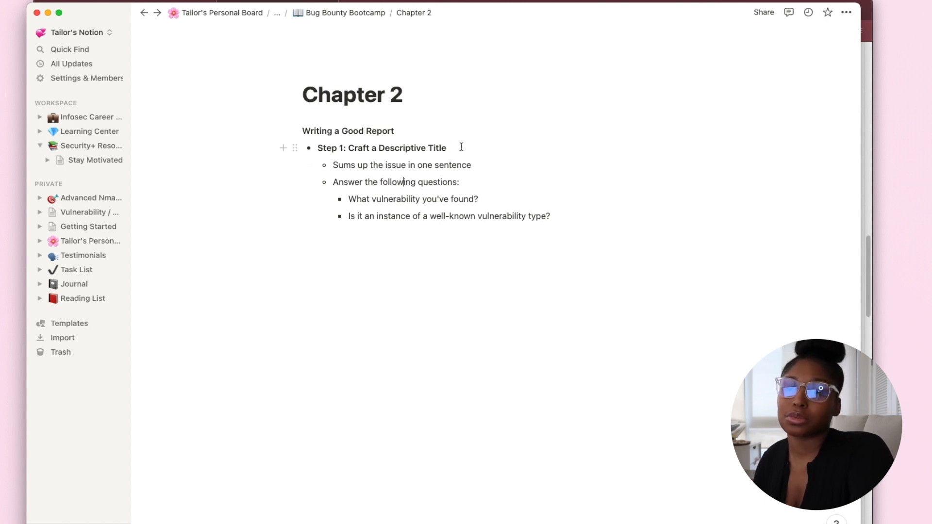
mouse_move(422, 185)
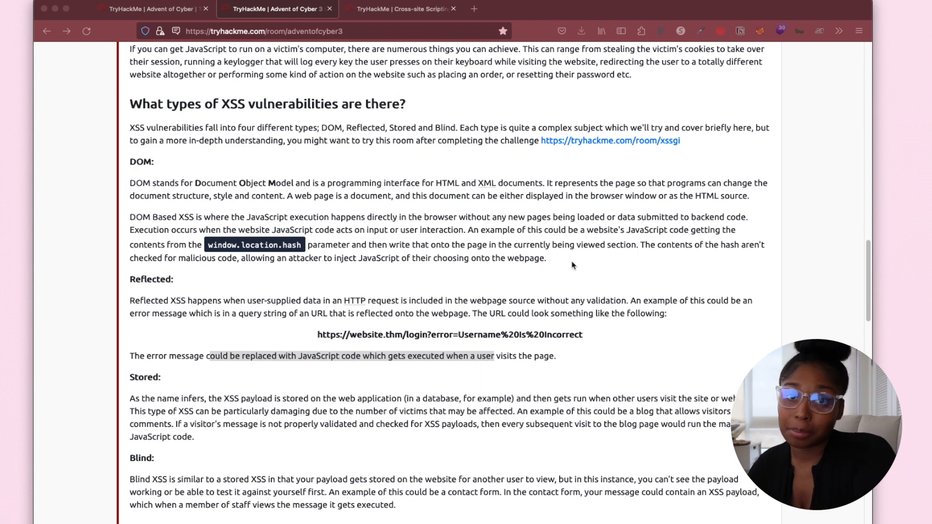
scroll(up, 3)
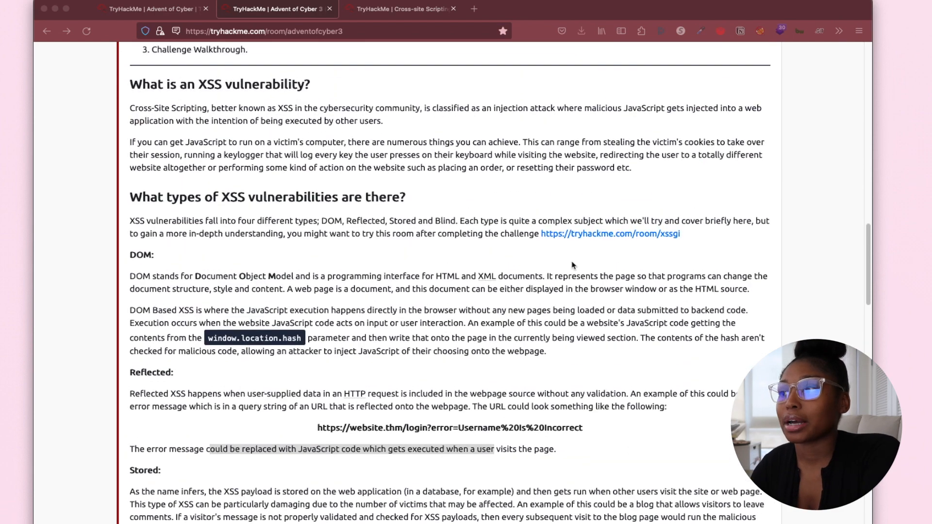
scroll(up, 3)
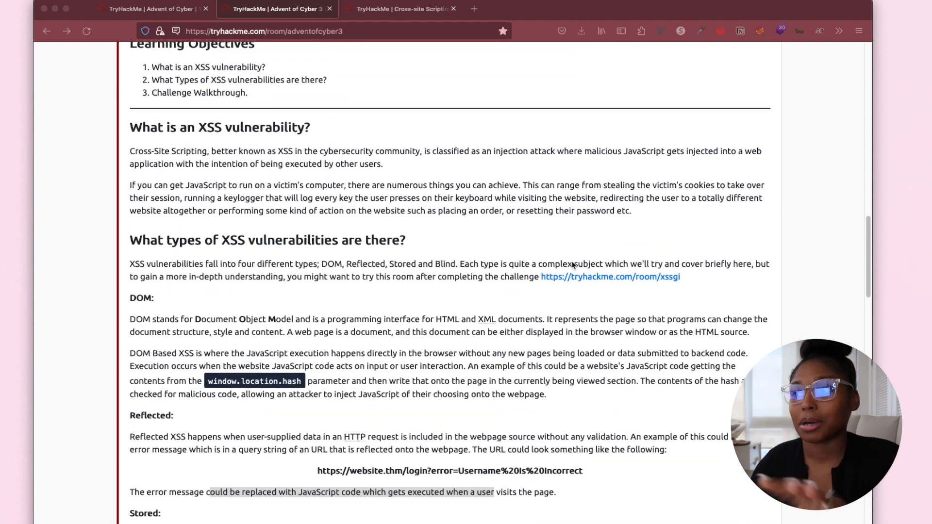
scroll(up, 3)
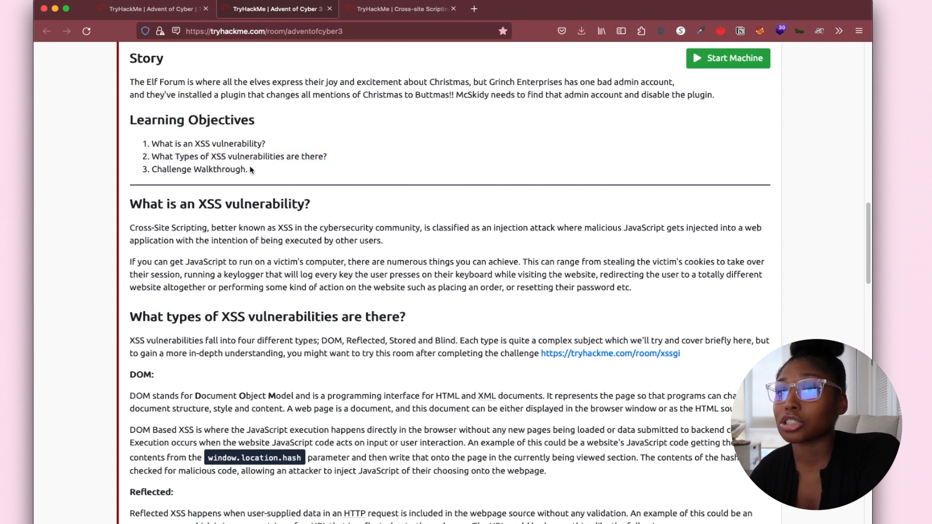
scroll(down, 3)
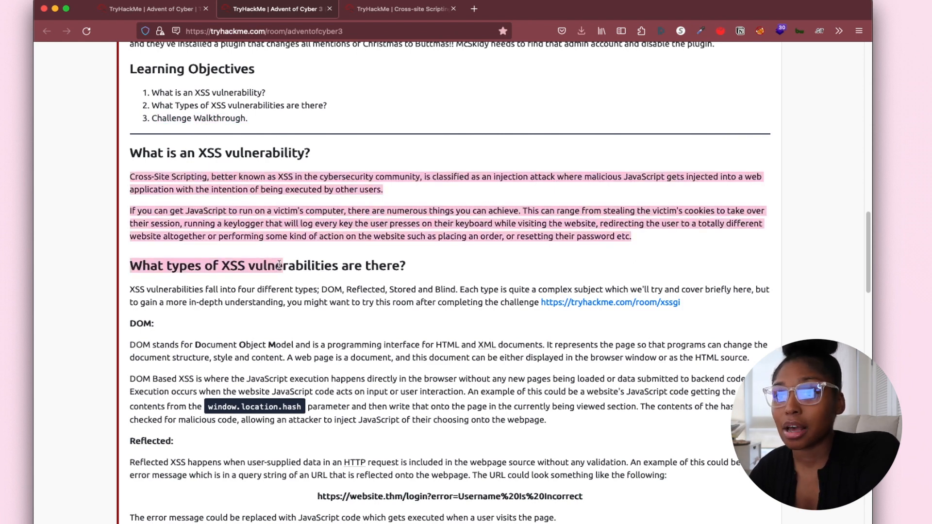
scroll(down, 3)
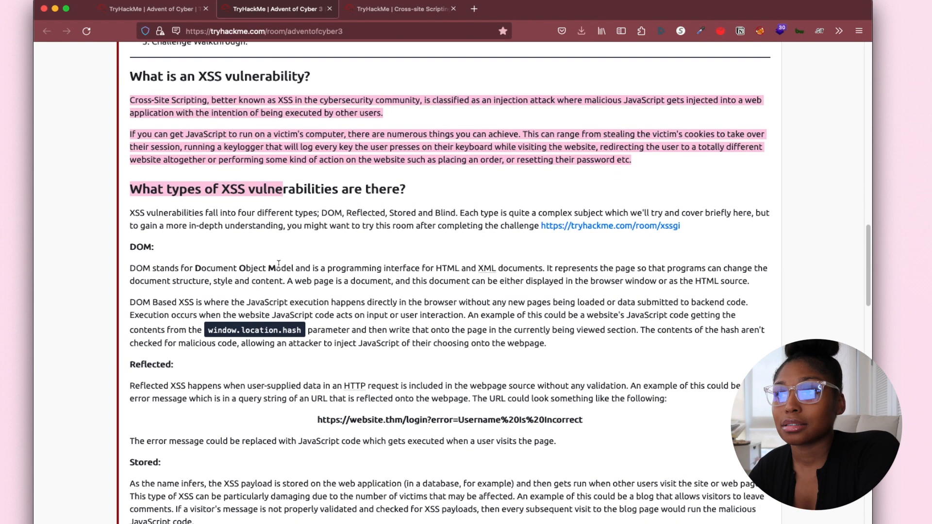
scroll(up, 3)
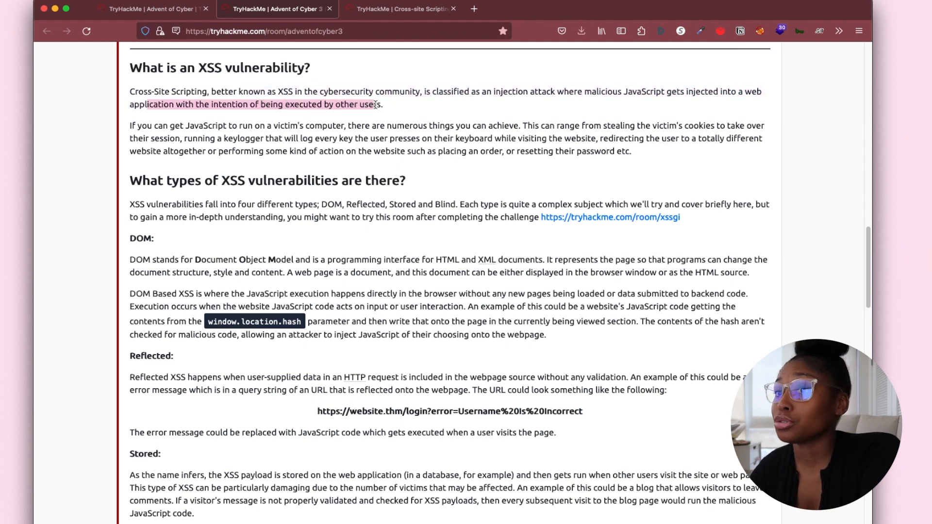
scroll(down, 3)
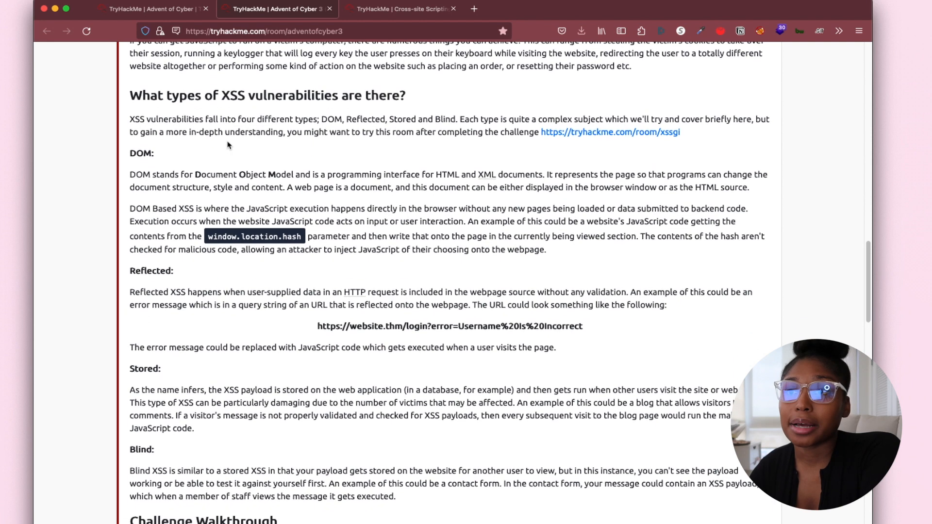
mouse_move(245, 154)
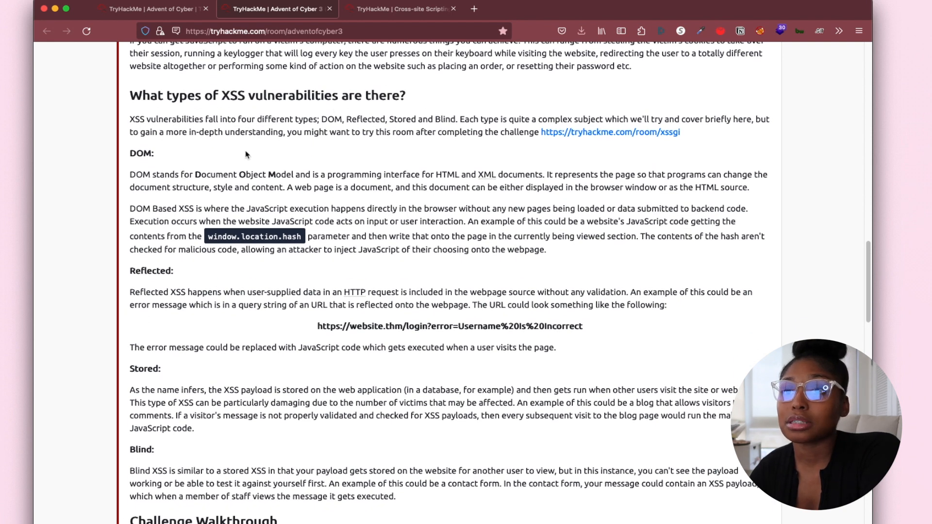
mouse_move(194, 171)
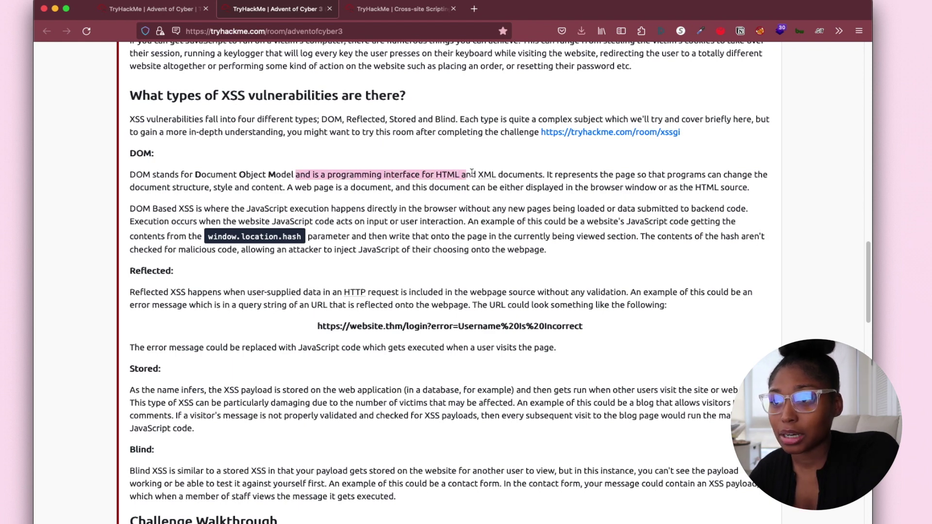
click(214, 331)
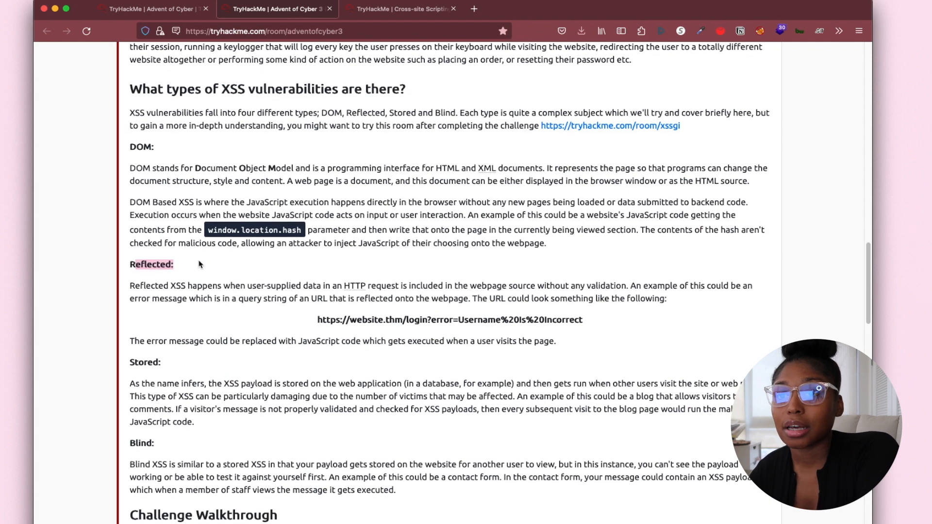
scroll(down, 3)
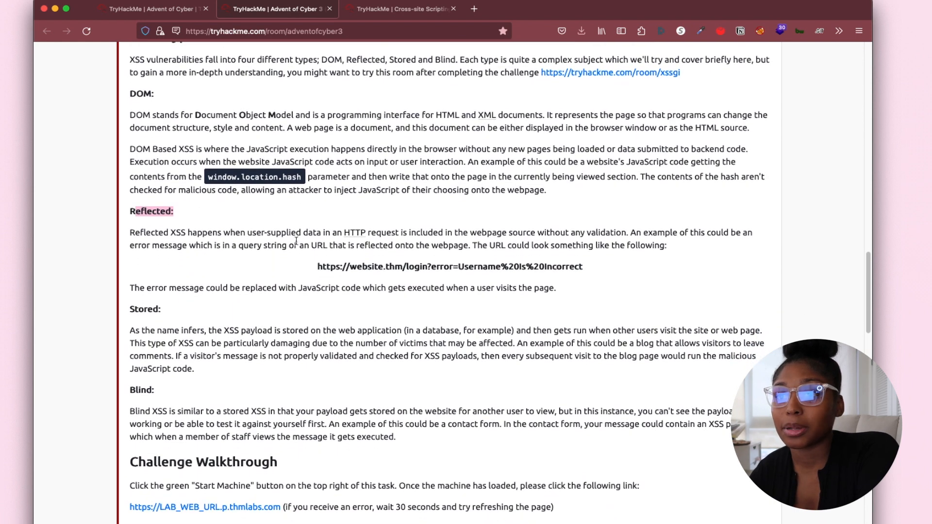
mouse_move(344, 241)
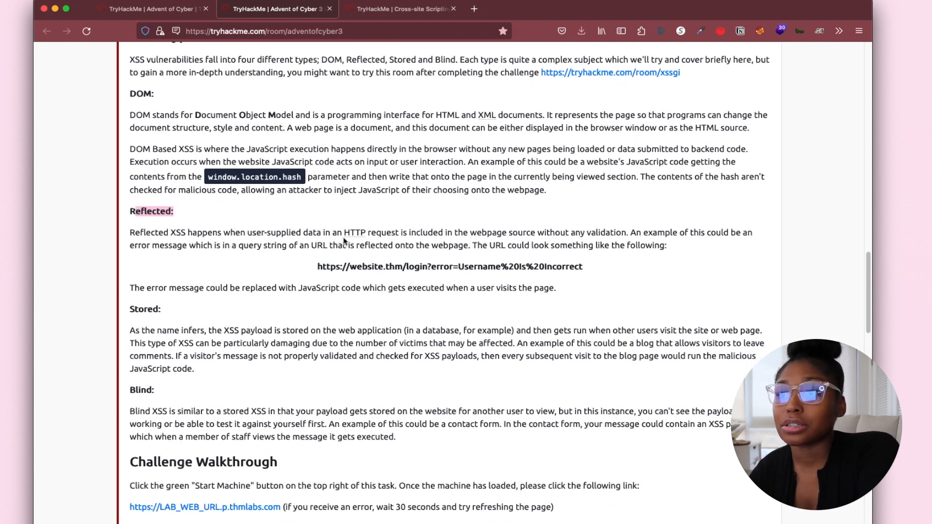
mouse_move(511, 235)
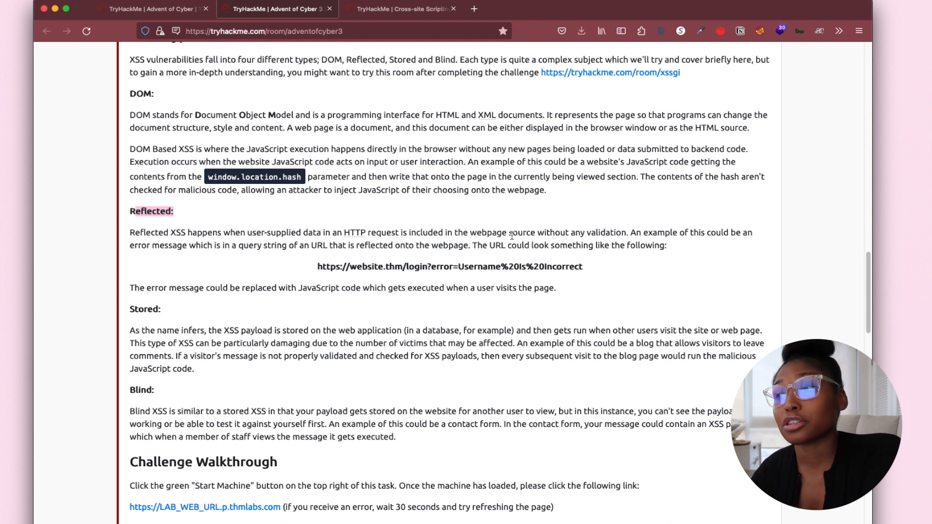
scroll(down, 3)
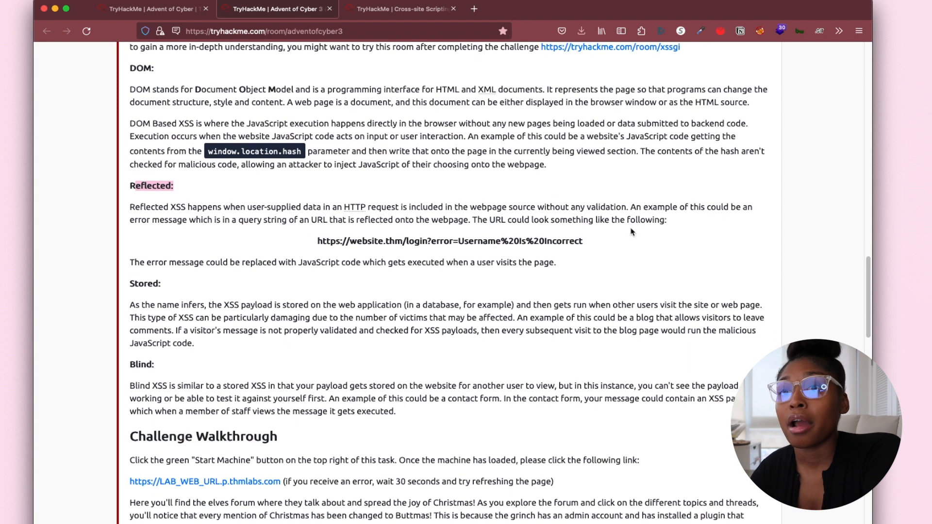
scroll(down, 3)
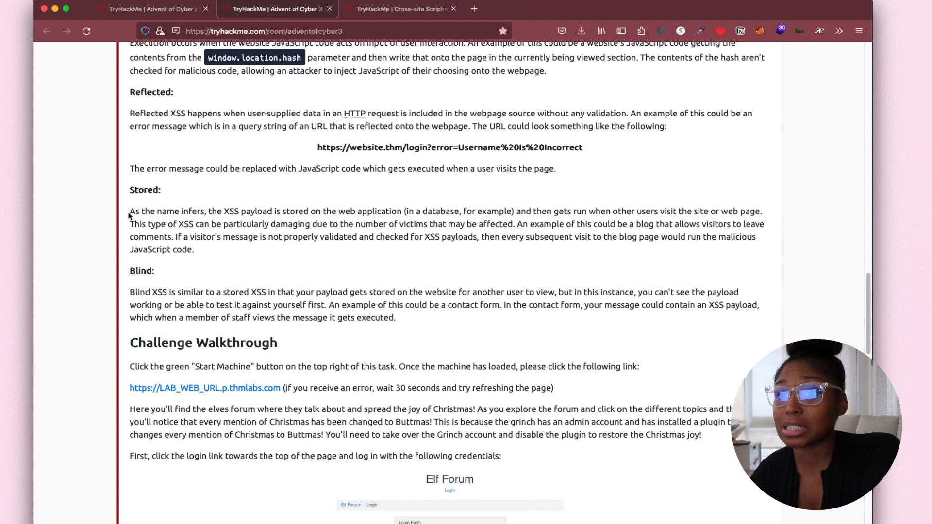
mouse_move(189, 180)
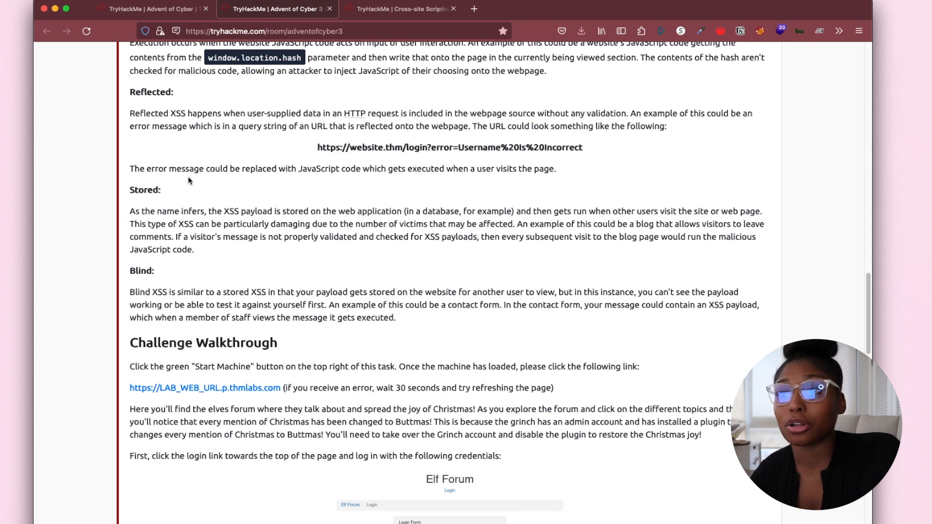
mouse_move(355, 211)
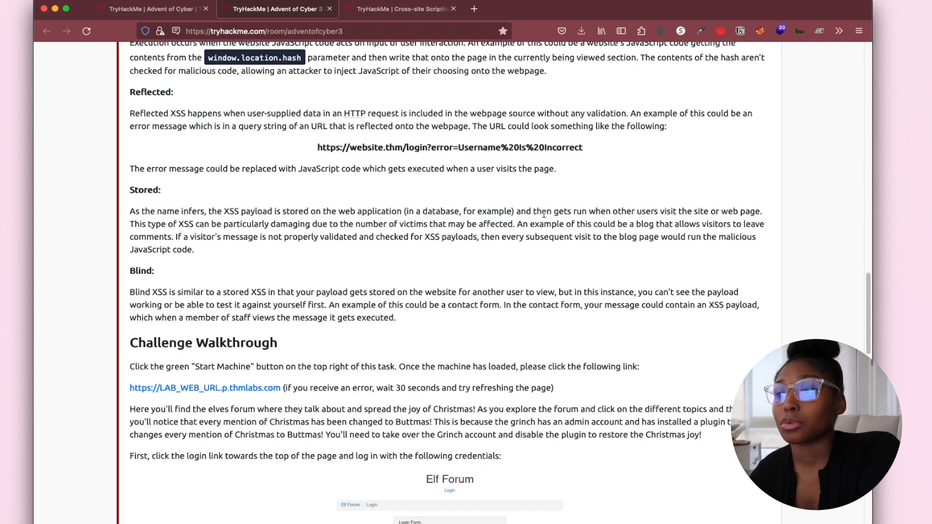
mouse_move(616, 213)
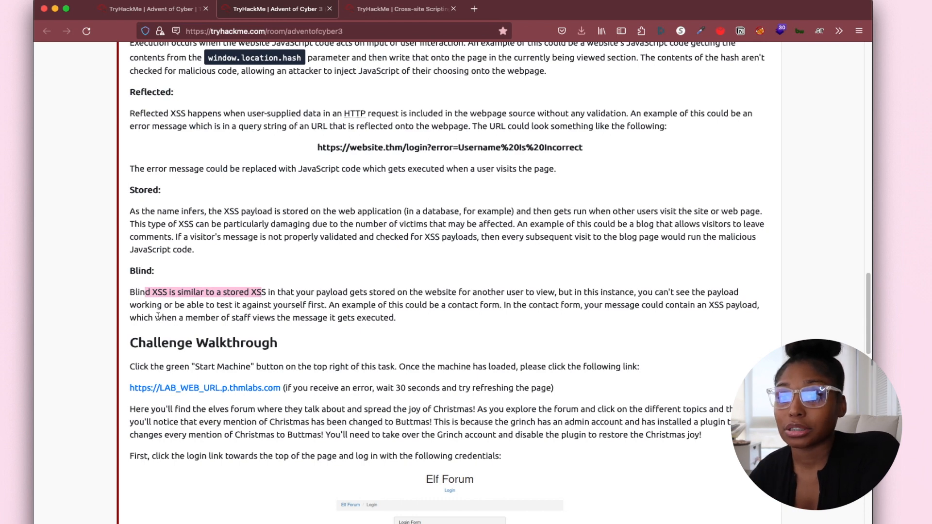
scroll(down, 3)
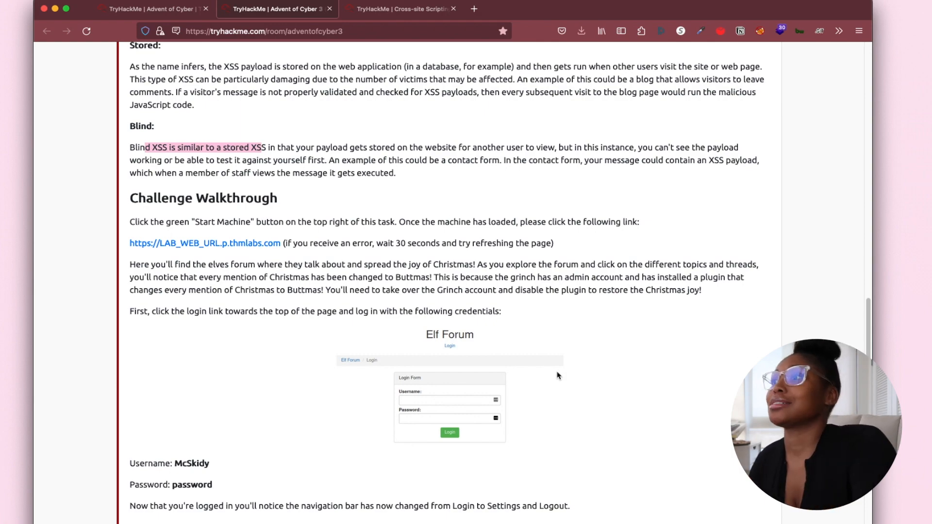
- Start the Day 5 XSS lab machine and dismiss the 'Hooray' started notification
scroll(up, 3)
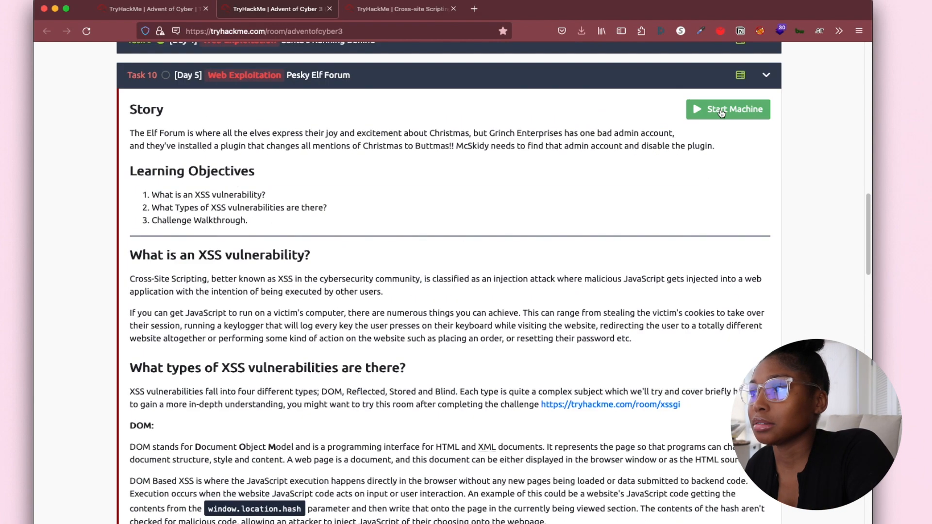
click(727, 110)
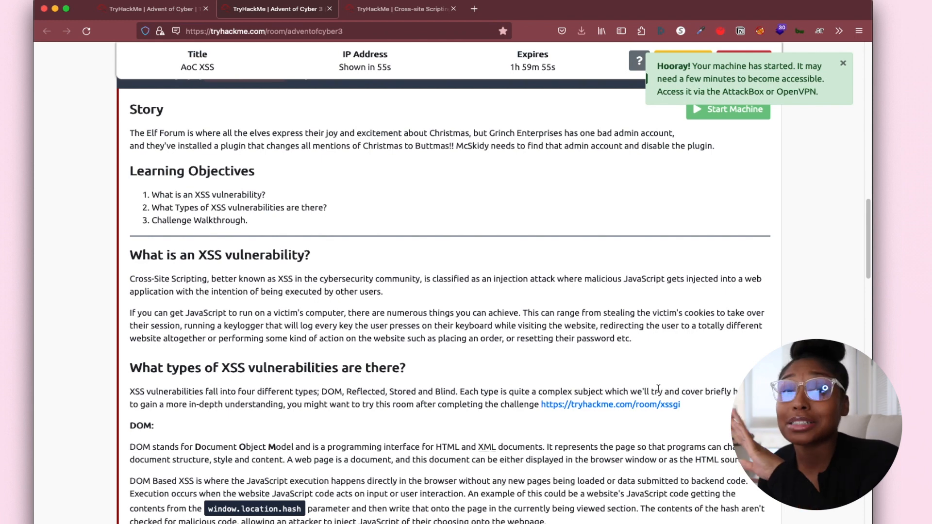
click(843, 63)
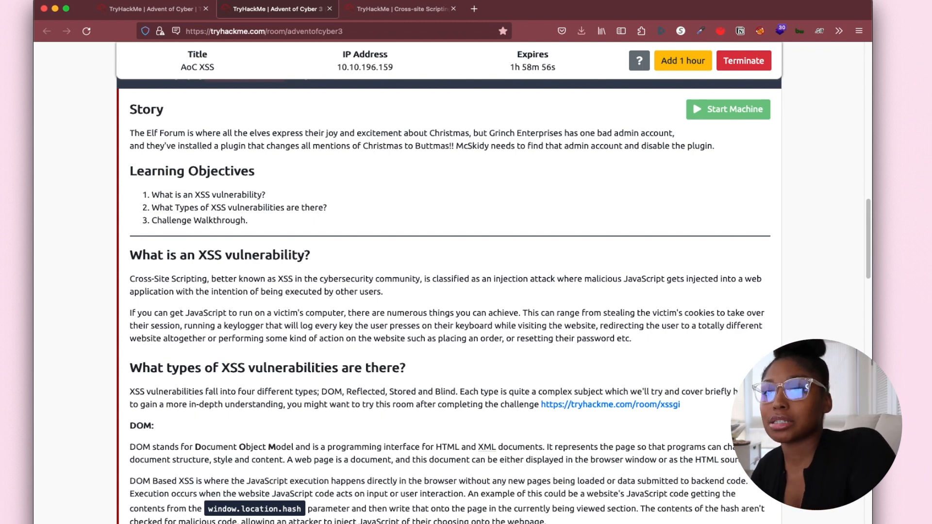
- Open the thmlabs.com Elf Forum walkthrough link in a new browser tab
scroll(down, 3)
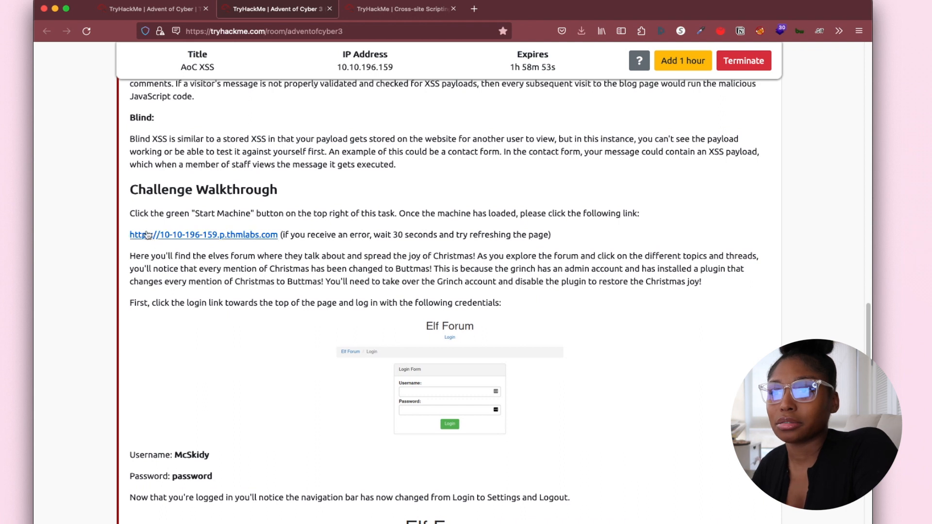
mouse_move(126, 242)
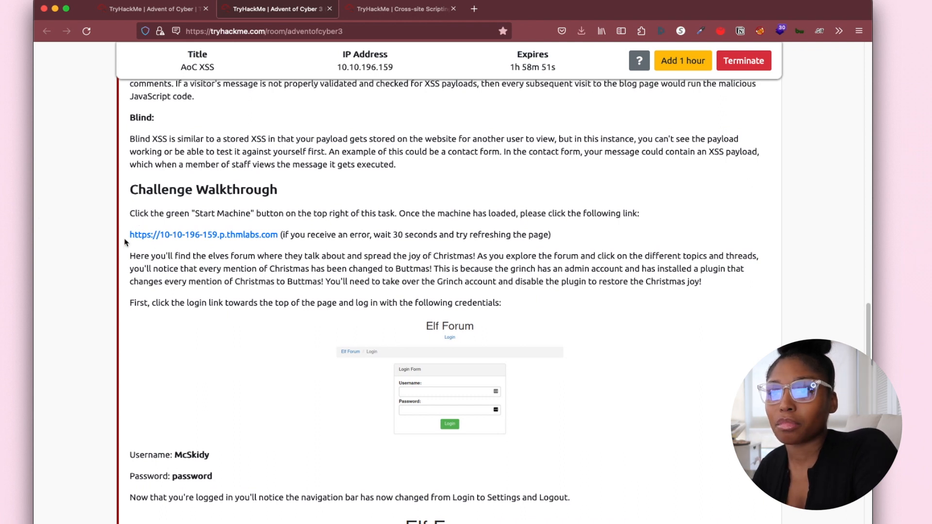
mouse_move(261, 234)
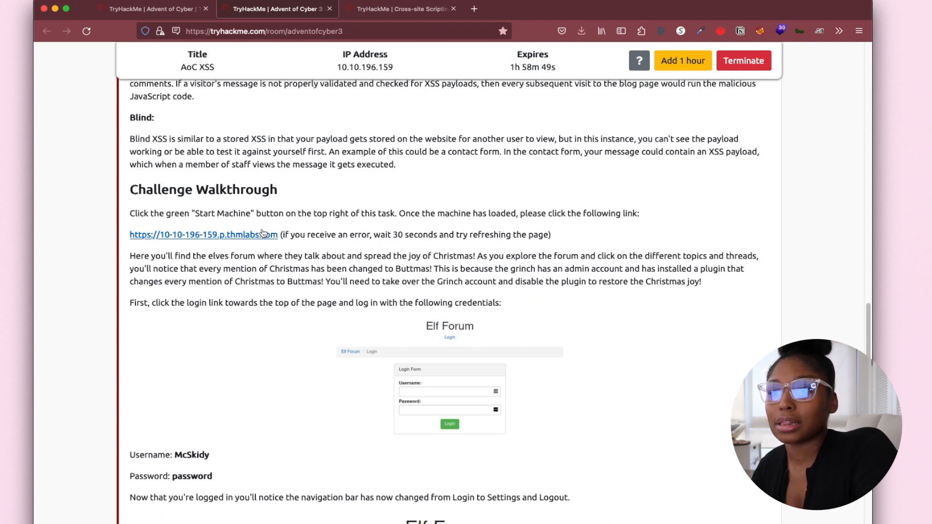
right_click(211, 234)
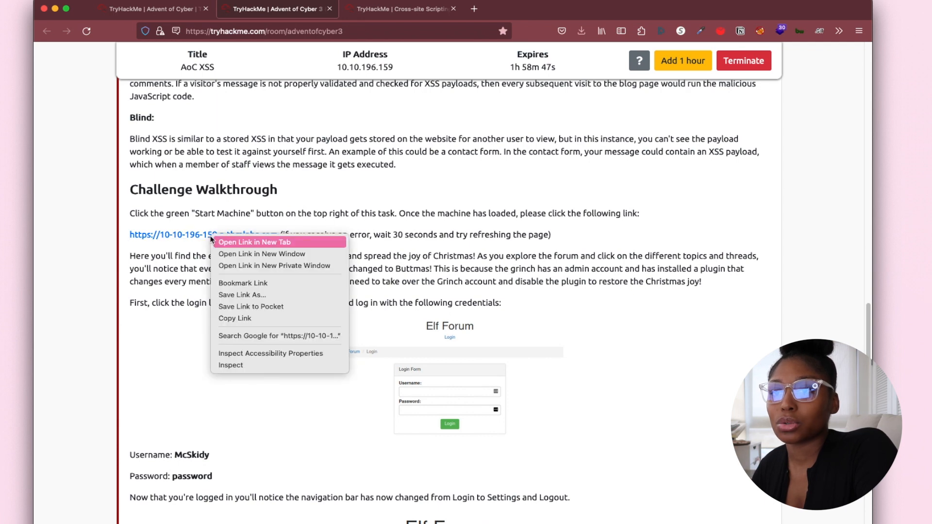
mouse_move(292, 241)
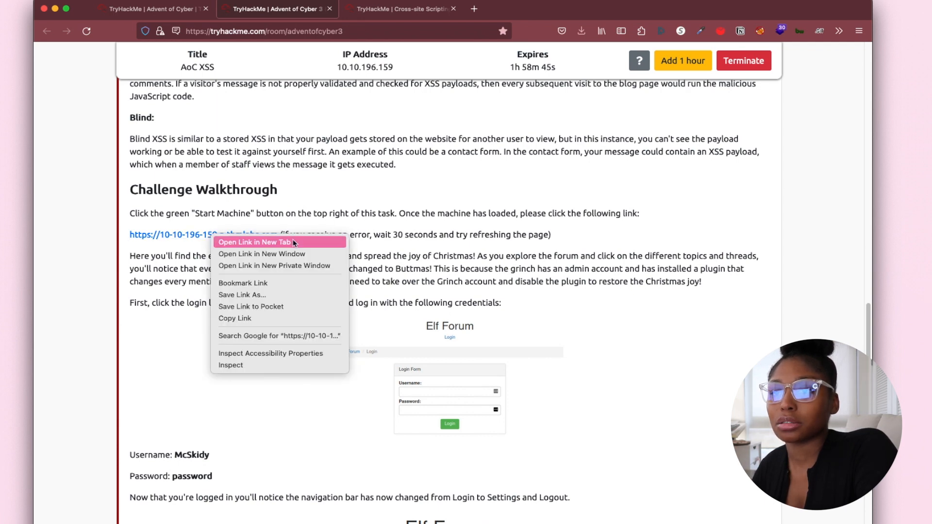
click(291, 244)
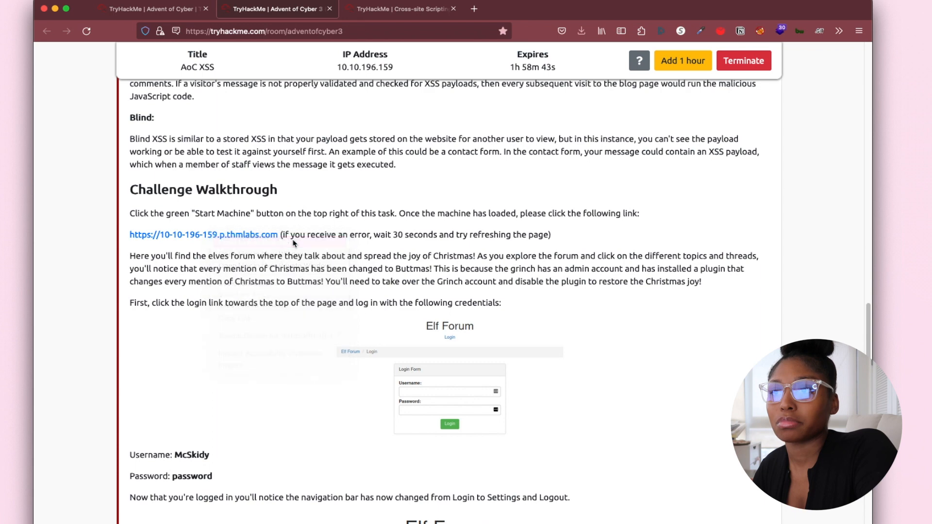
click(203, 234)
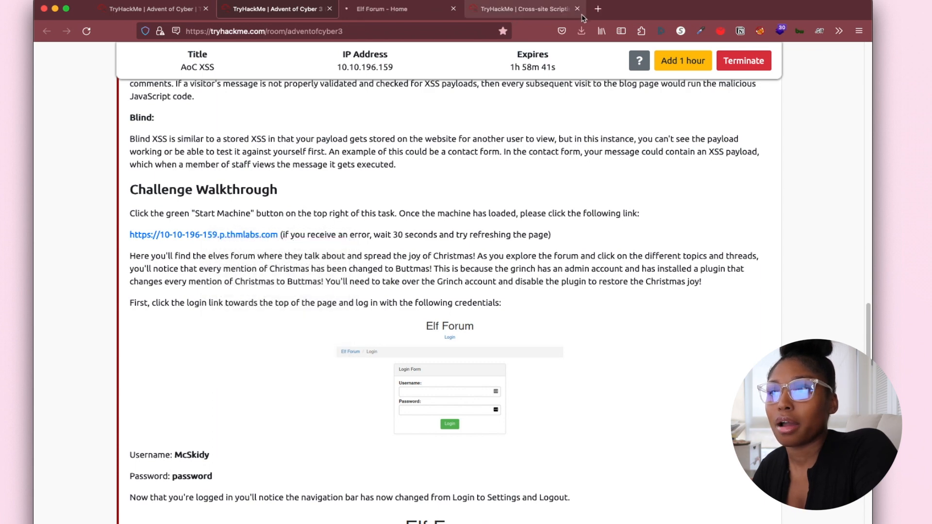
- Compare the Elf Forum home page against the walkthrough instructions, switching between the two tabs
click(381, 9)
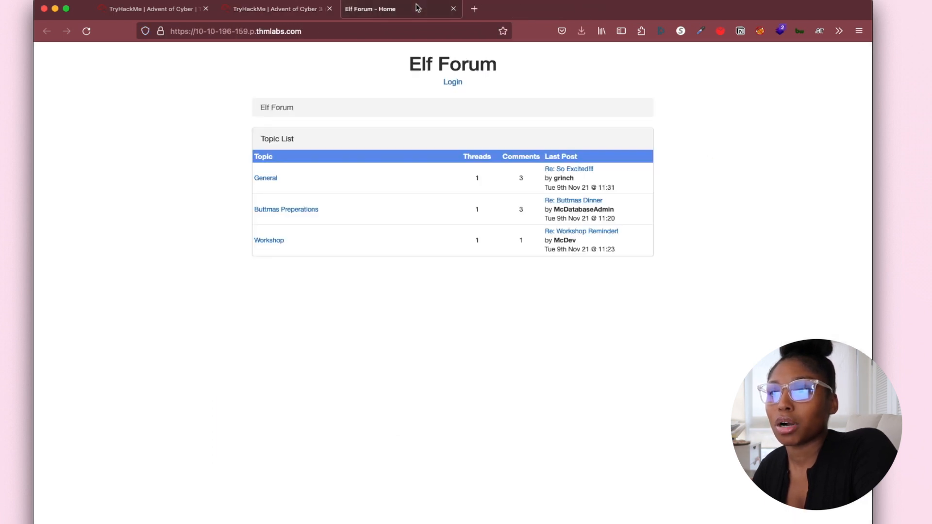
mouse_move(92, 344)
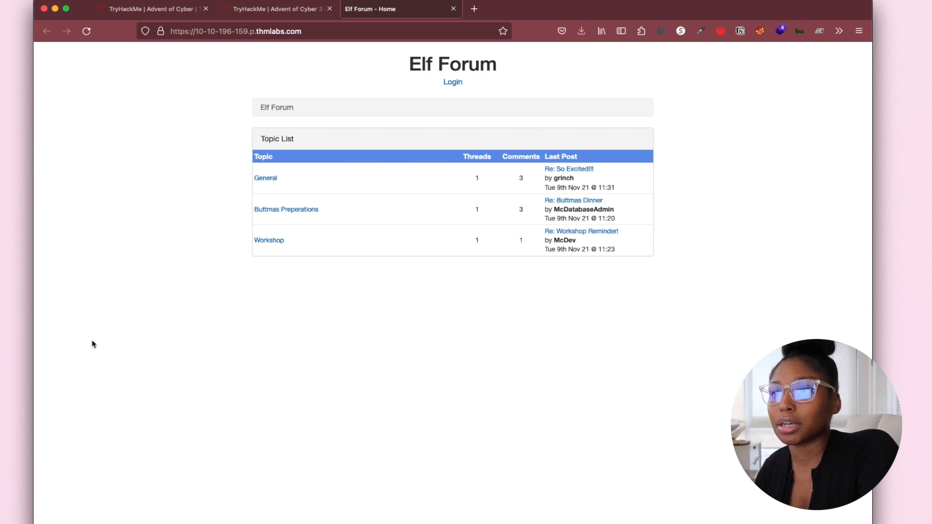
mouse_move(629, 171)
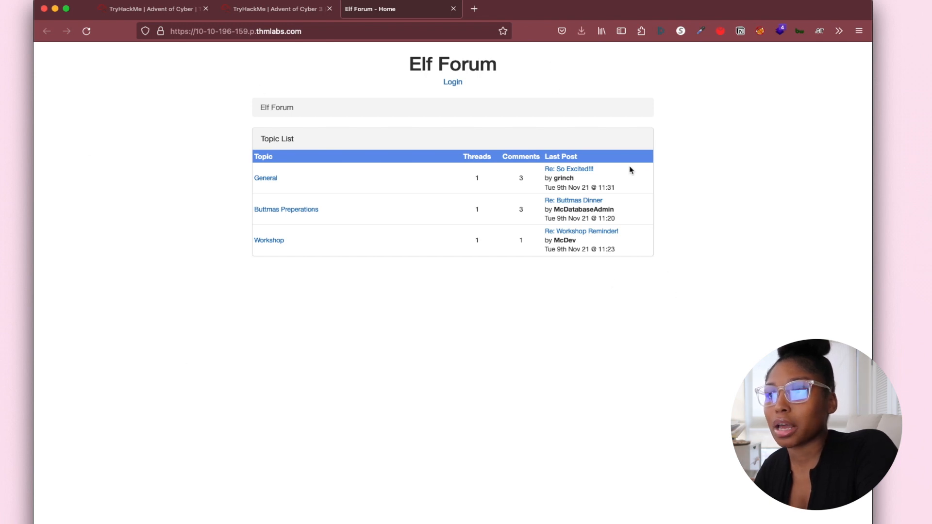
mouse_move(521, 161)
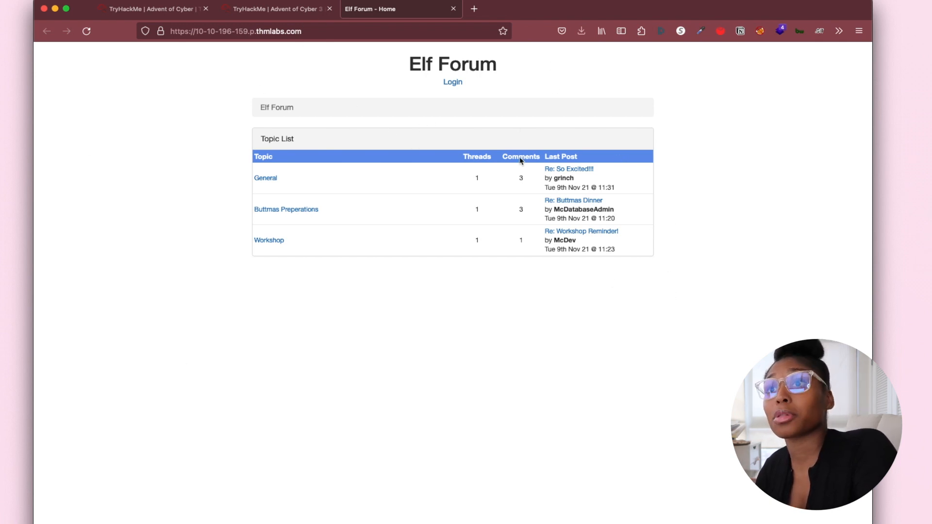
click(275, 9)
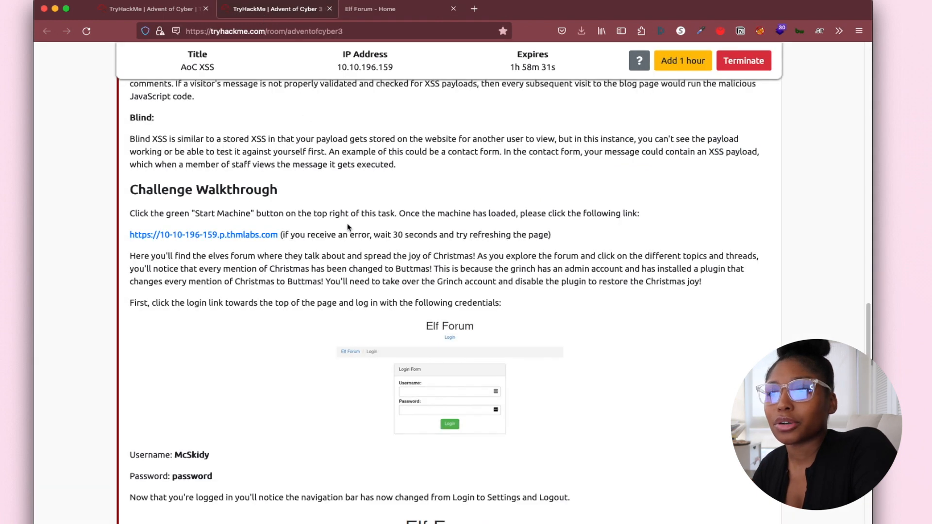
mouse_move(300, 237)
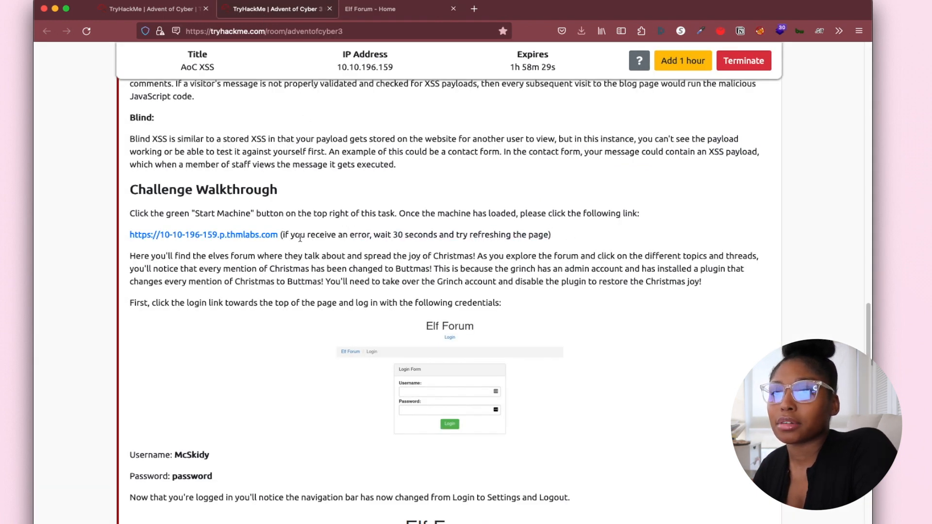
scroll(down, 3)
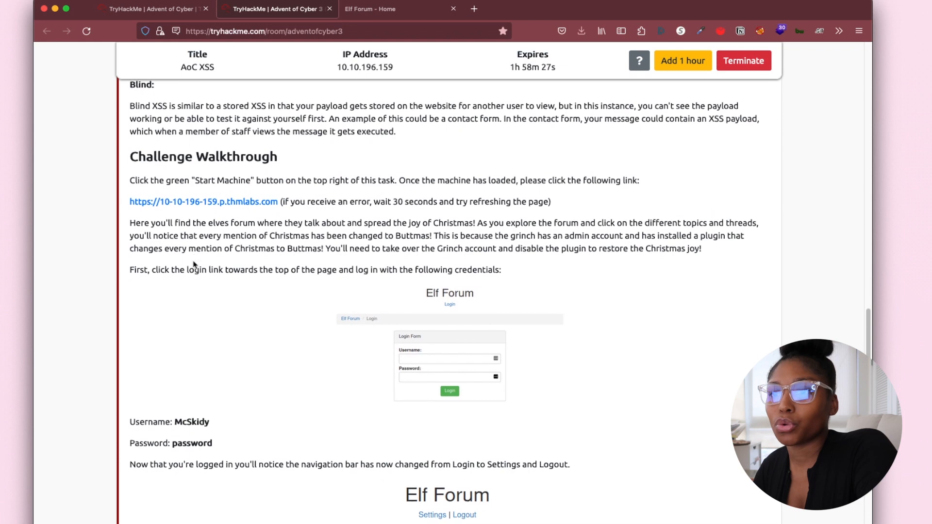
click(380, 9)
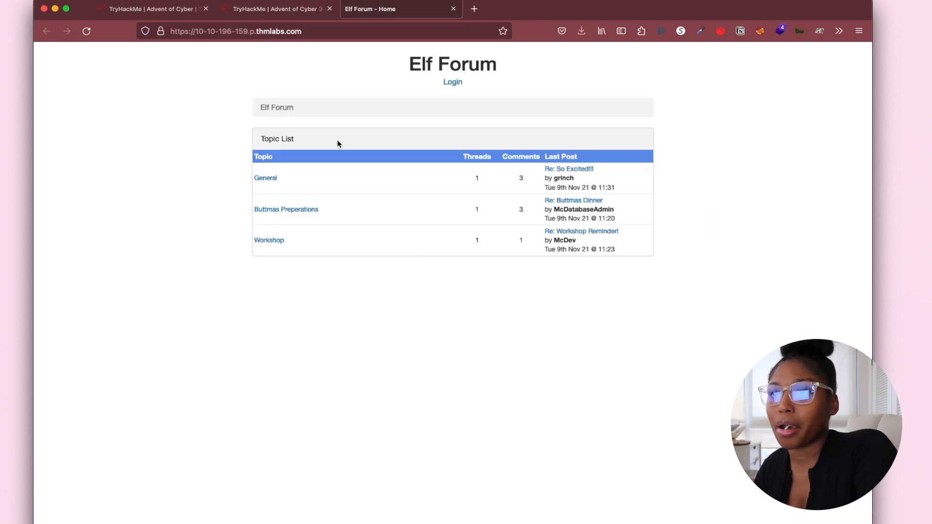
click(273, 9)
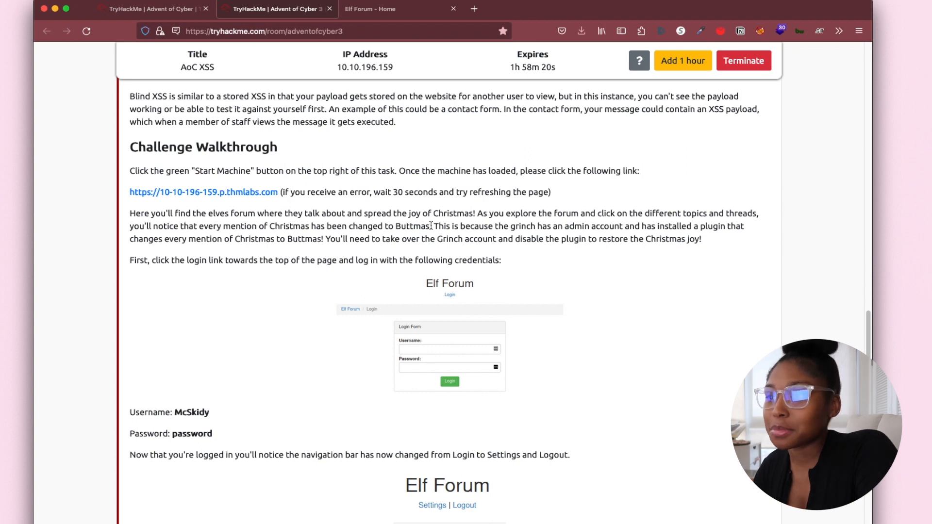
scroll(down, 3)
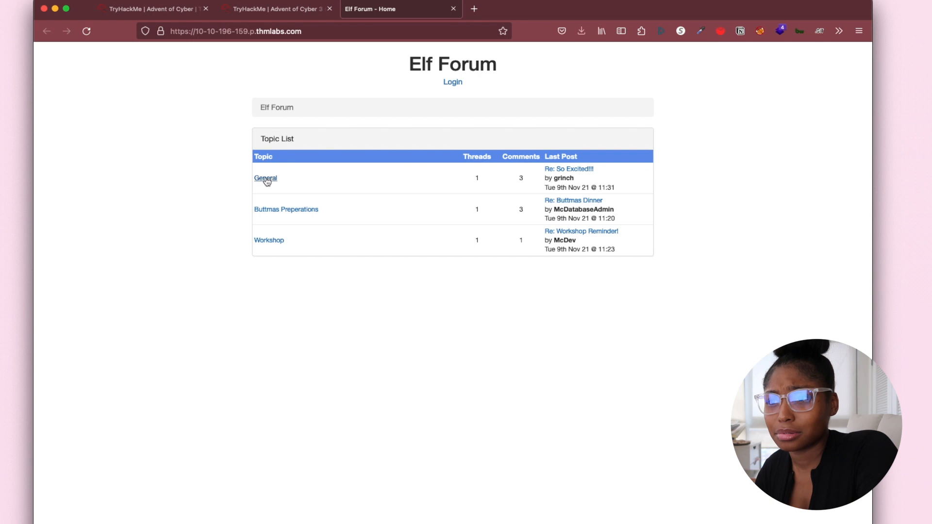
- Browse the So Excited!!! and Buttmas Dinner threads showing Christmas replaced by Buttmas
click(266, 179)
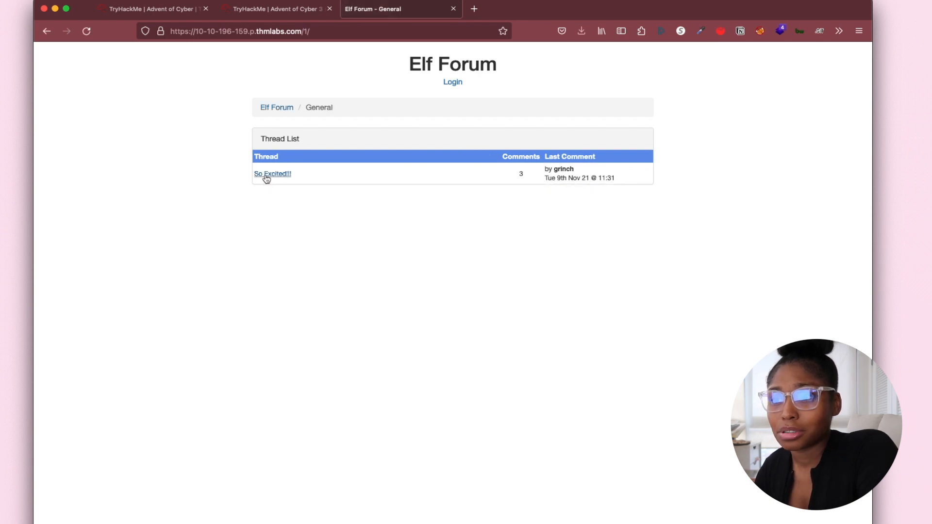
click(271, 174)
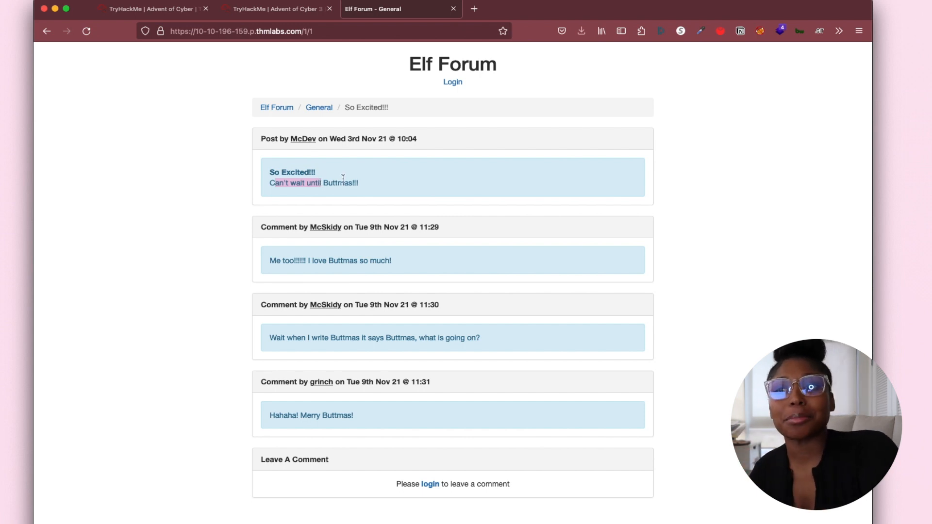
mouse_move(397, 263)
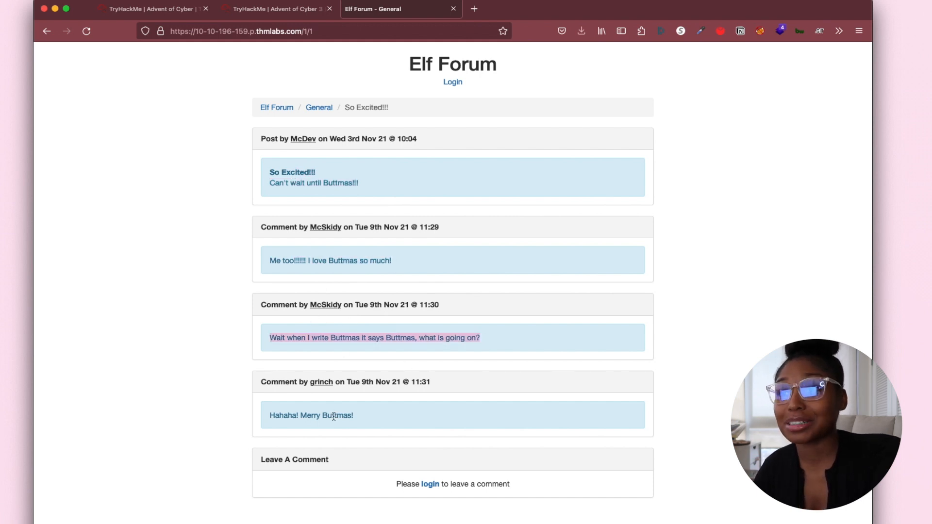
click(276, 108)
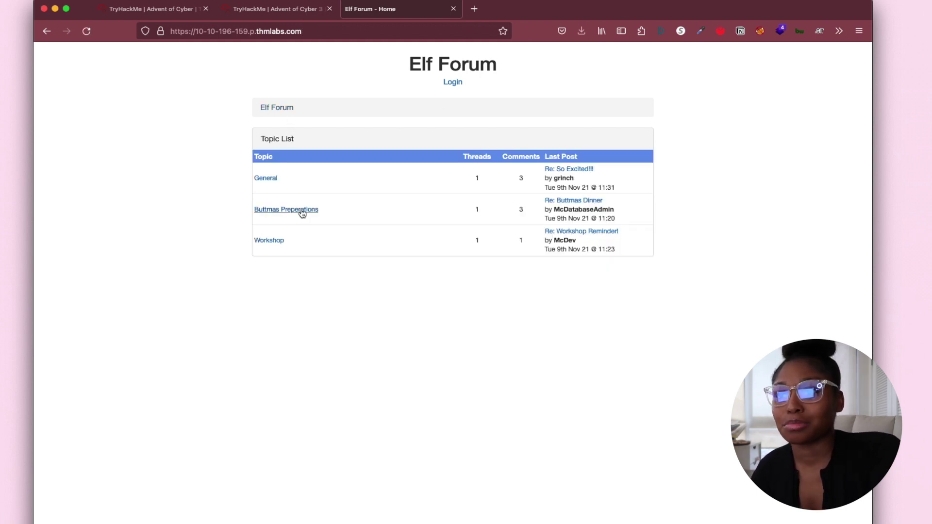
click(285, 210)
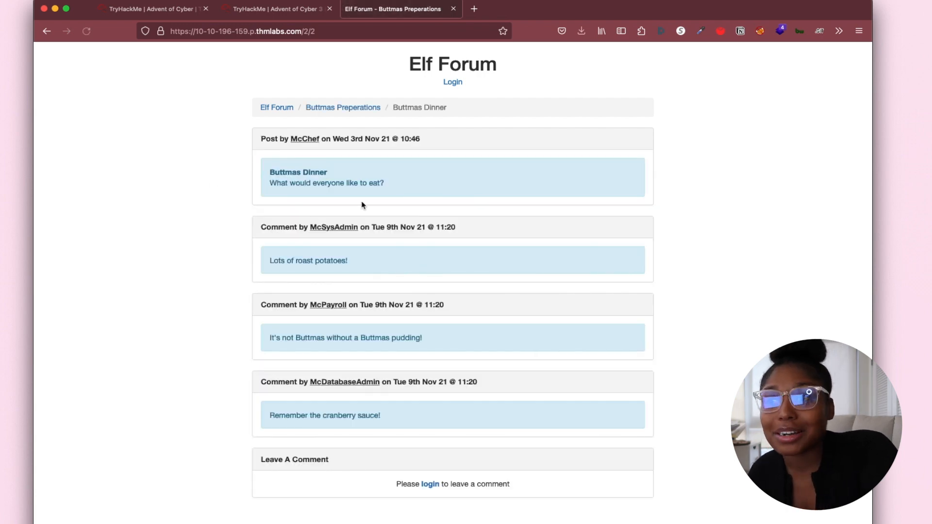
click(277, 9)
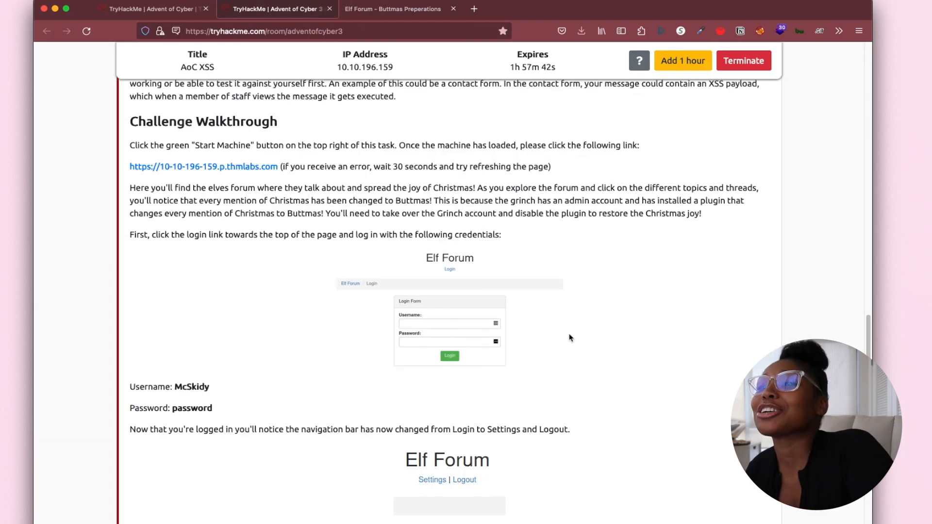
scroll(down, 3)
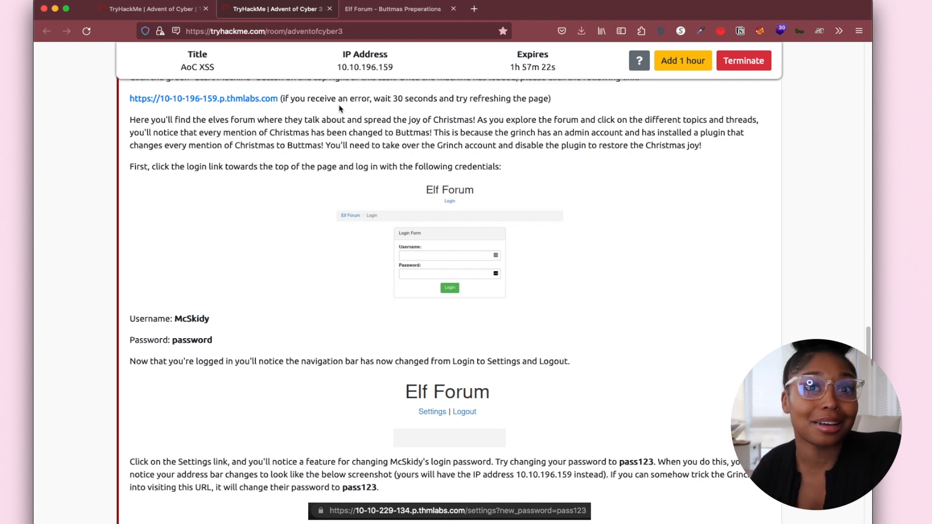
mouse_move(357, 115)
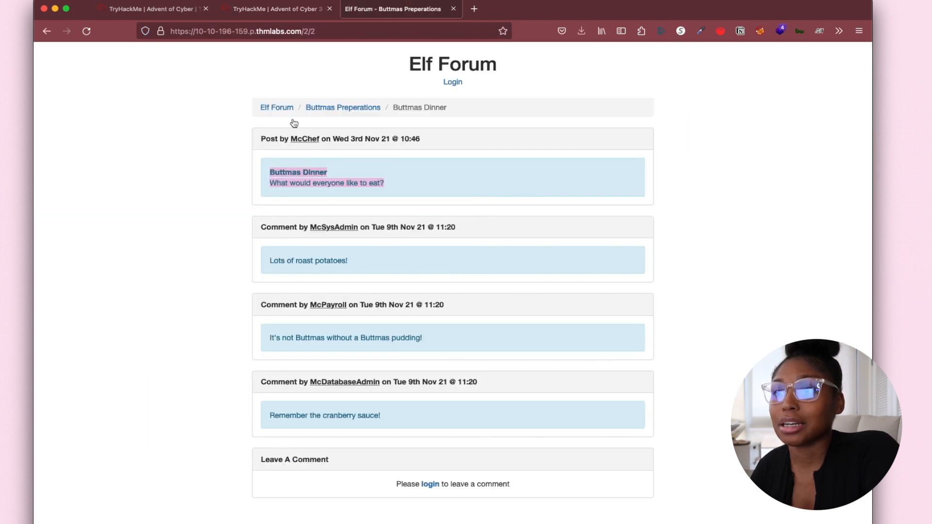
- Log in to the Elf Forum as McSkidy with the credentials pasted from the walkthrough
click(452, 81)
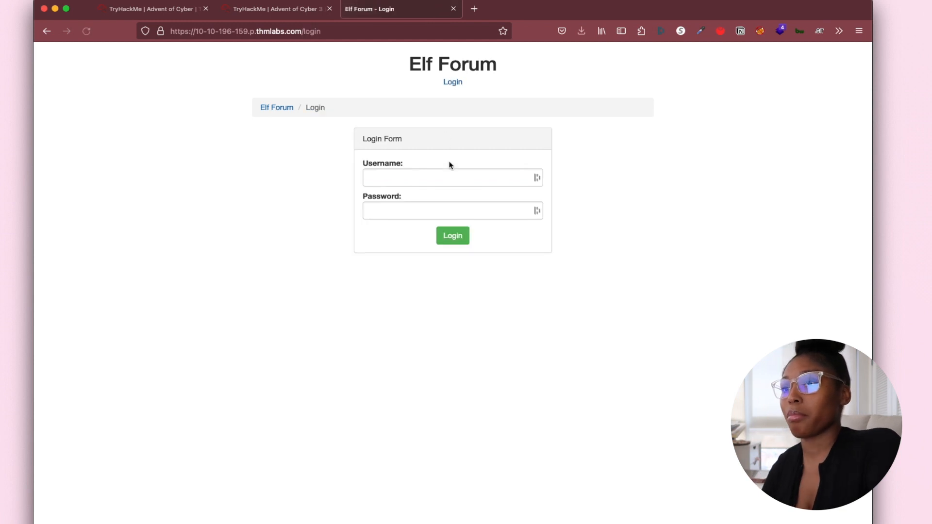
click(451, 178)
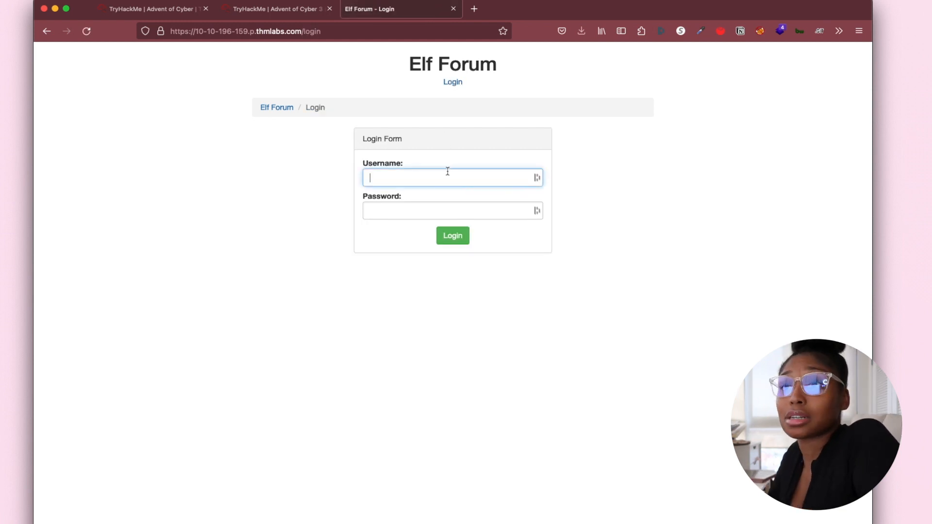
click(277, 9)
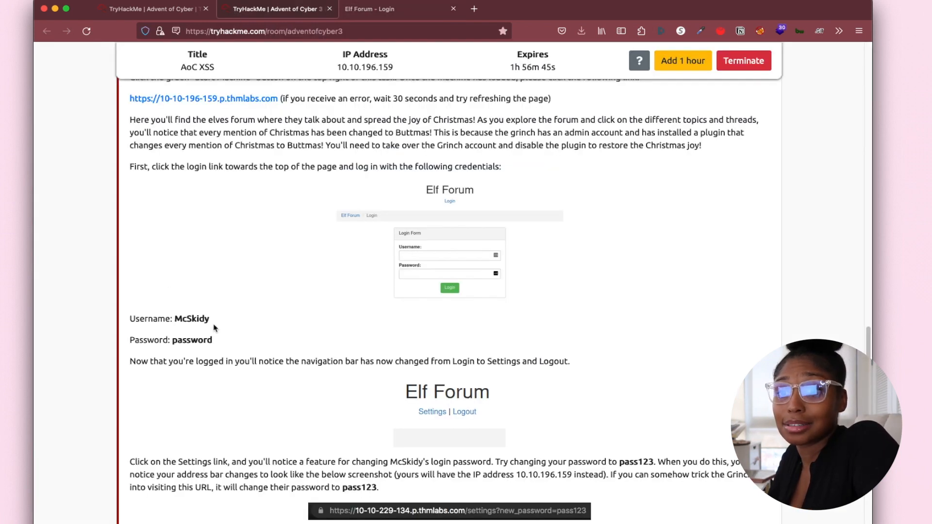
click(369, 8)
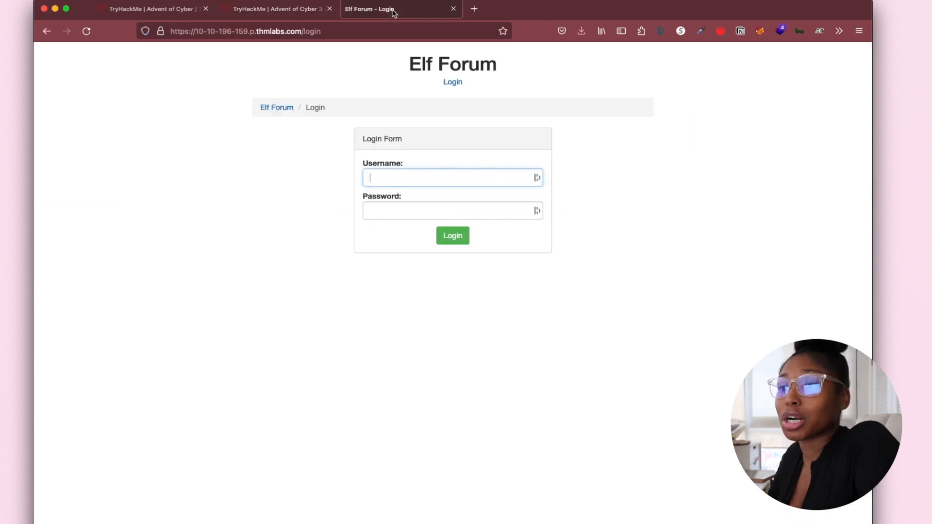
right_click(445, 177)
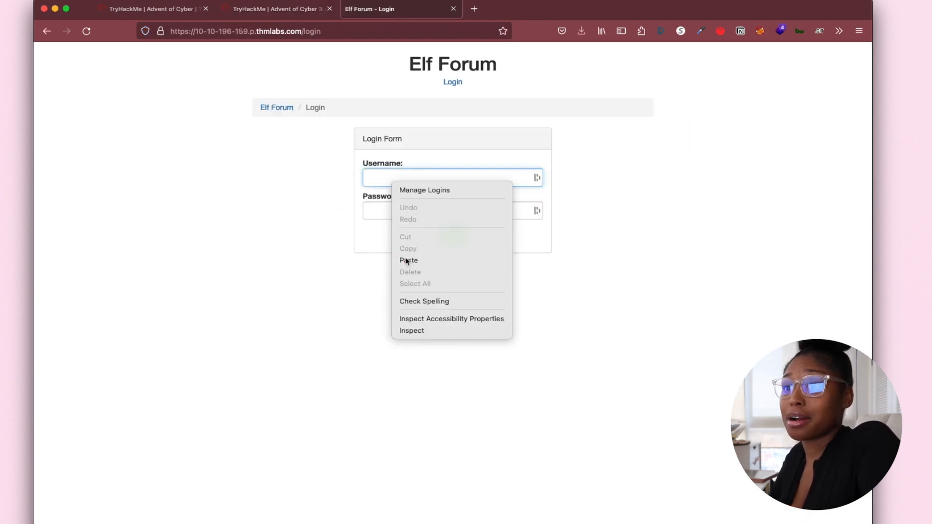
click(452, 235)
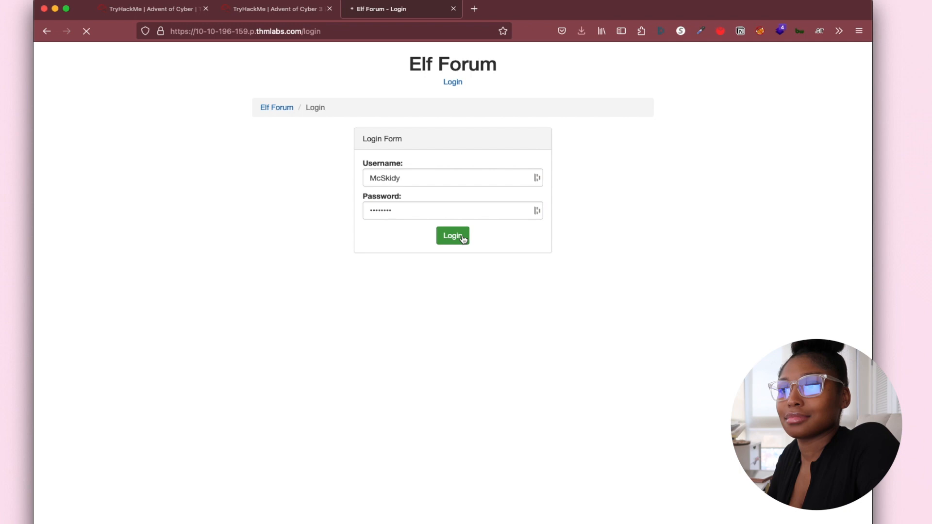
click(452, 235)
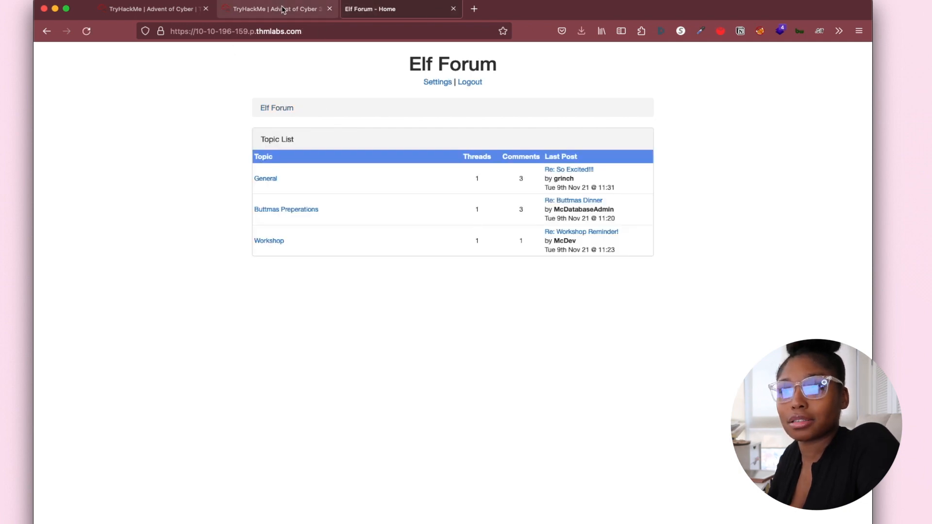
click(277, 9)
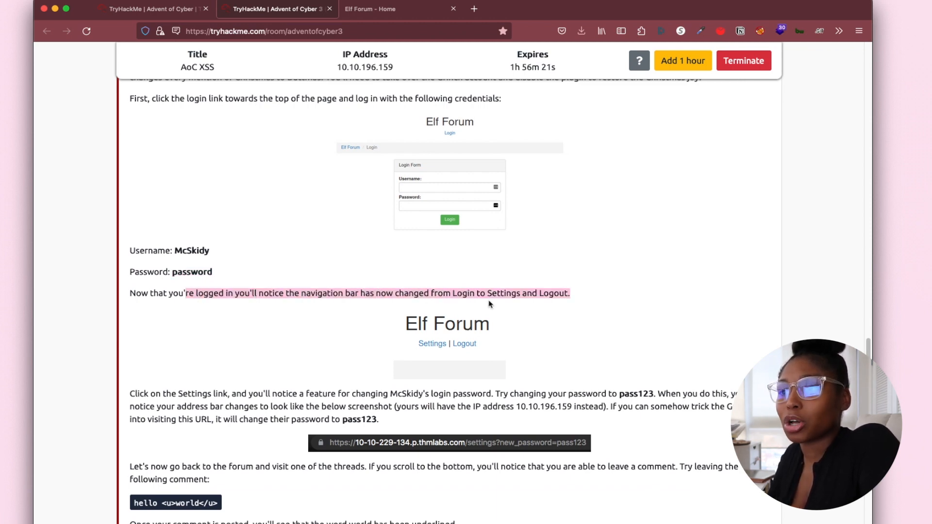
- Check the logged-in forum against the walkthrough's Settings paragraph, ending on the forum home
click(384, 9)
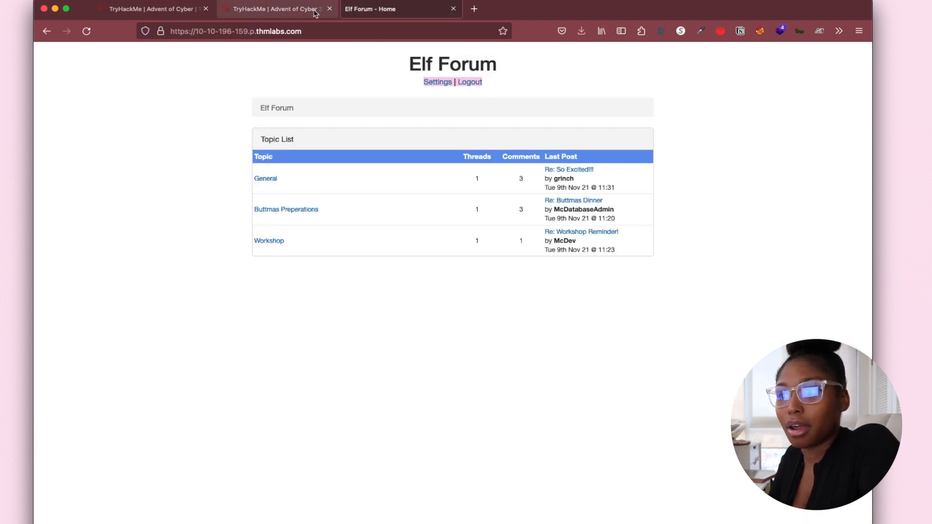
click(277, 9)
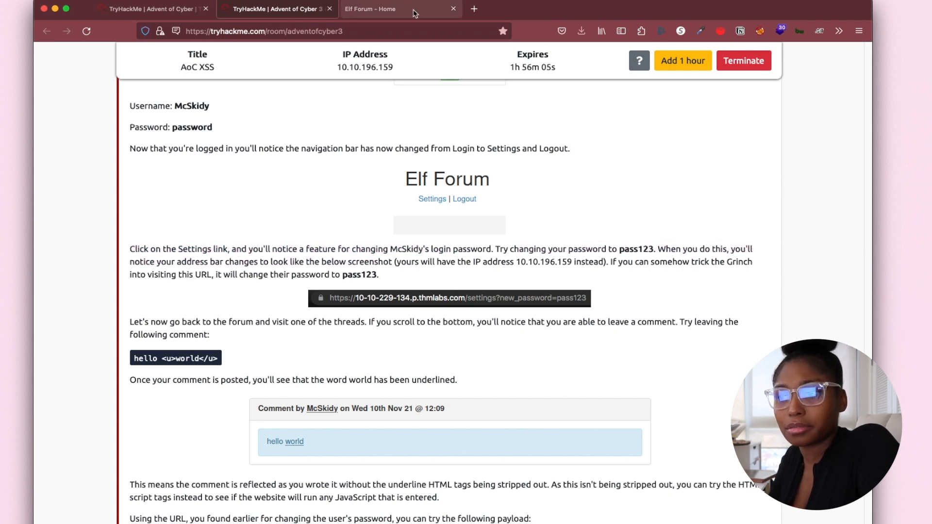
click(392, 9)
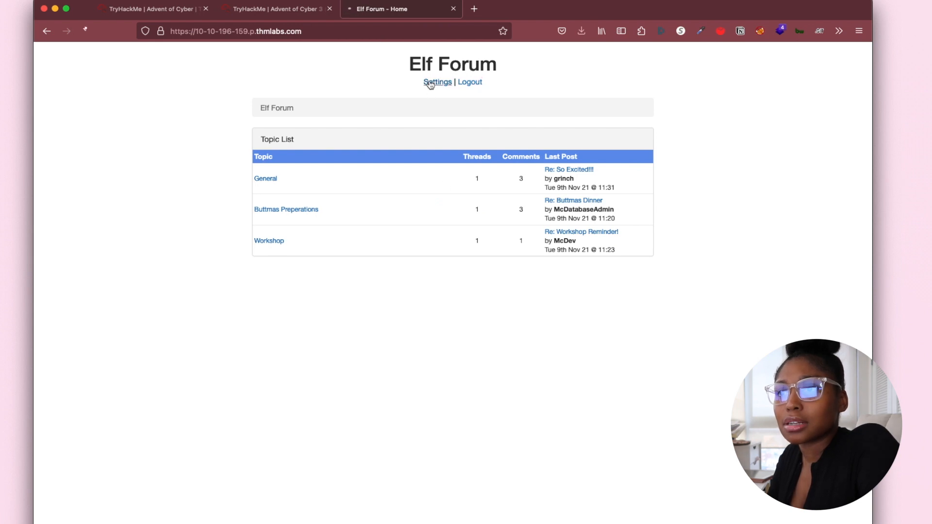
click(438, 81)
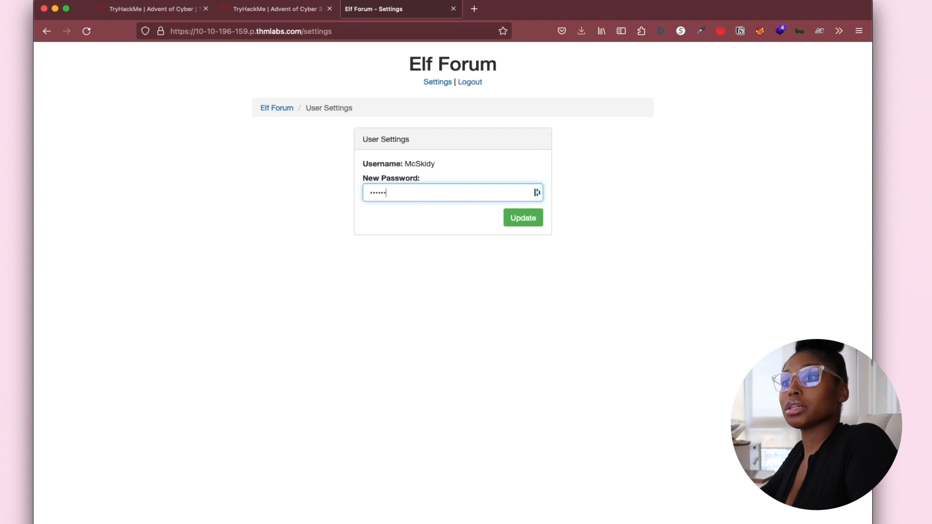
click(522, 217)
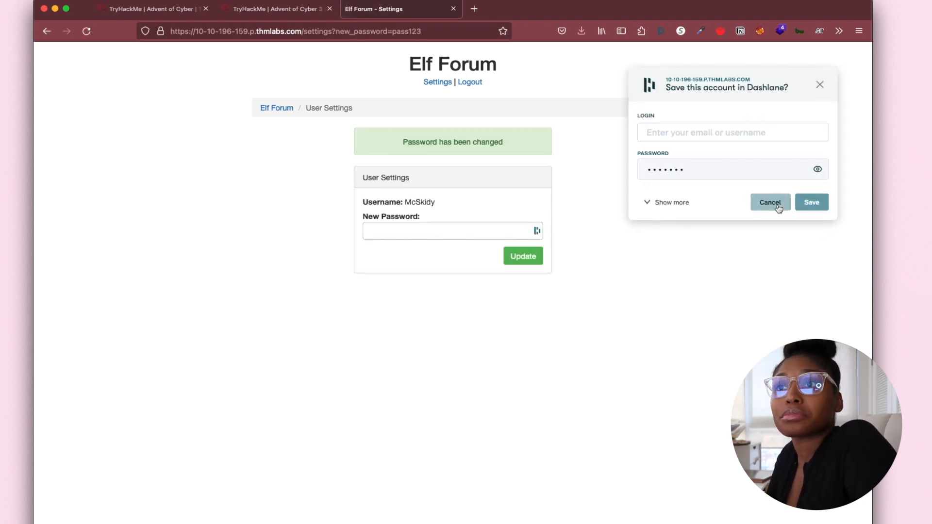
click(769, 202)
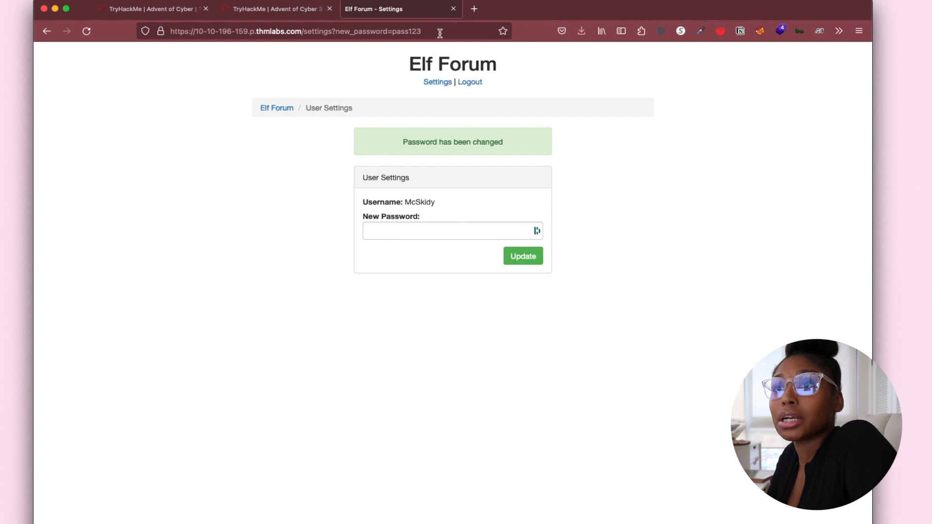
click(294, 31)
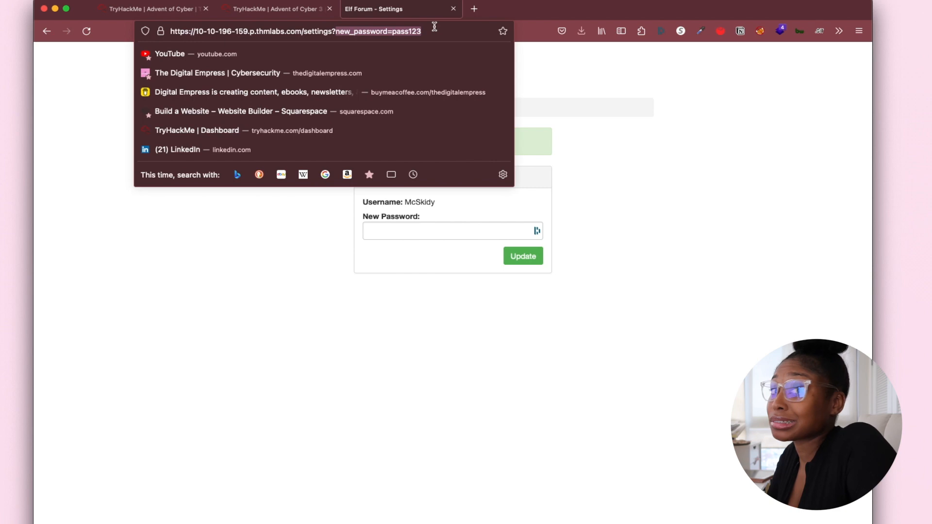
key(Return)
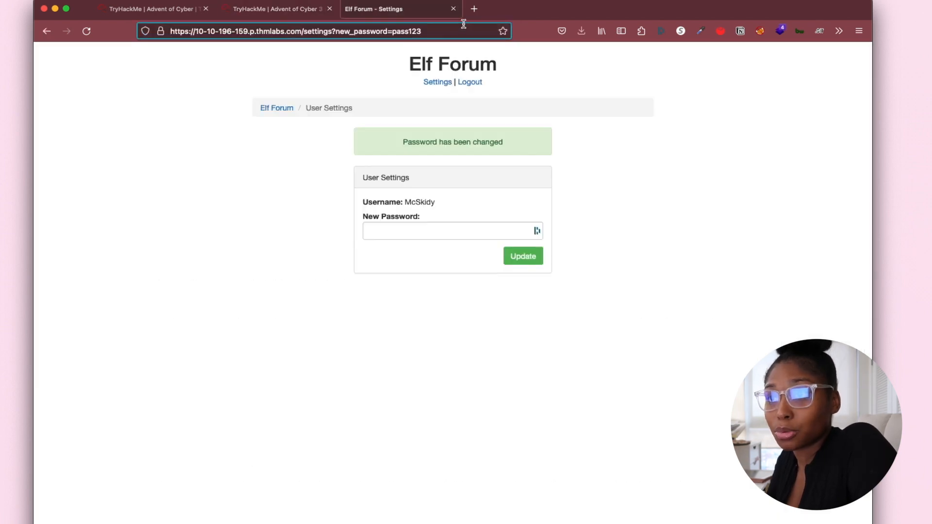
click(276, 9)
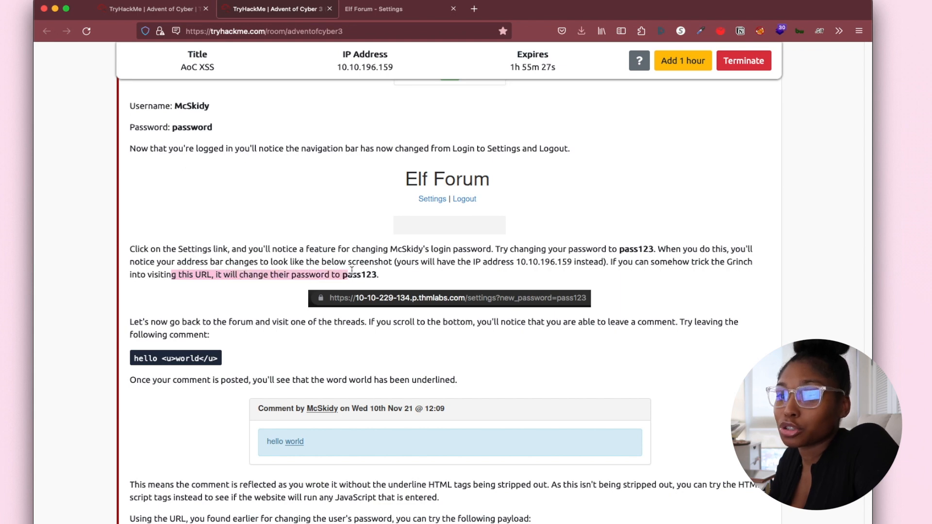
- Enlarge the walkthrough's password-change URL screenshot, then return to the Elf Forum tab
click(449, 298)
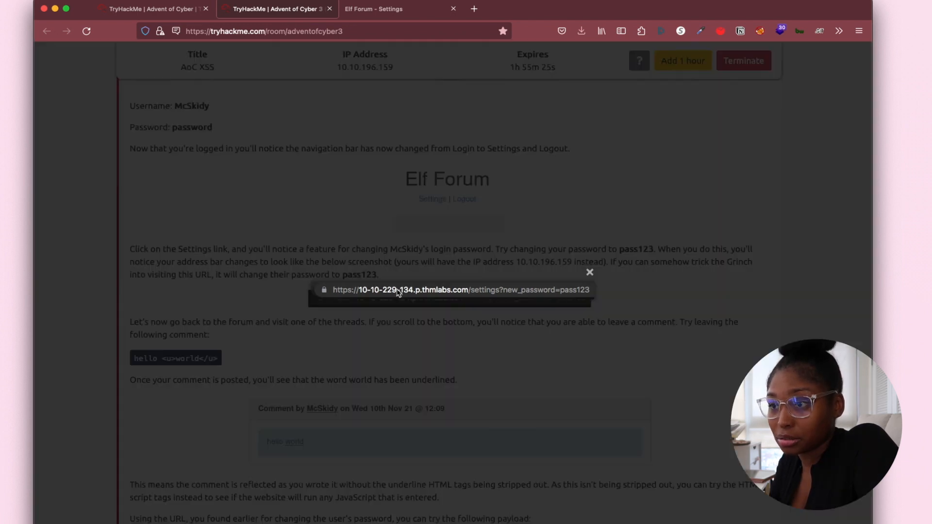
click(589, 272)
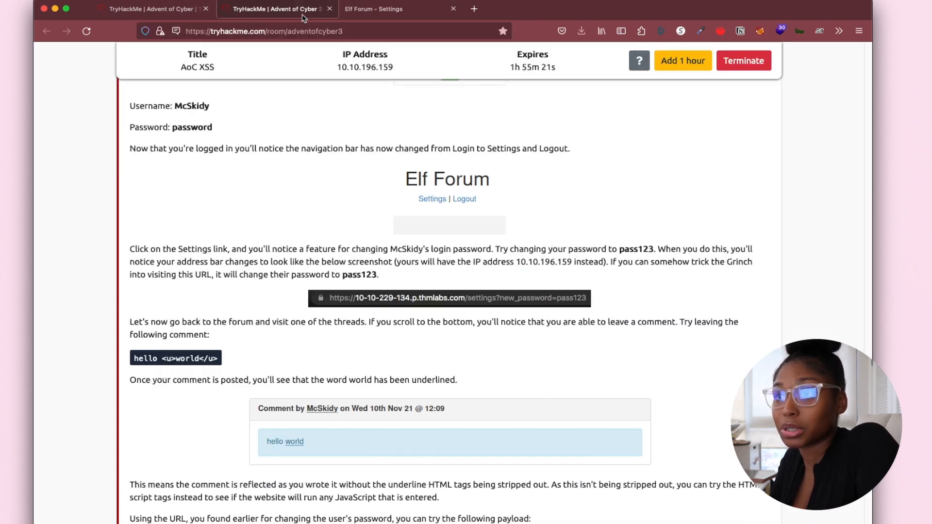
mouse_move(469, 200)
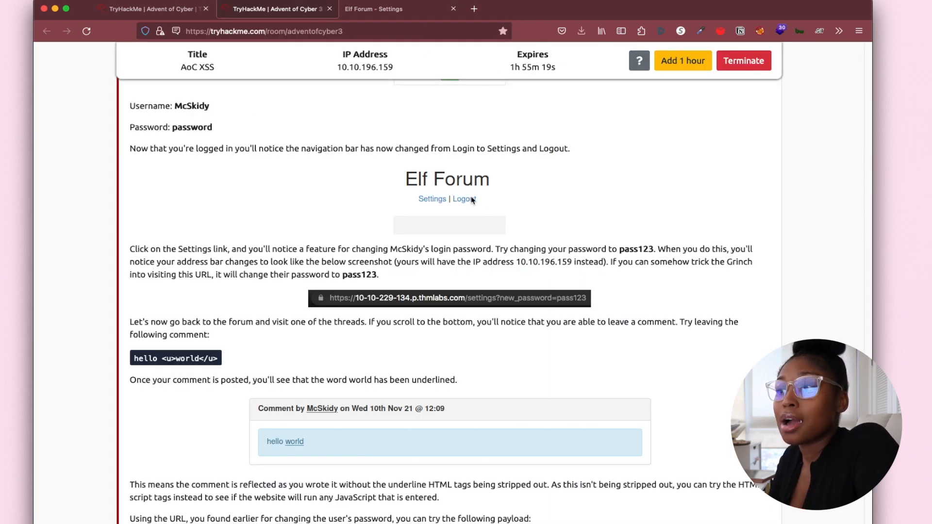
mouse_move(523, 202)
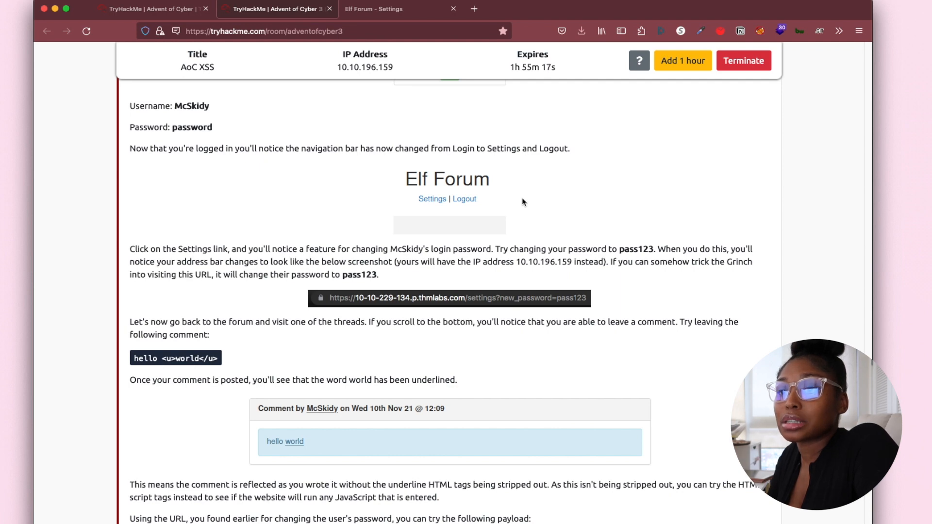
scroll(down, 3)
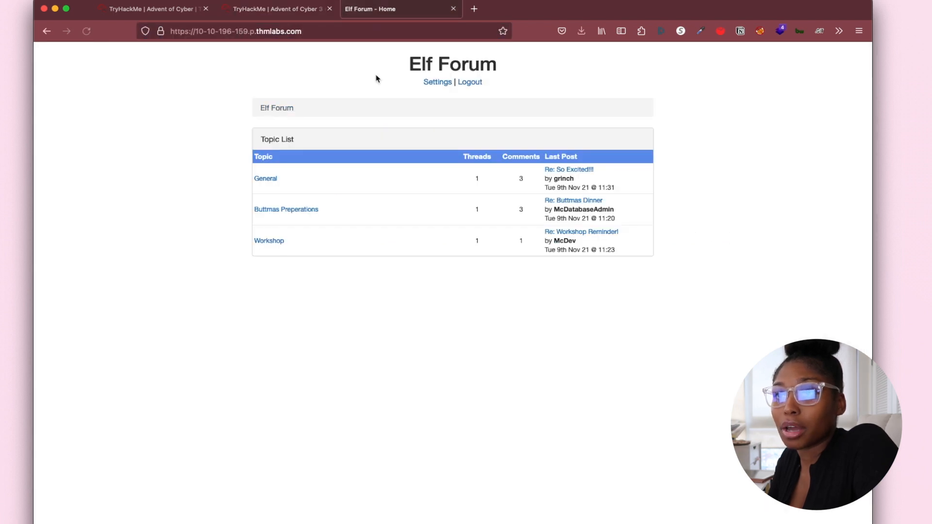
click(277, 8)
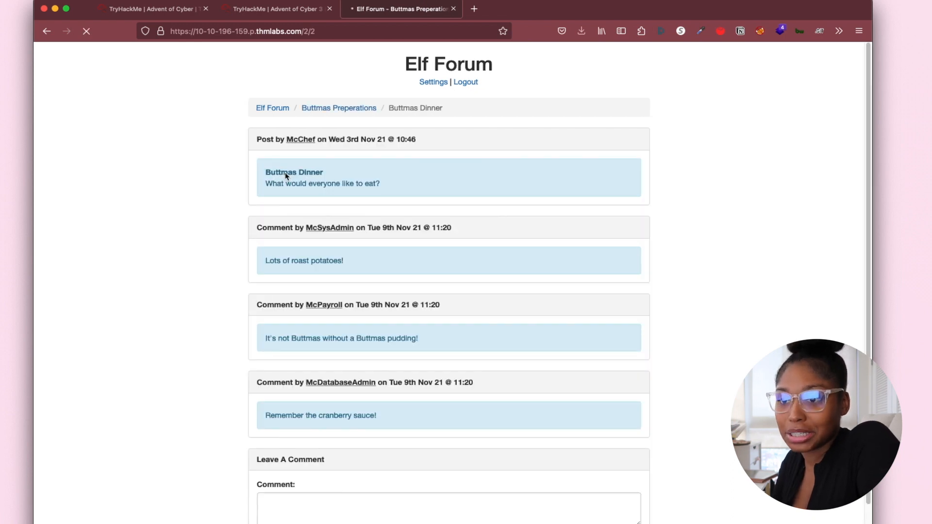
- Review the Buttmas Dinner thread comments, then go back to the walkthrough's payload instructions
scroll(up, 3)
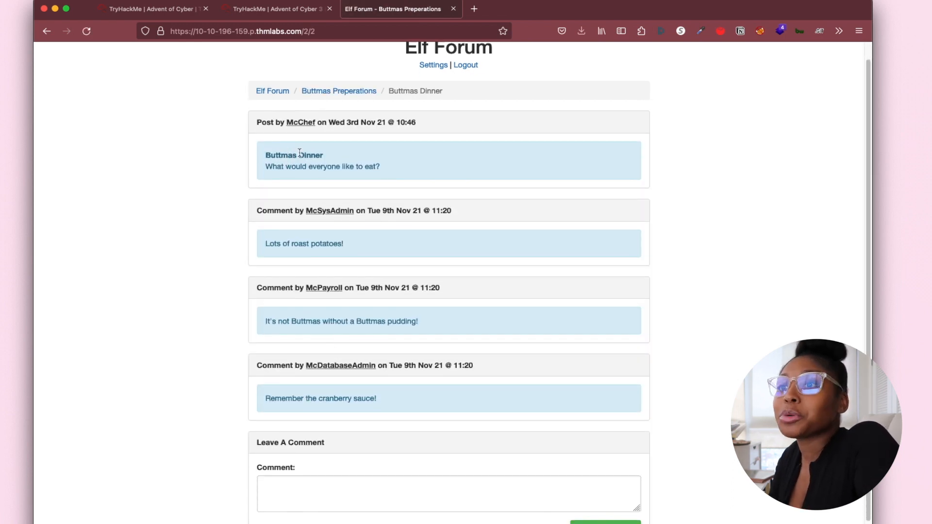
mouse_move(271, 252)
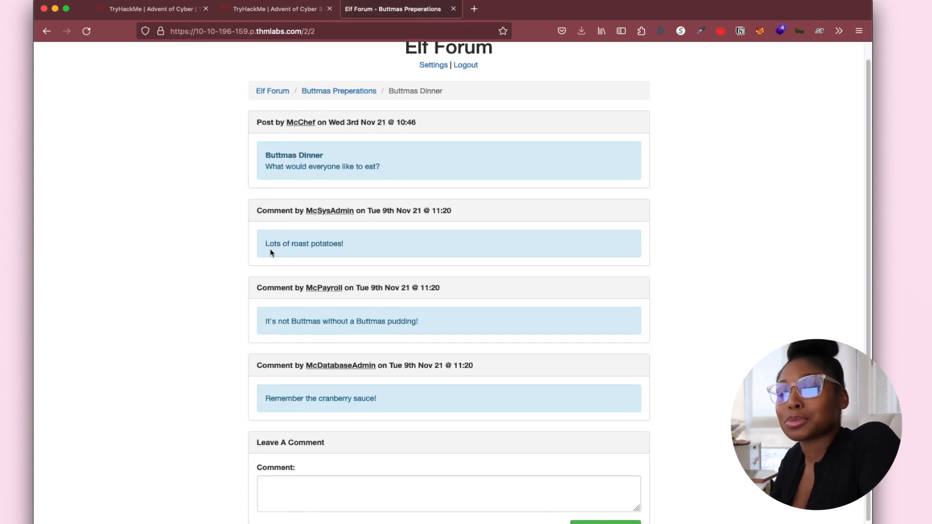
mouse_move(354, 243)
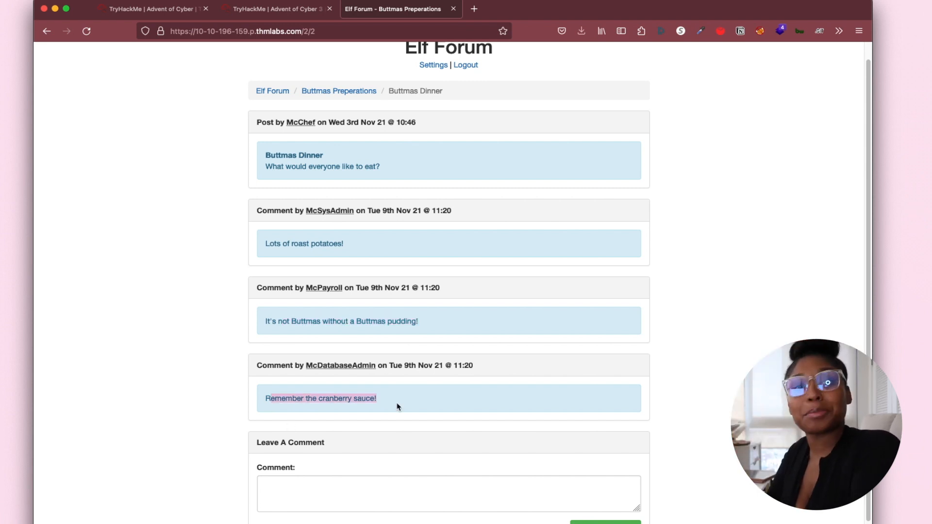
click(277, 9)
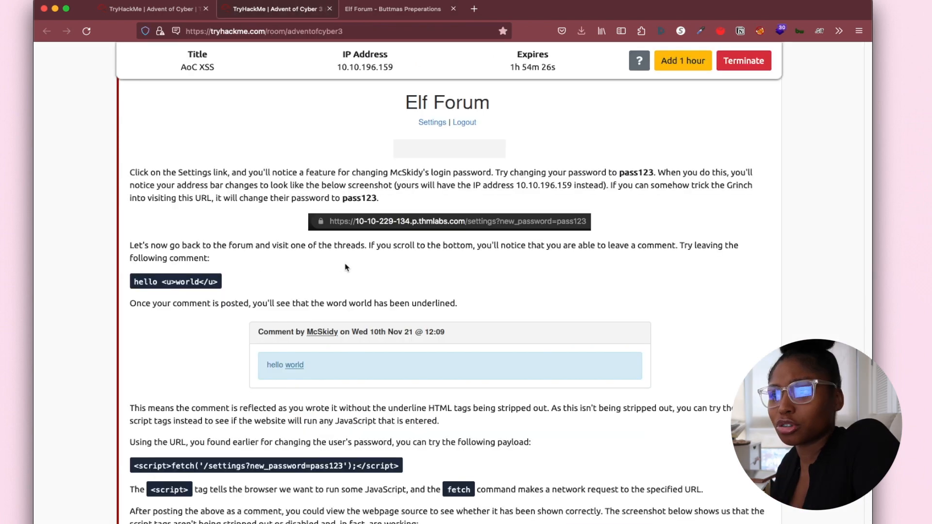
mouse_move(634, 260)
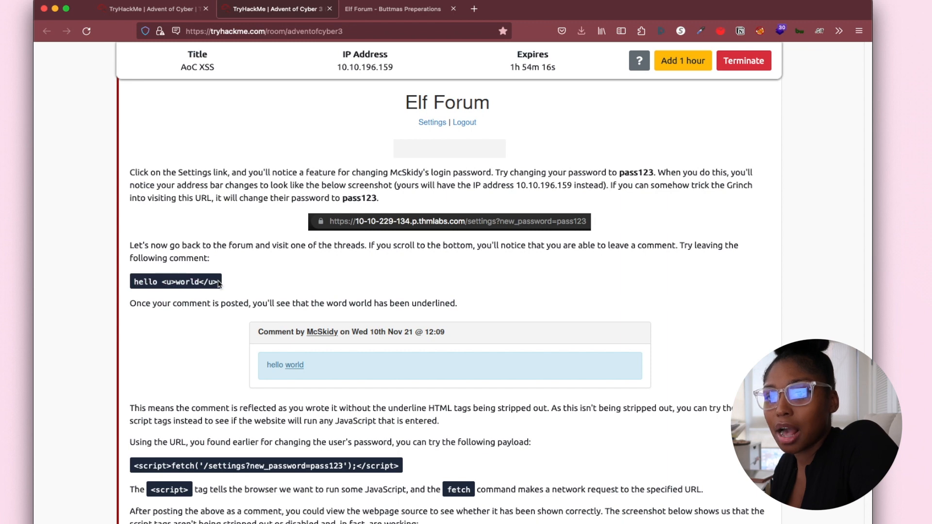
- Check McSkidy's underlined hello world comment in the forum, then scroll the walkthrough to the fetch payload
click(392, 9)
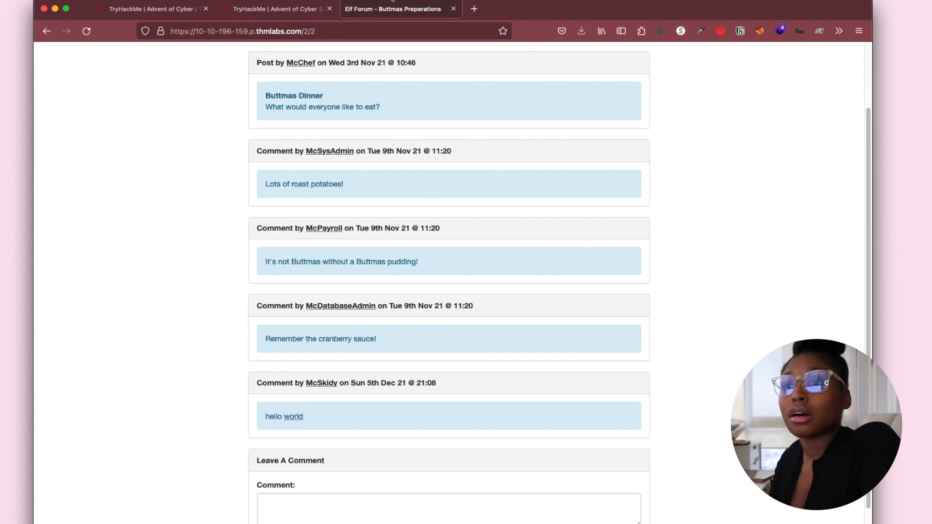
click(274, 8)
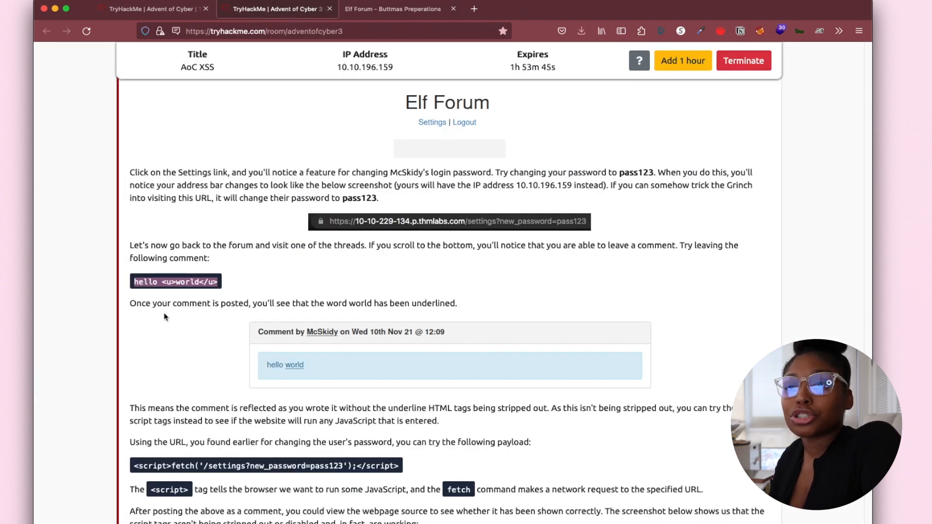
scroll(down, 3)
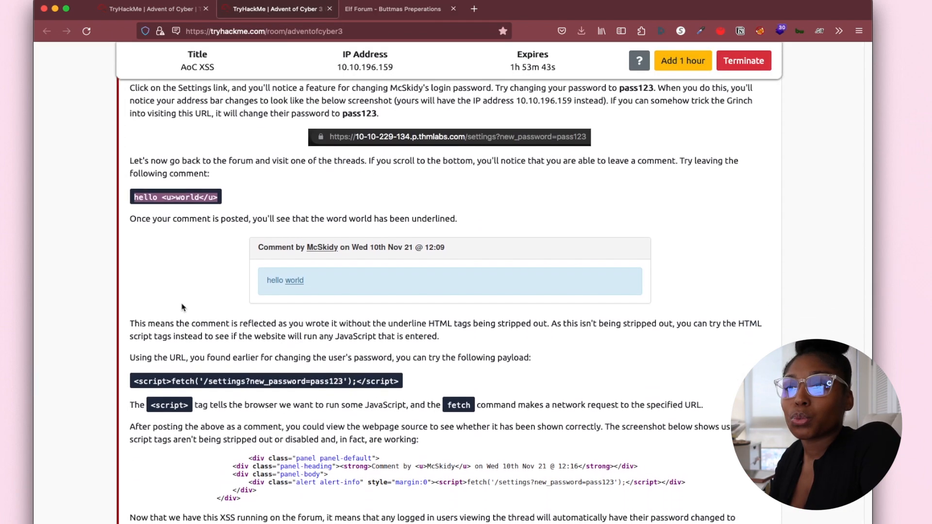
scroll(down, 3)
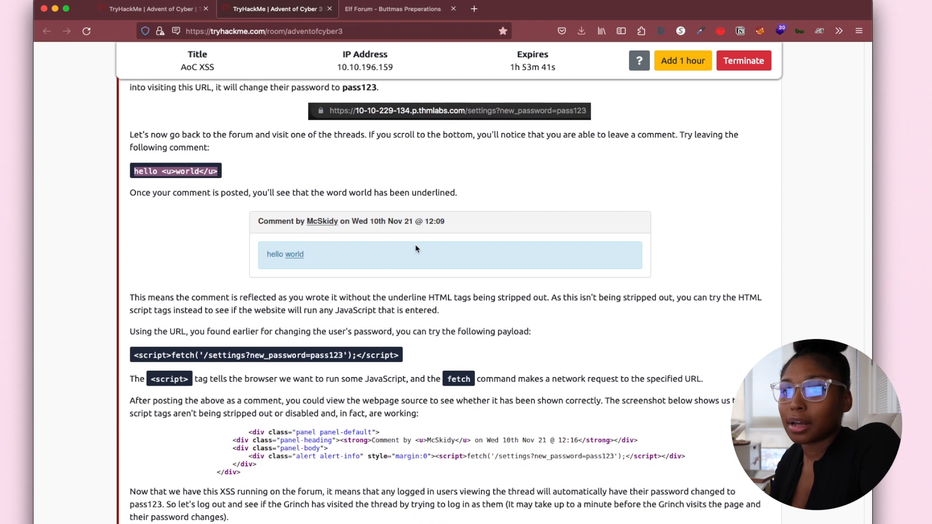
scroll(down, 3)
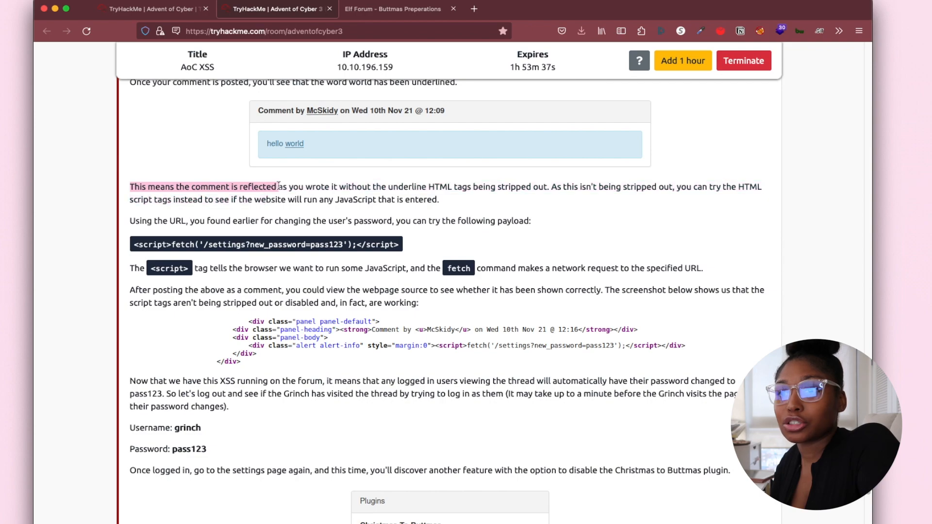
scroll(up, 3)
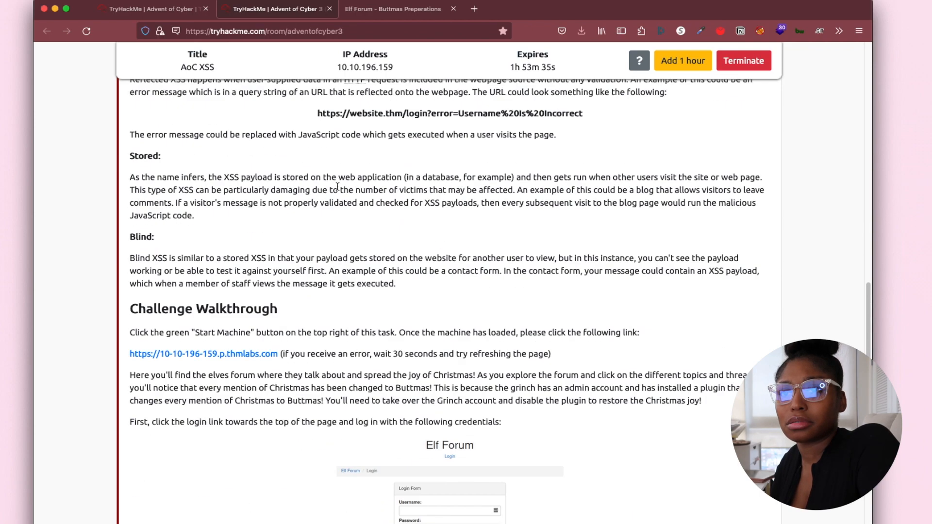
scroll(up, 3)
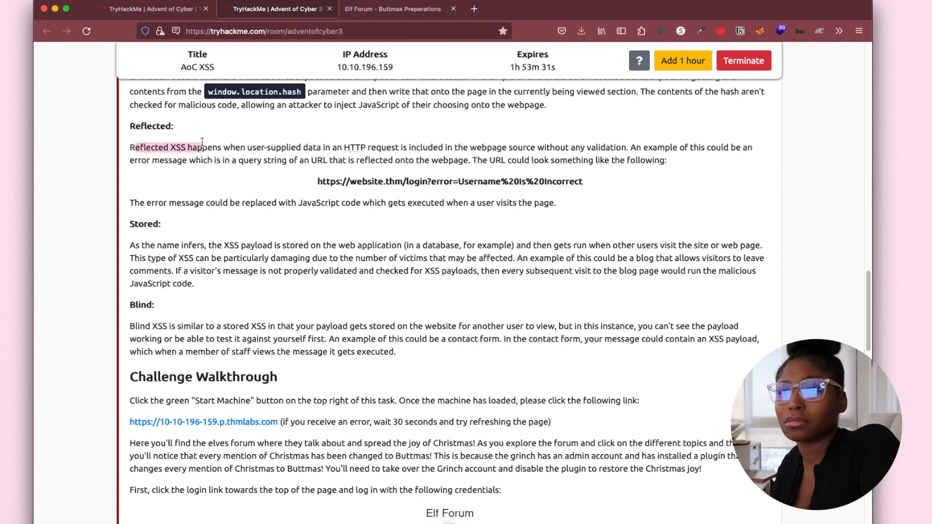
scroll(down, 3)
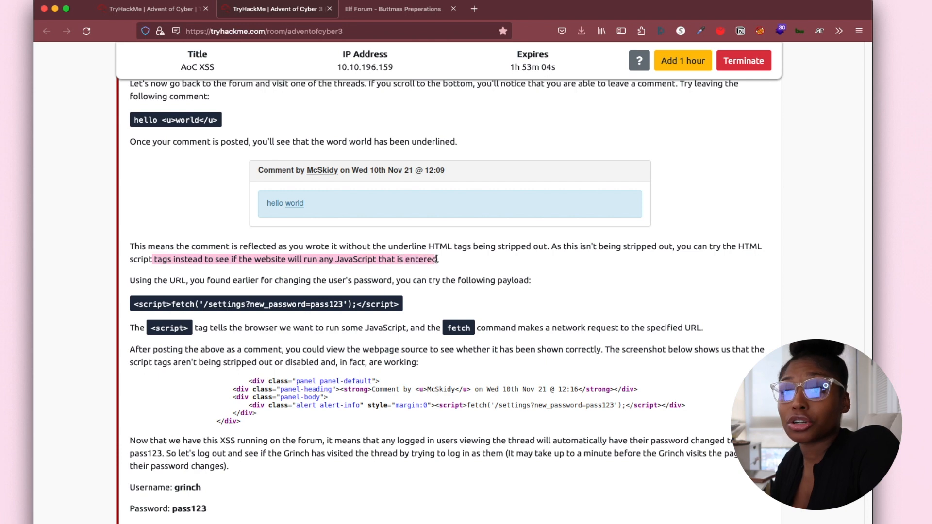
scroll(down, 3)
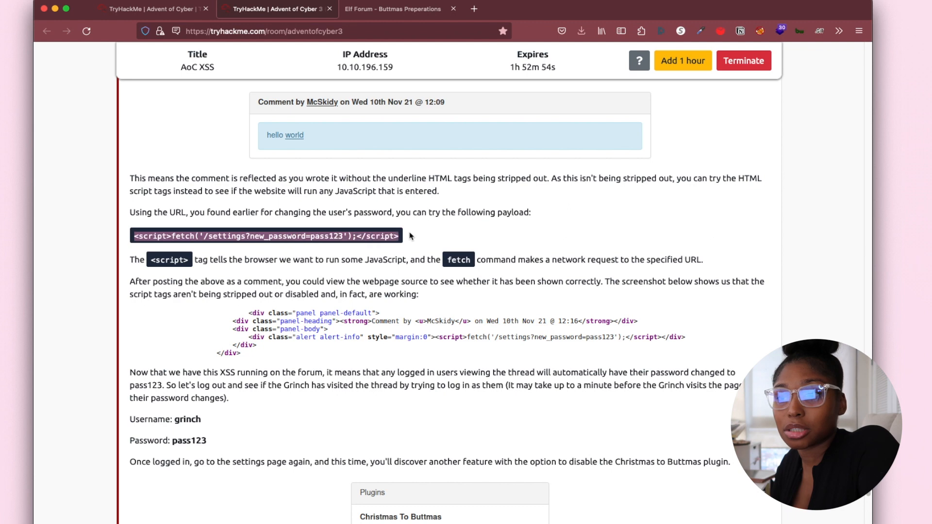
right_click(266, 235)
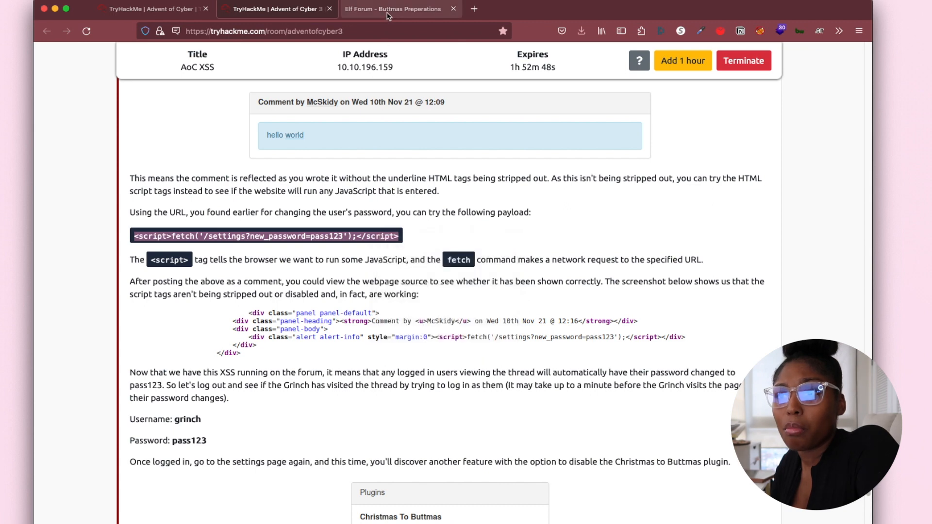
click(391, 9)
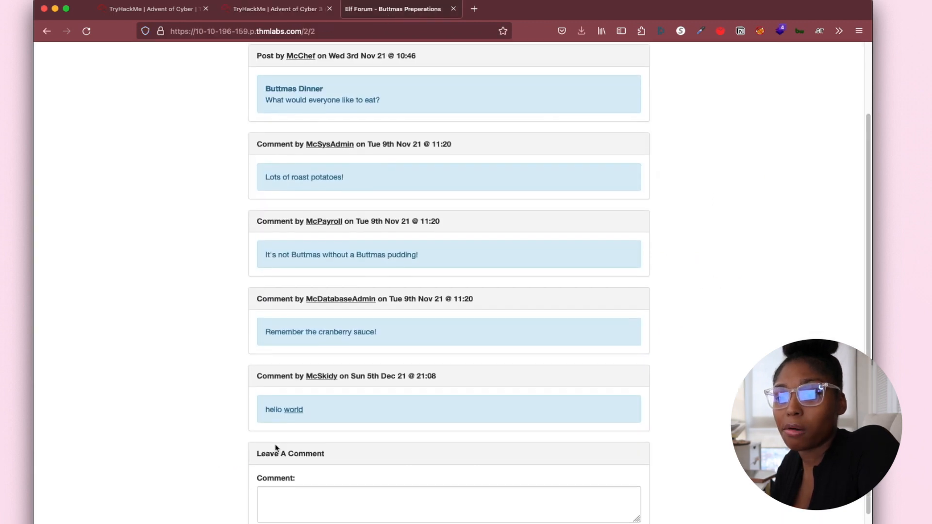
text(<script>fetch('/settings?new_password=pass123');</script>)
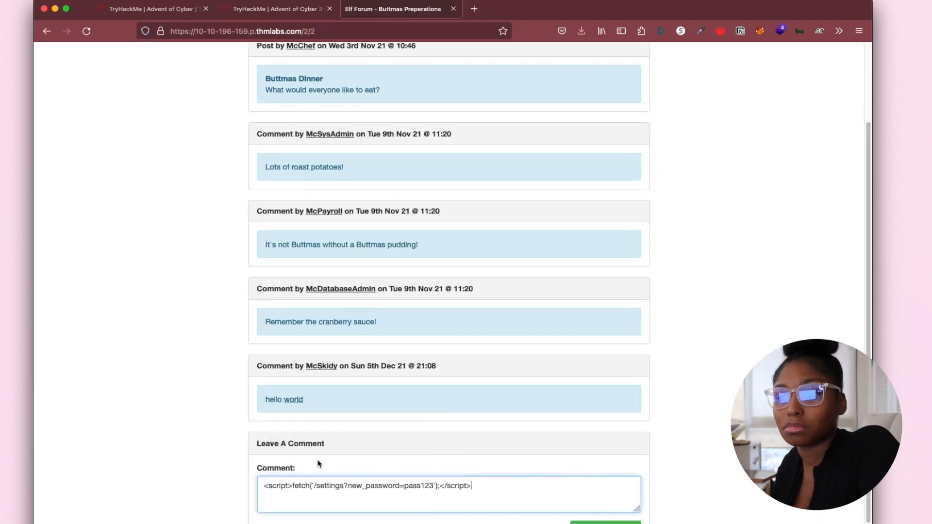
scroll(down, 3)
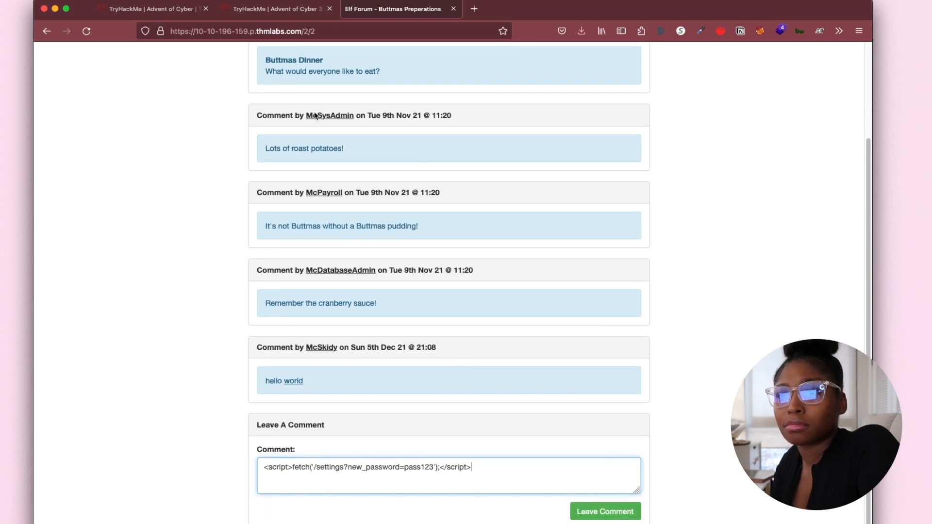
click(274, 9)
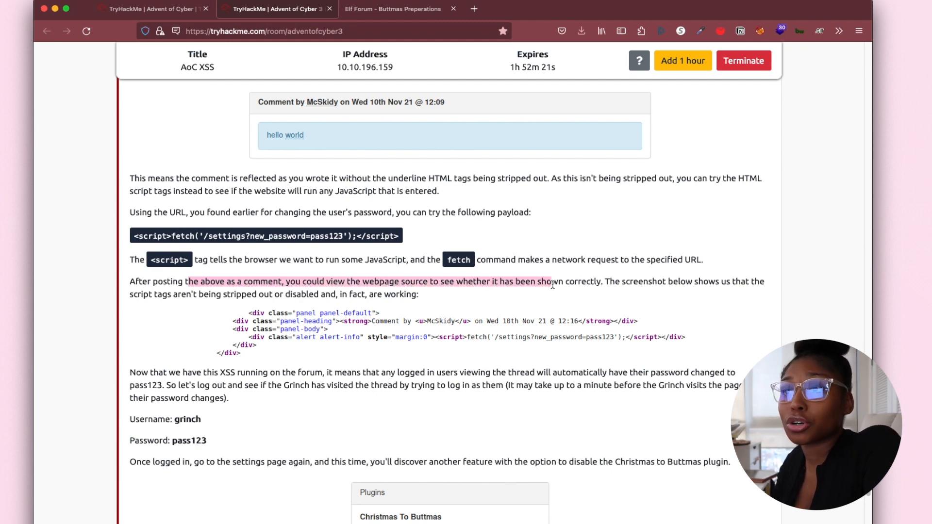
click(392, 9)
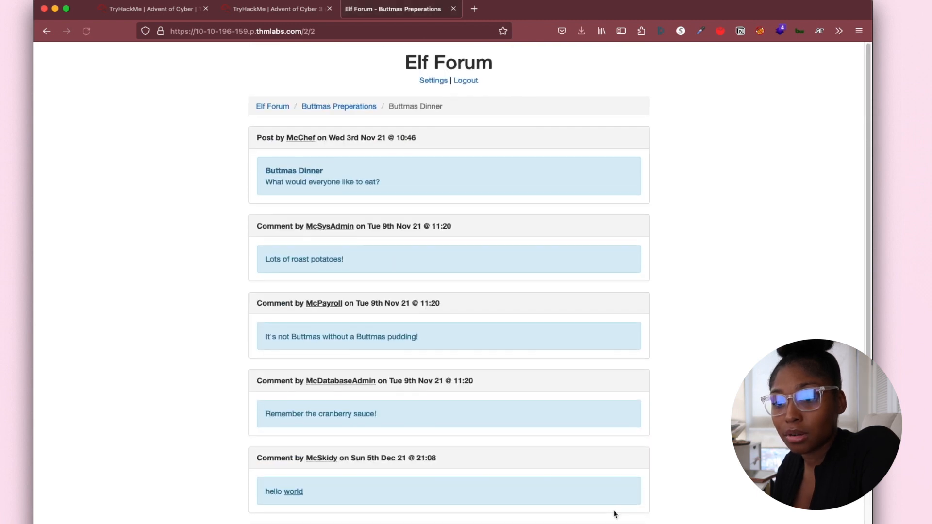
scroll(down, 3)
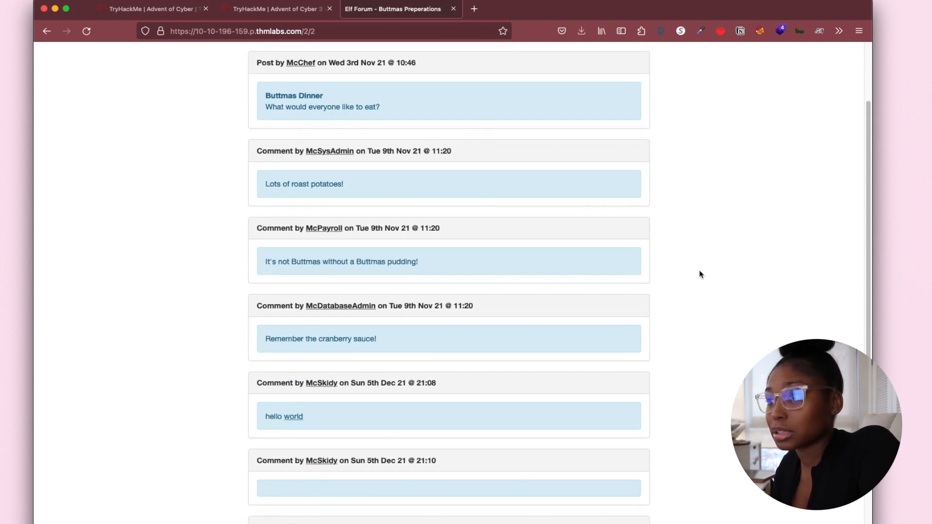
- View the thread's page source and scroll to McSkidy's script-carrying comments
right_click(700, 274)
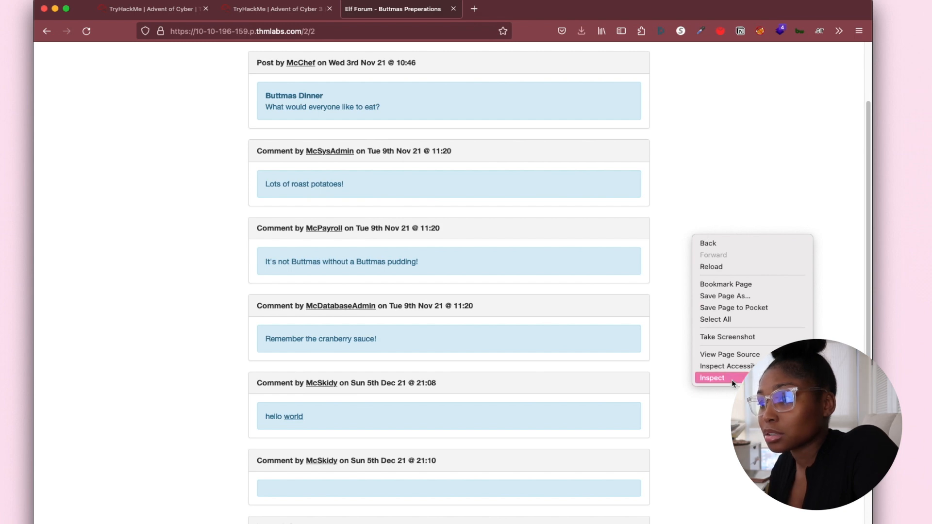
click(730, 354)
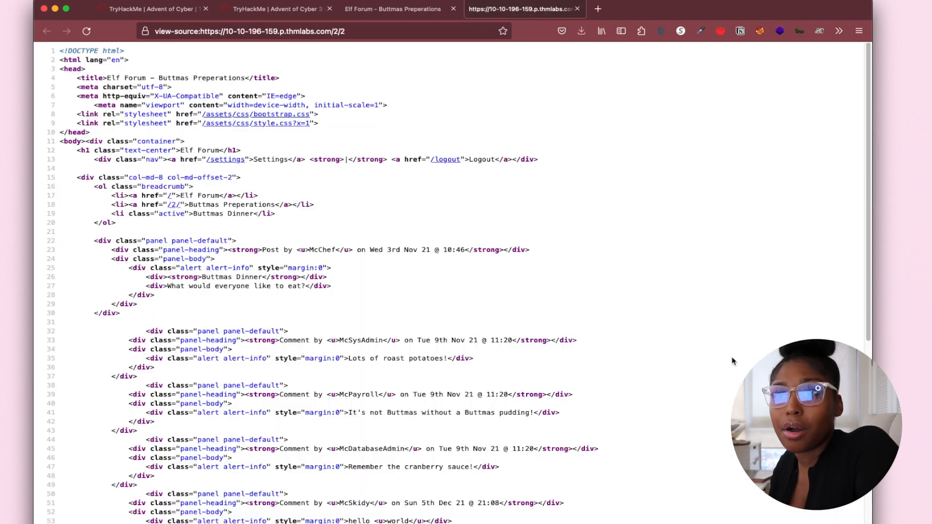
scroll(down, 3)
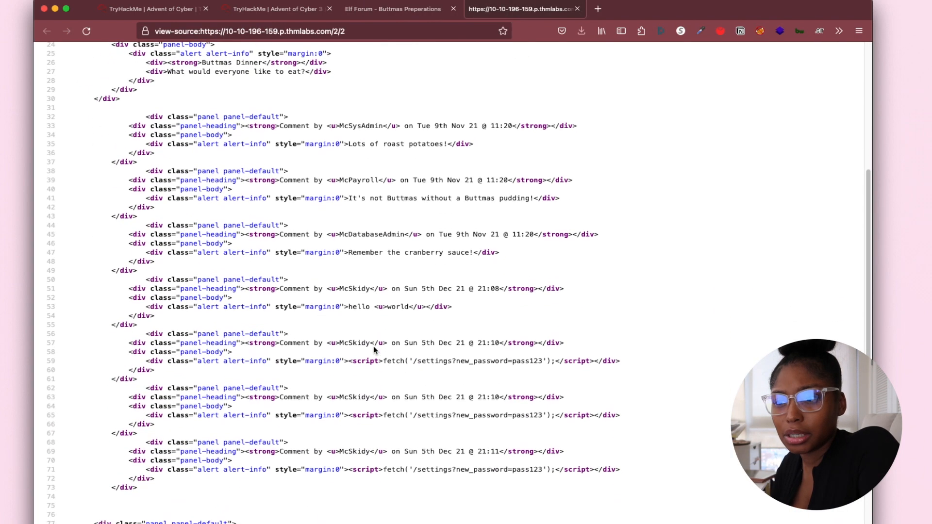
scroll(down, 3)
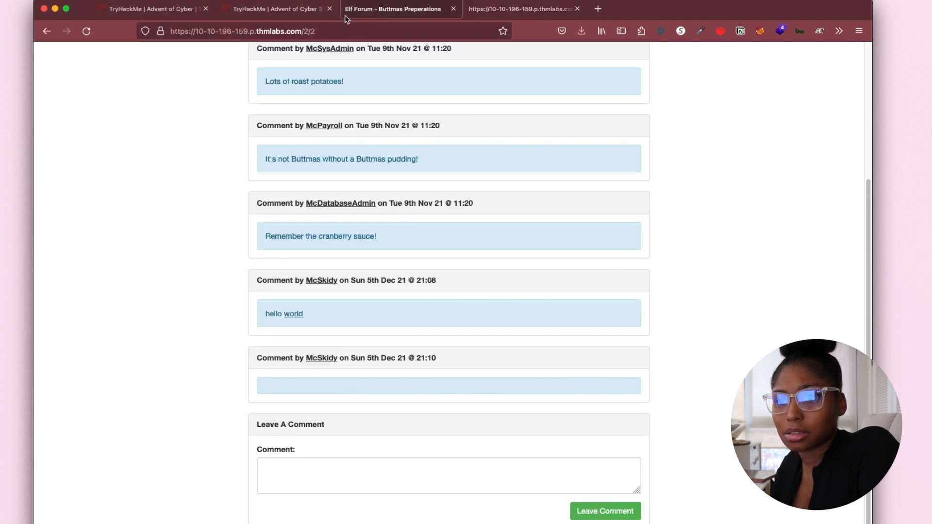
- Compare with the walkthrough's source screenshot and return to the thread's page source
click(275, 9)
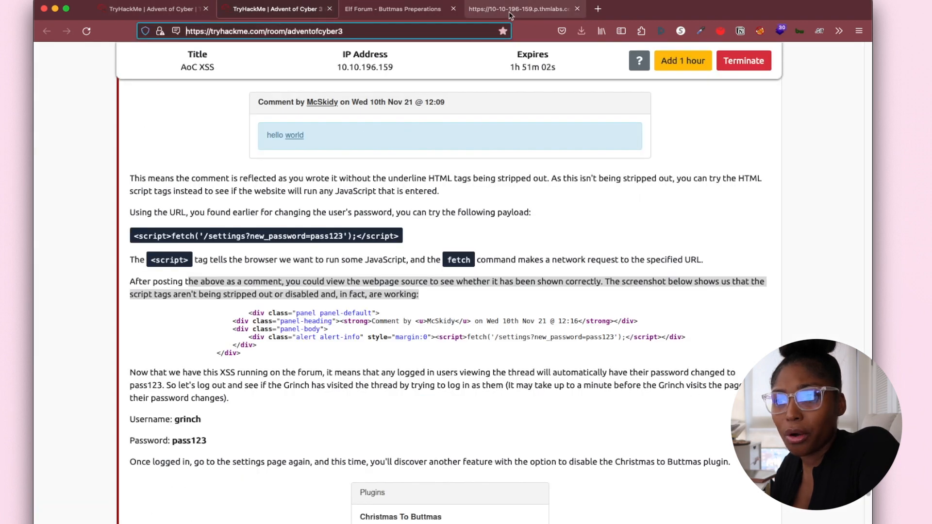
mouse_move(524, 8)
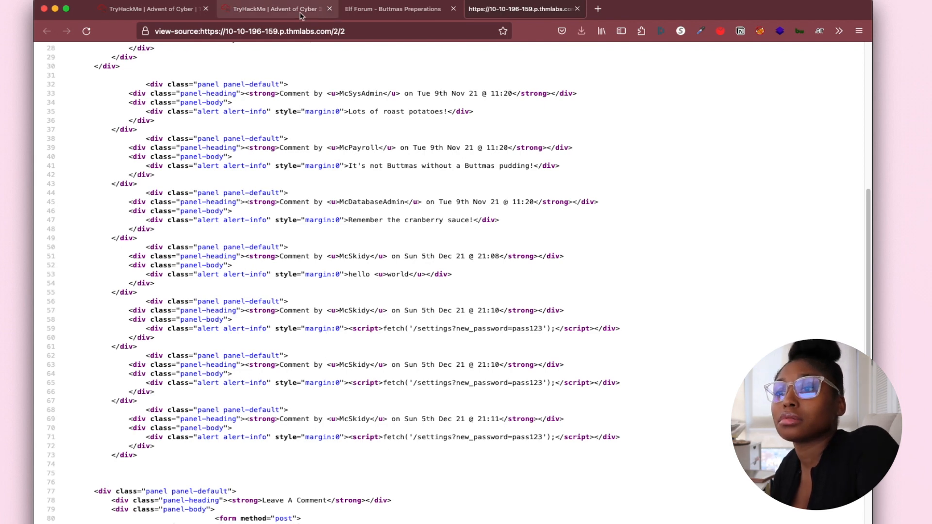
click(275, 8)
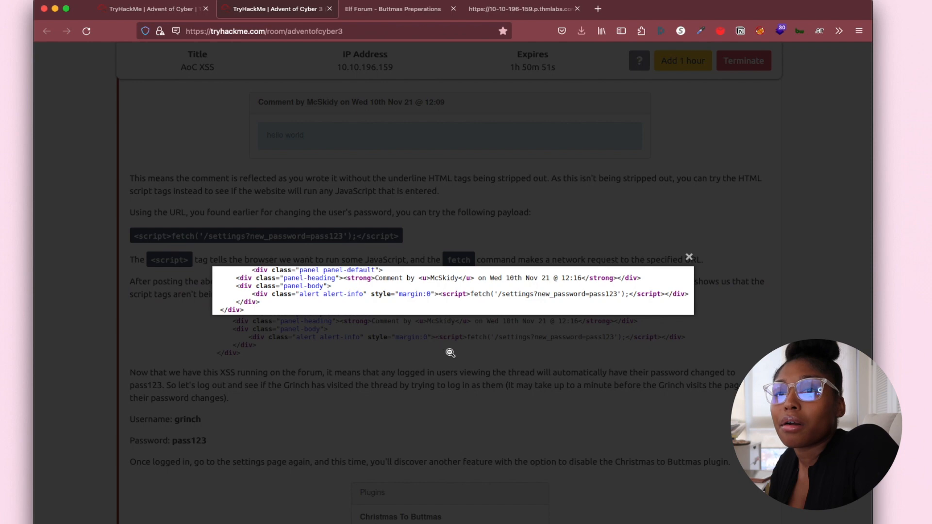
click(689, 257)
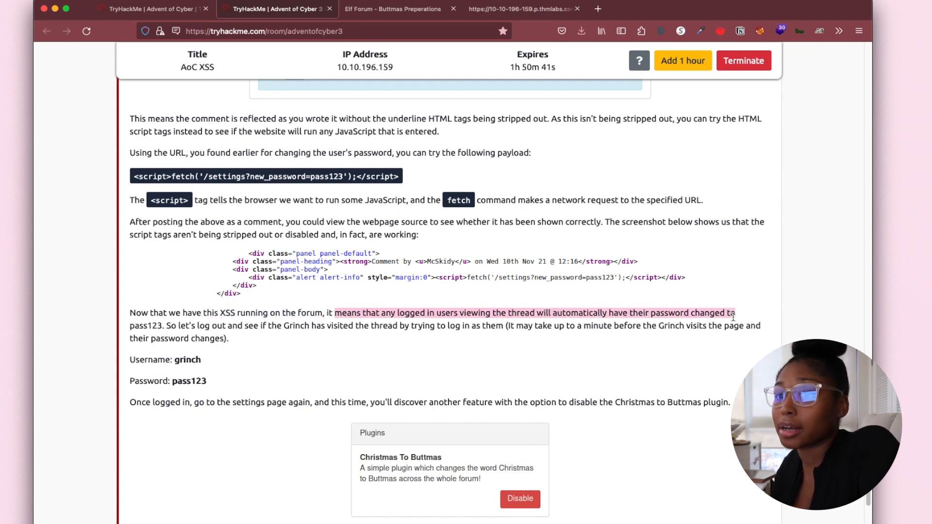
scroll(down, 3)
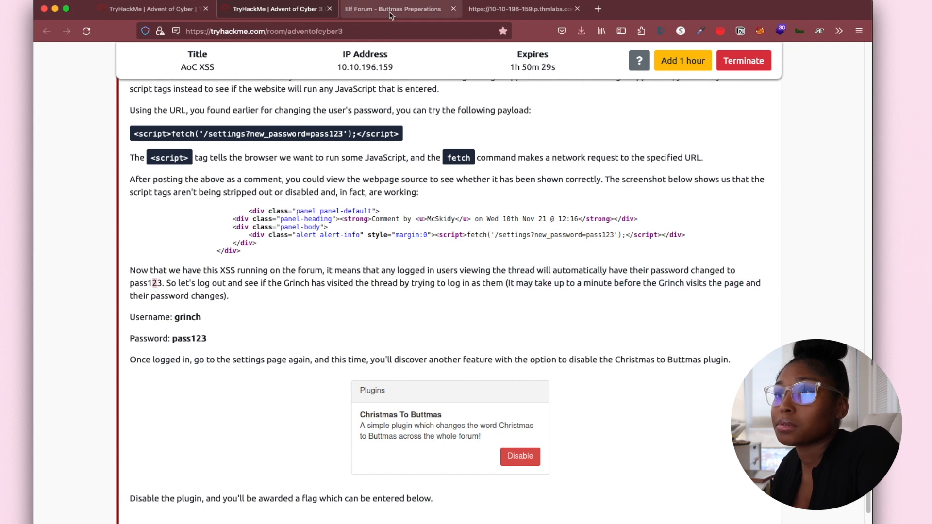
click(523, 9)
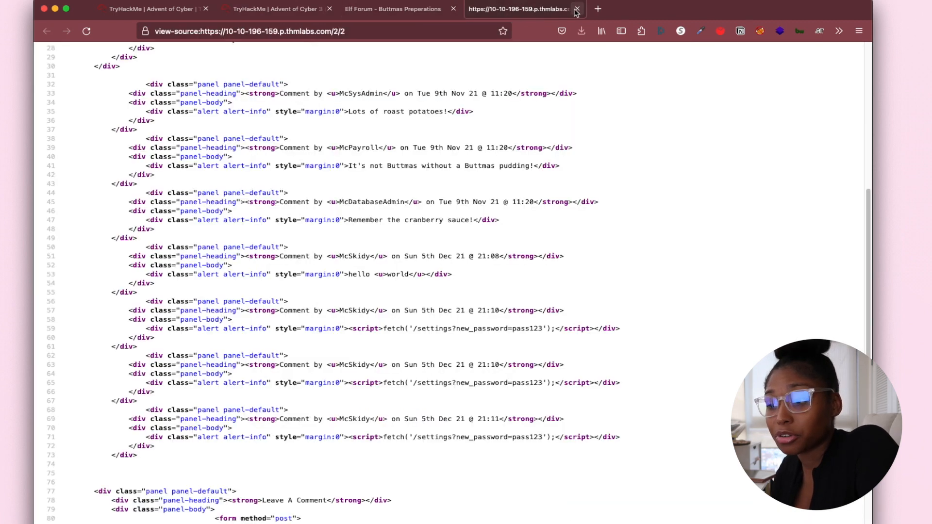
- Close the source view and reach the forum login form after checking the grinch credentials
click(575, 9)
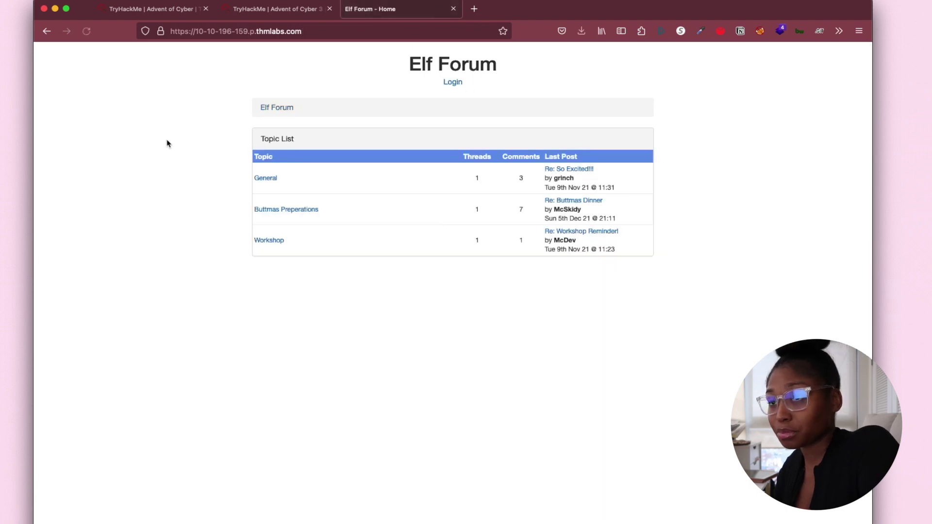
click(452, 81)
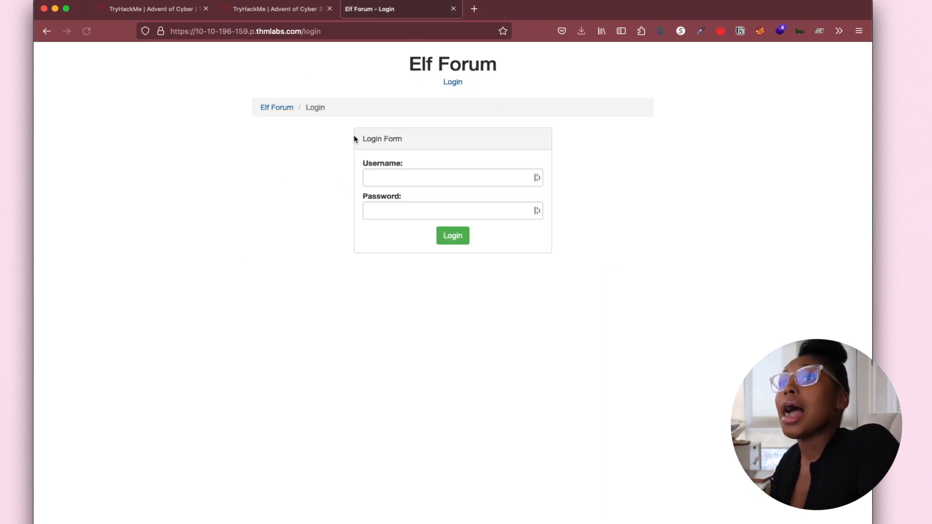
click(275, 9)
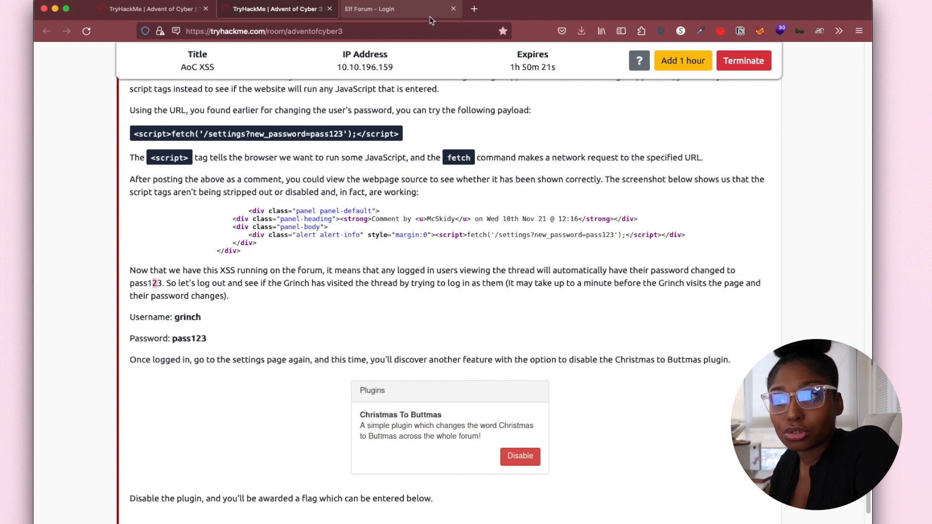
click(370, 8)
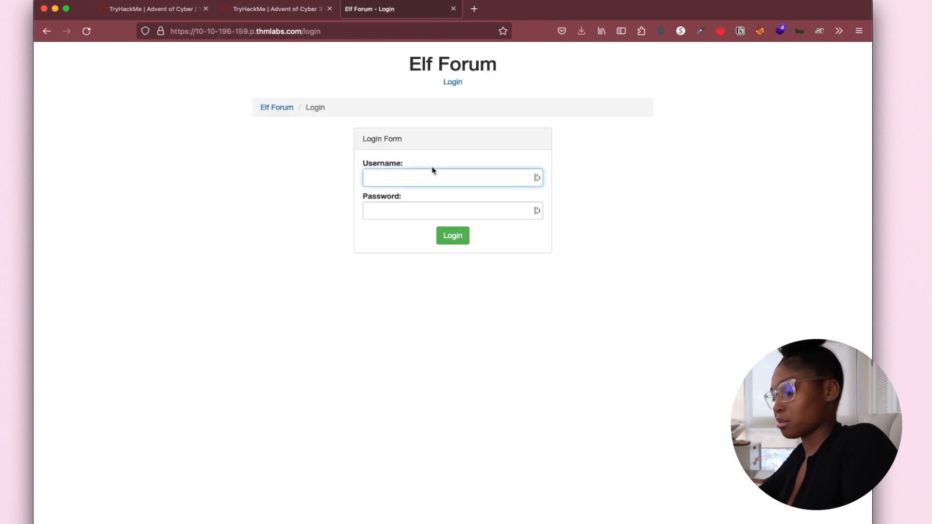
text(grinch)
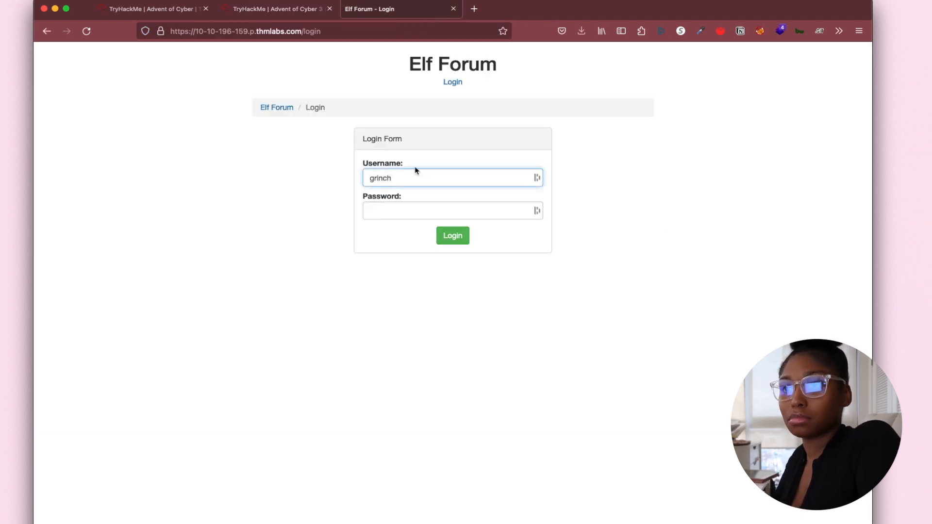
click(451, 211)
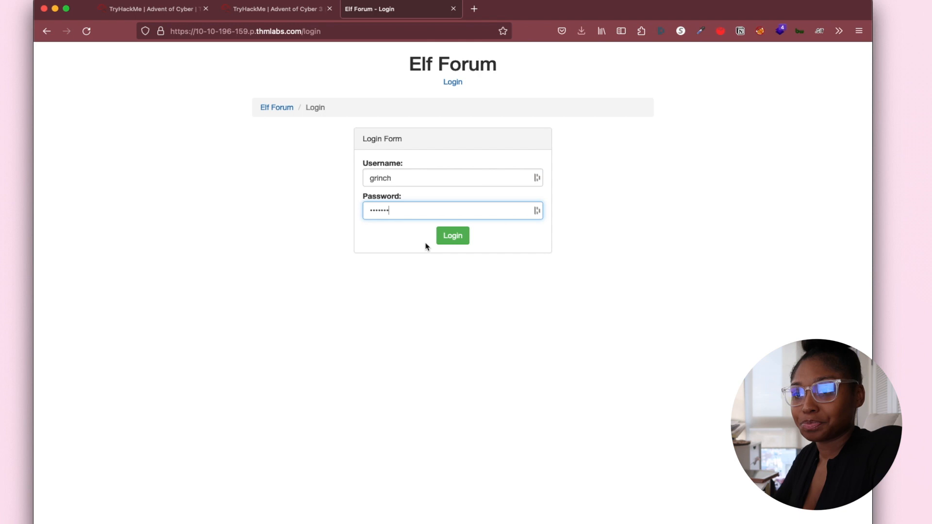
click(453, 235)
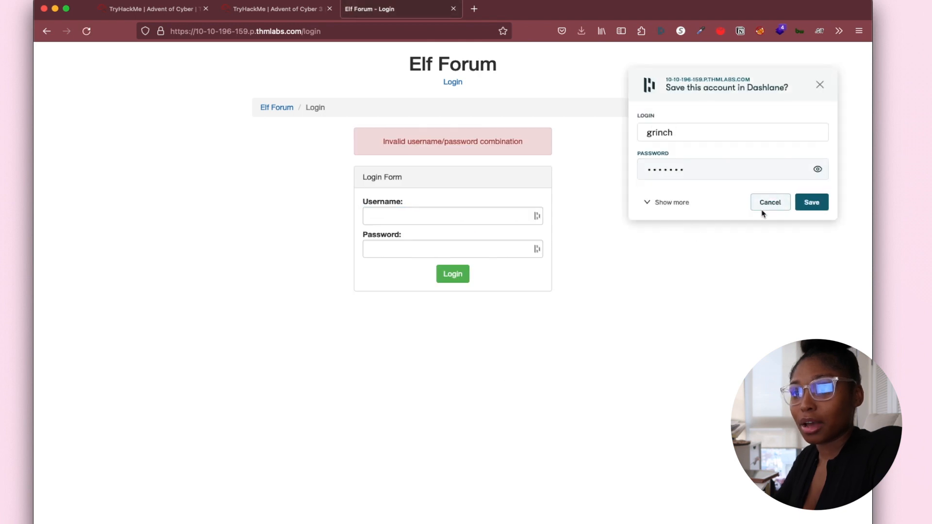
click(770, 202)
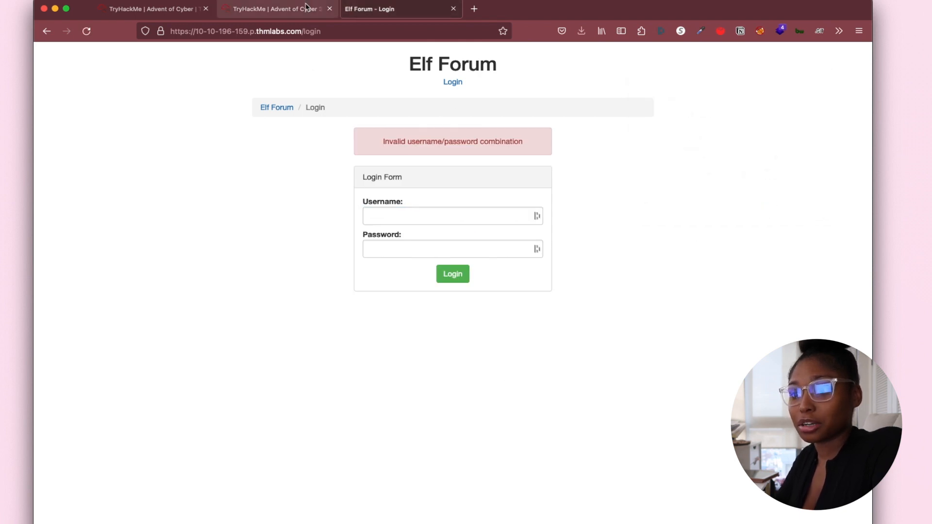
- Re-enter grinch in the login form, checking the tutorial for the pass123 password
click(276, 8)
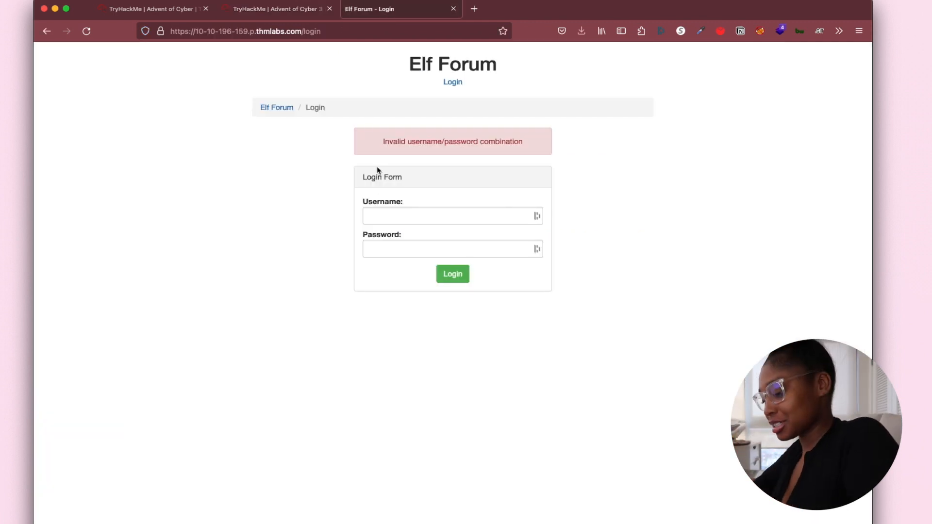
text(grinch)
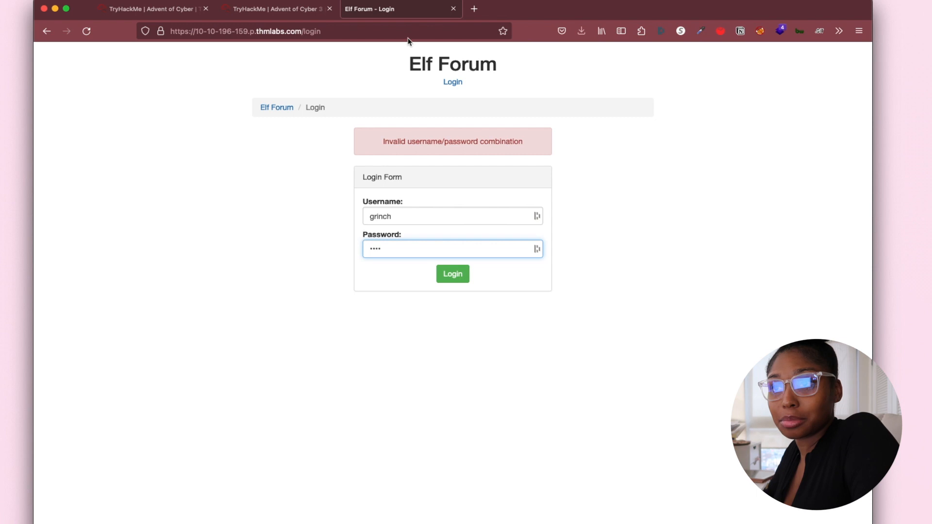
click(274, 9)
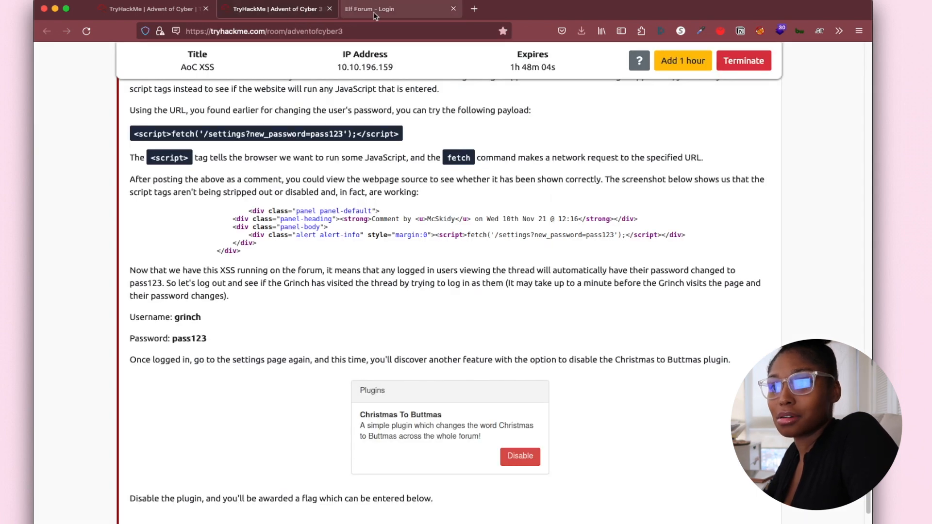
click(370, 9)
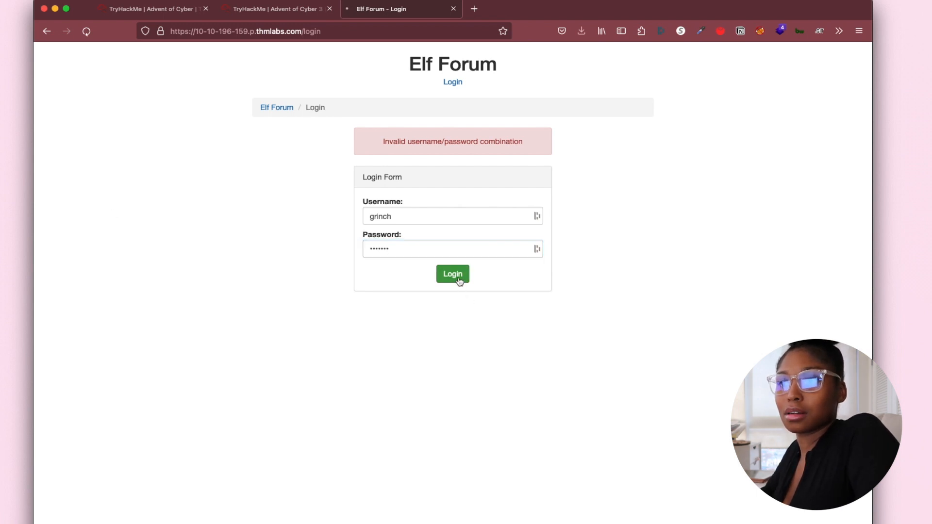
- Log in as grinch, dismiss the Dashlane prompt and go to the account settings page
click(453, 273)
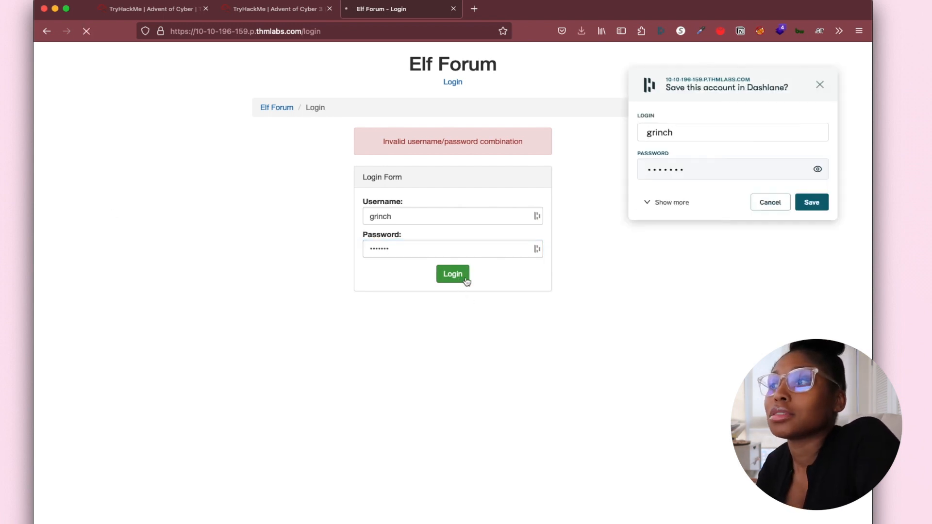
click(452, 274)
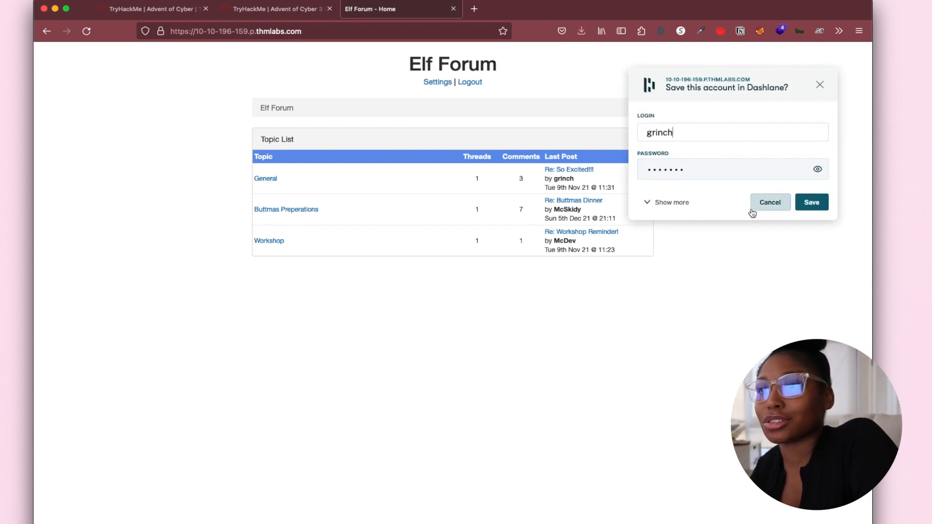
click(770, 202)
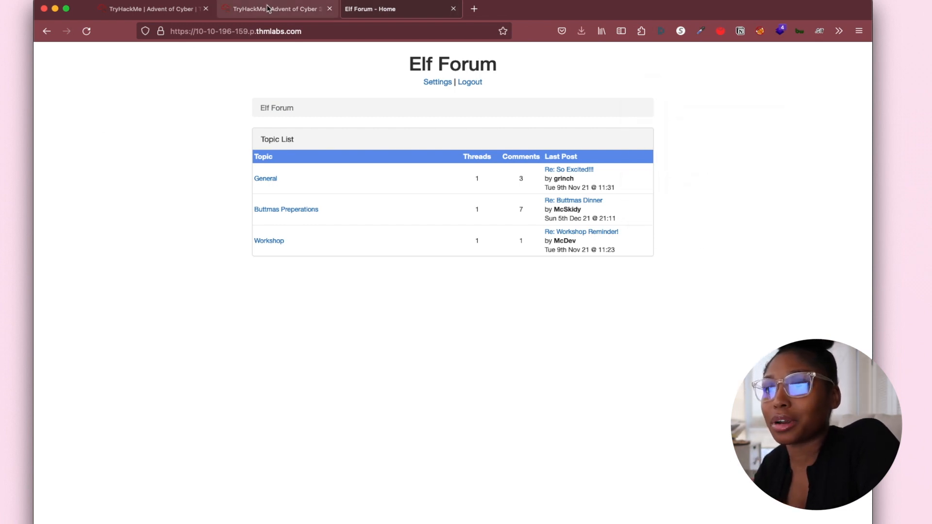
click(275, 8)
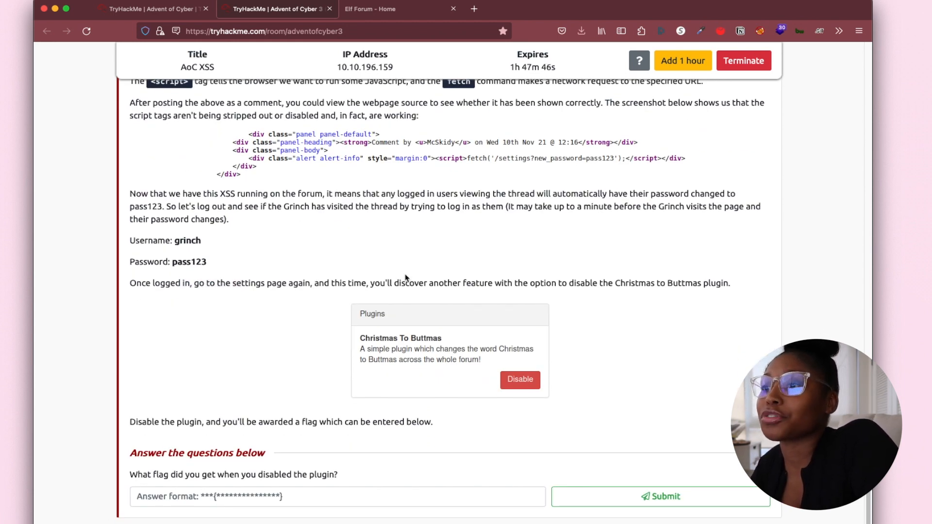
mouse_move(540, 285)
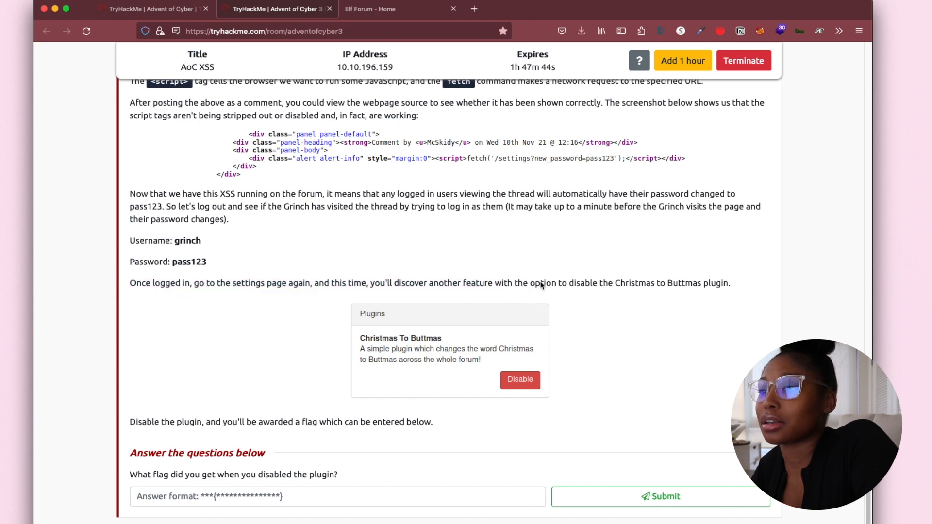
mouse_move(659, 292)
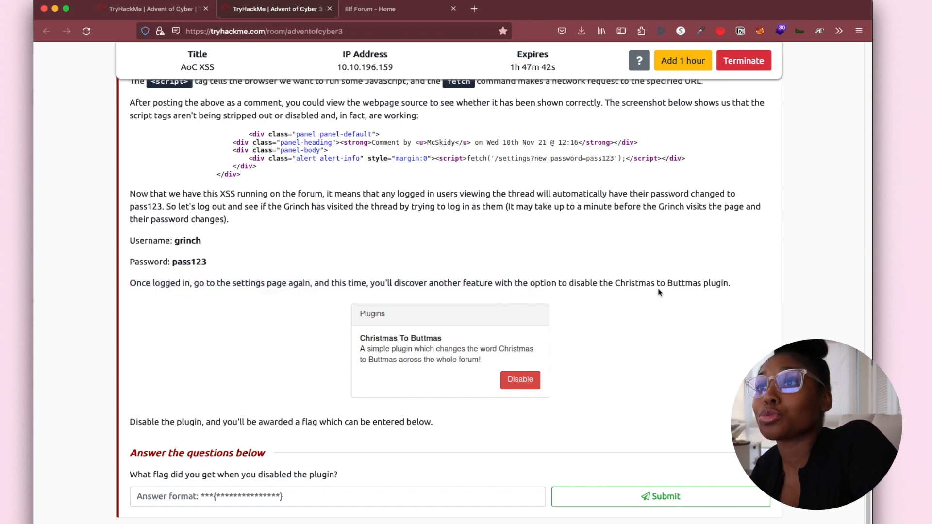
click(381, 9)
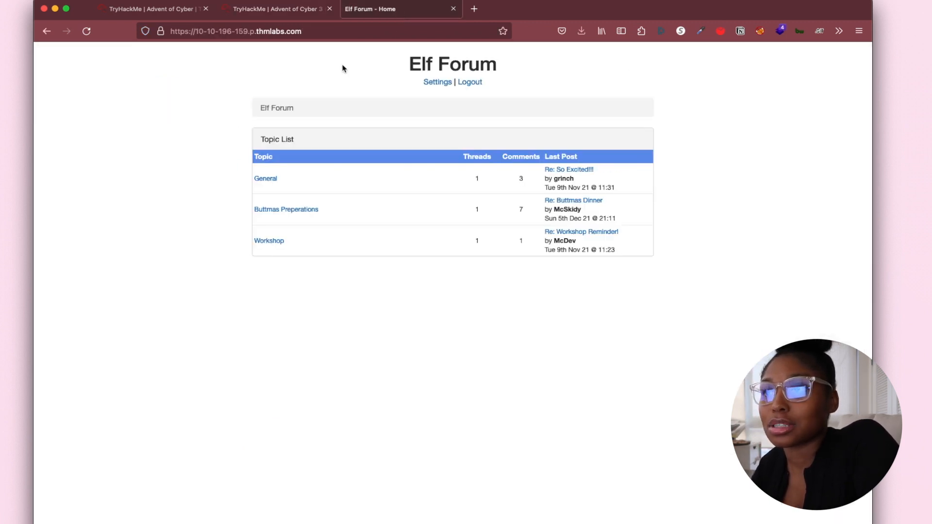
click(438, 81)
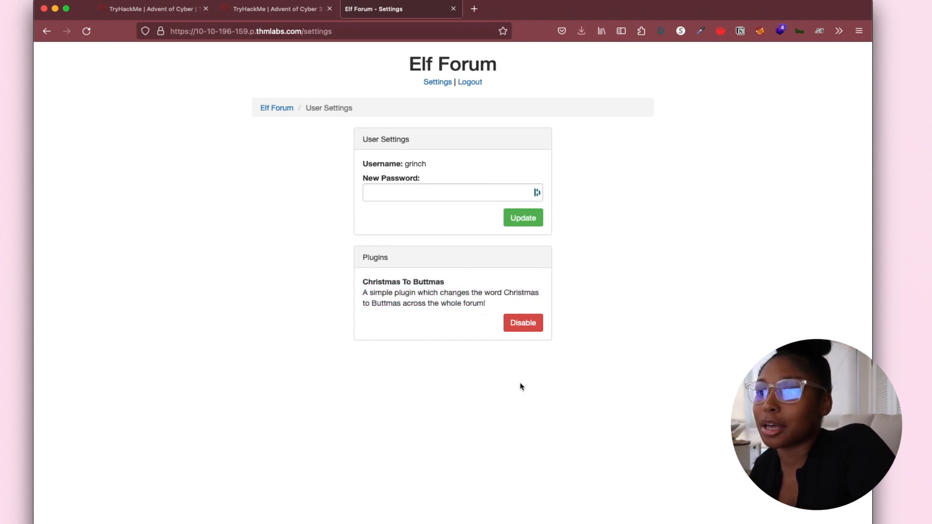
- Disable the Christmas To Buttmas plugin and copy the revealed flag THM{NO_MORE_BUTTMAS}
click(522, 323)
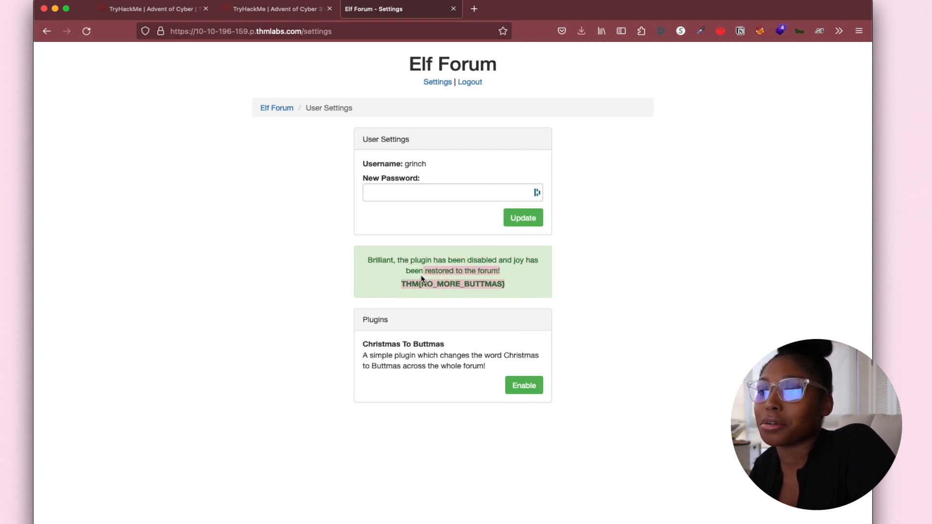
right_click(451, 283)
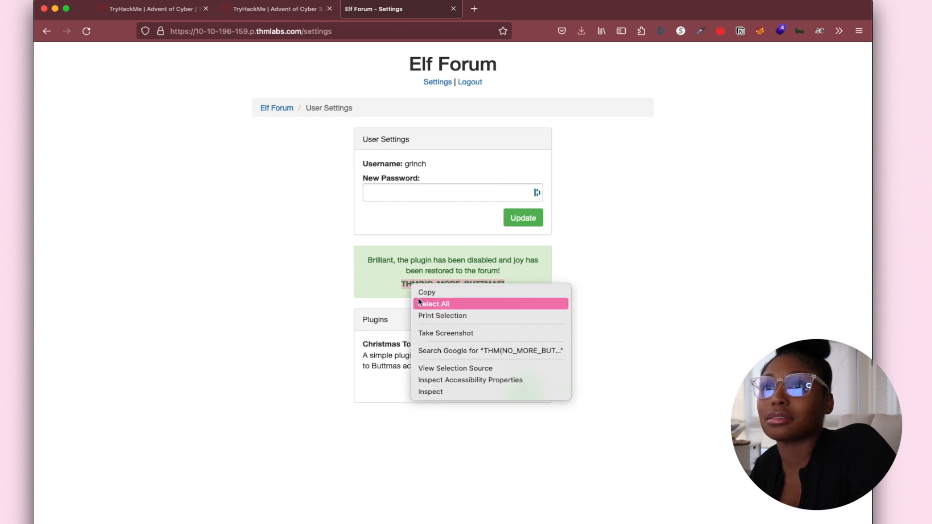
- Paste THM{NO_MORE_BUTTMAS} into the plugin question's answer box and submit it as correct
click(274, 9)
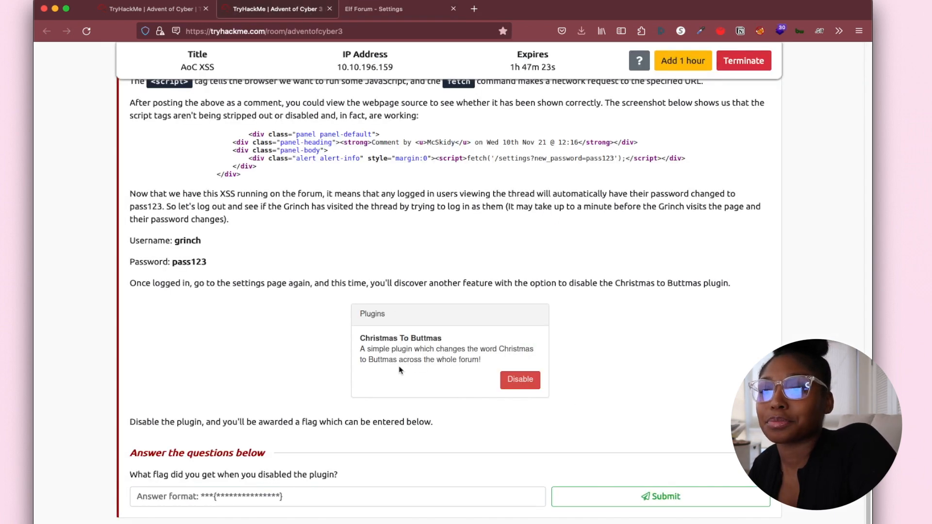
scroll(down, 3)
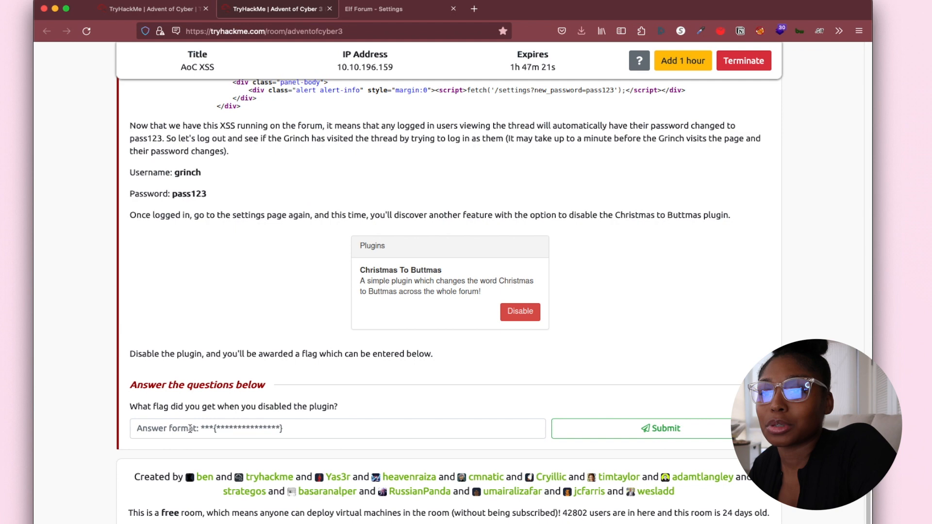
right_click(238, 428)
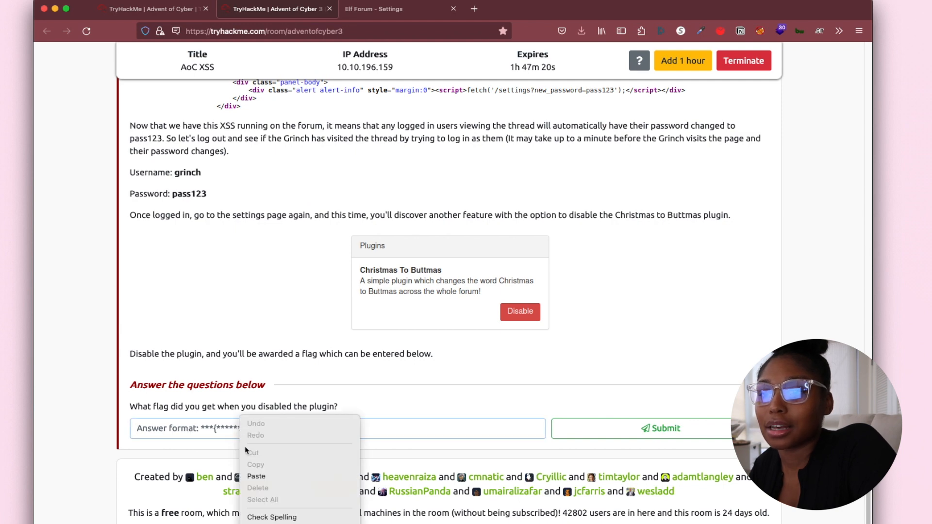
click(255, 476)
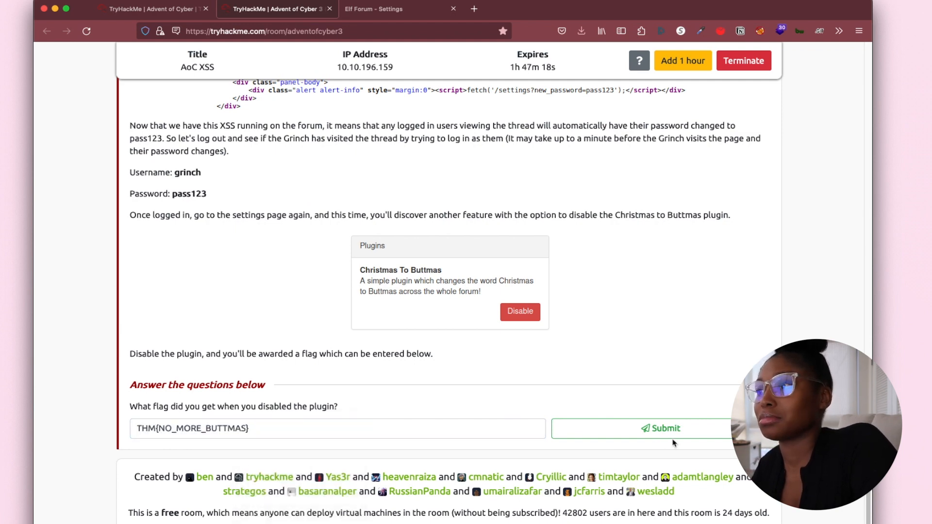
click(660, 429)
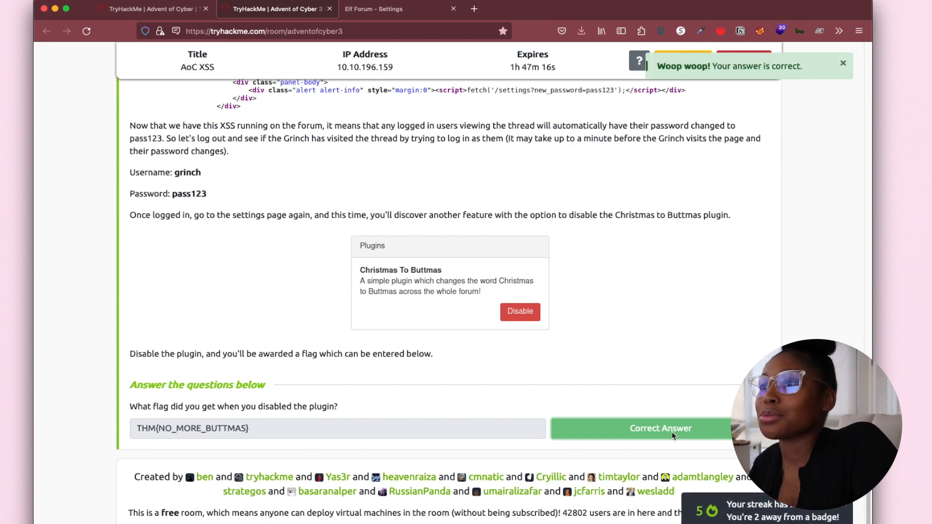
mouse_move(606, 376)
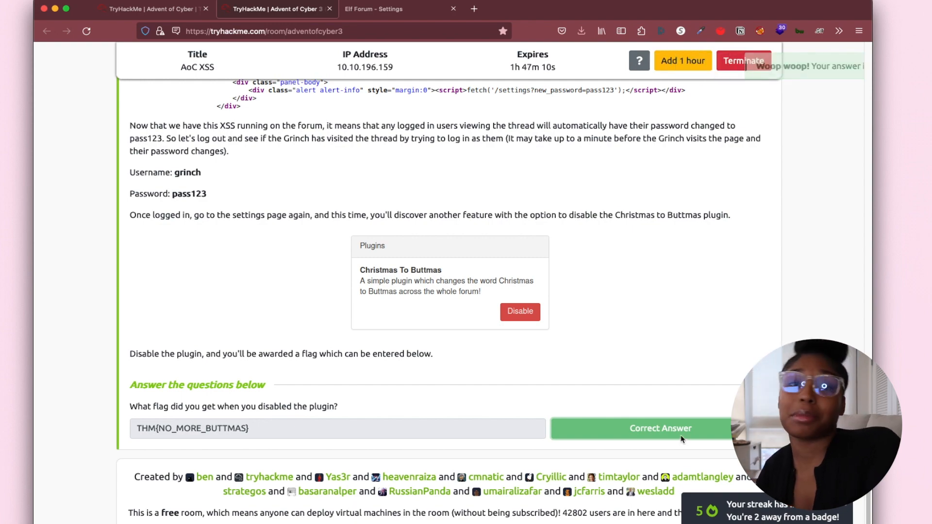
scroll(up, 3)
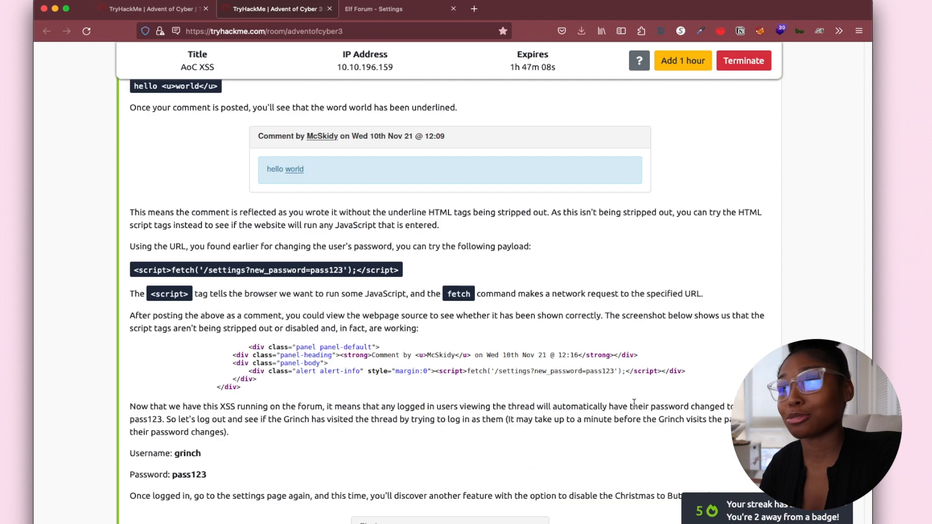
scroll(up, 3)
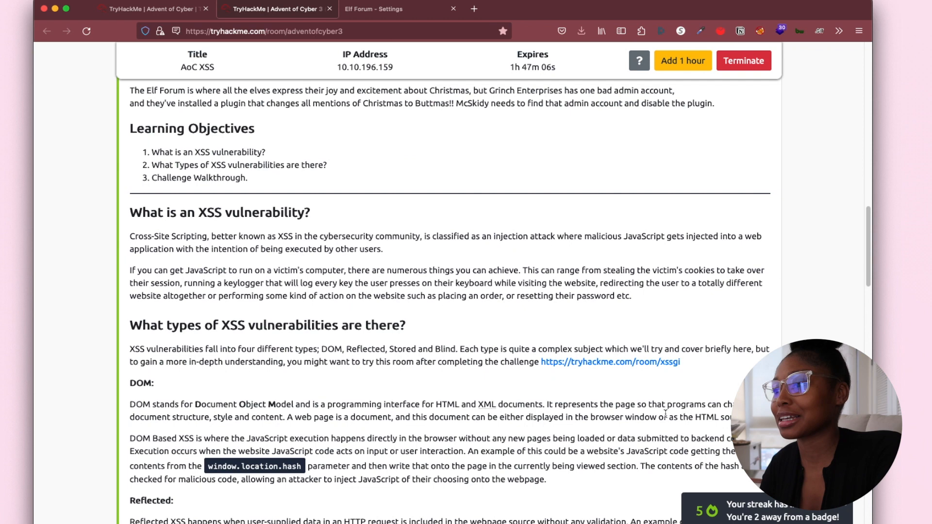
scroll(up, 3)
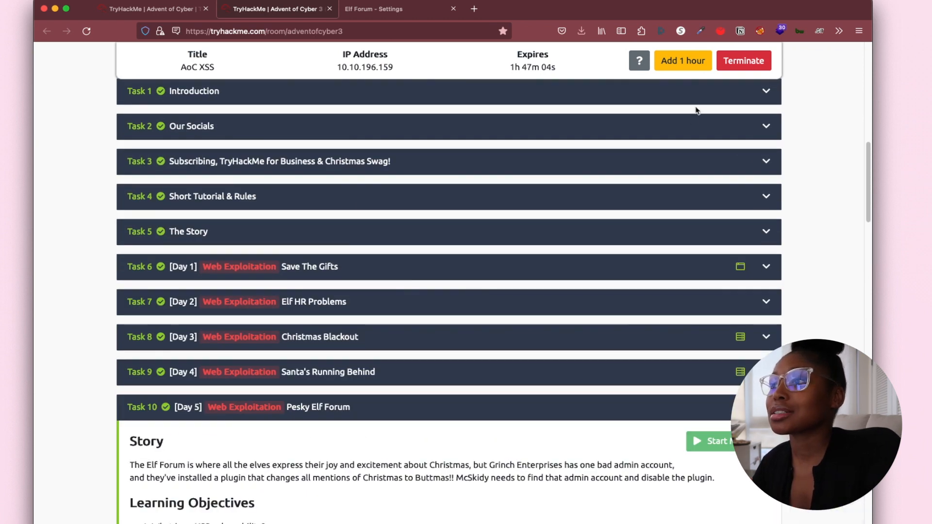
- Terminate the Day 5 machine and scroll the Day 4 Burp Suite walkthrough to 'Send to Intruder'
click(743, 61)
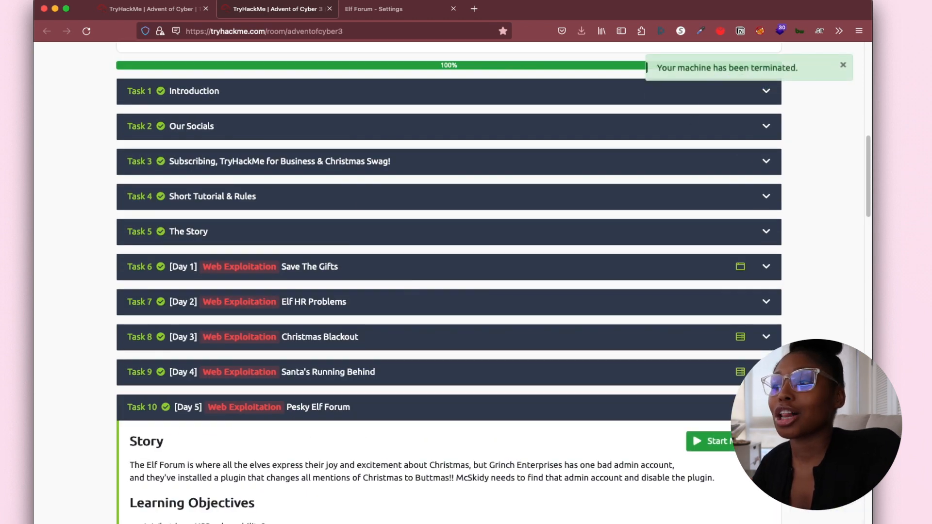
scroll(up, 3)
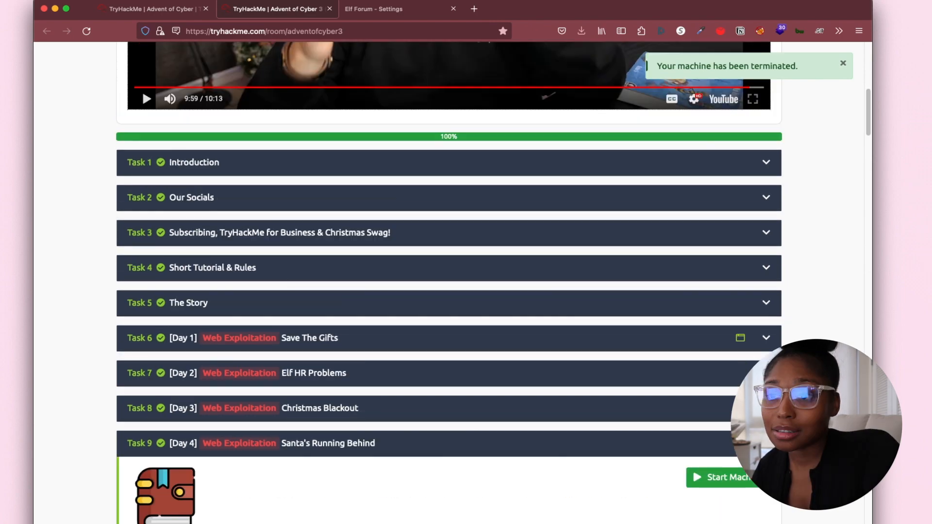
scroll(down, 3)
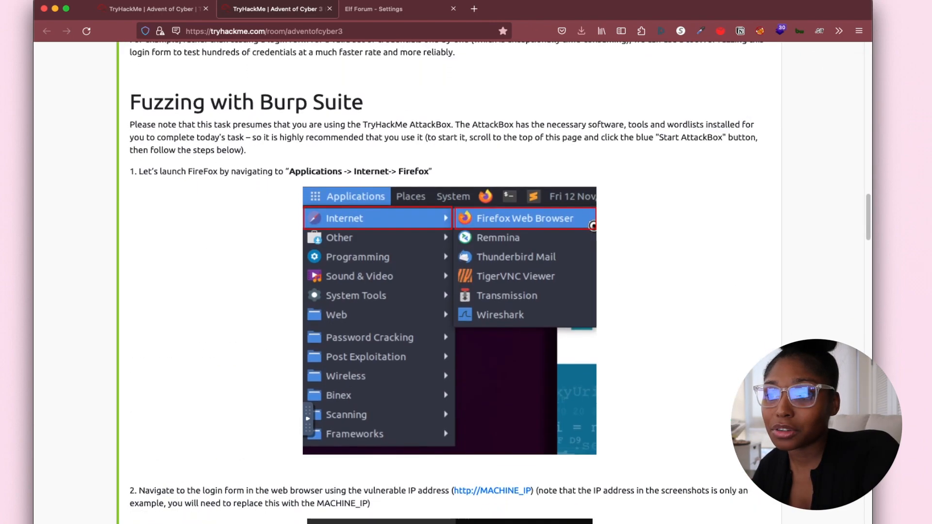
scroll(down, 3)
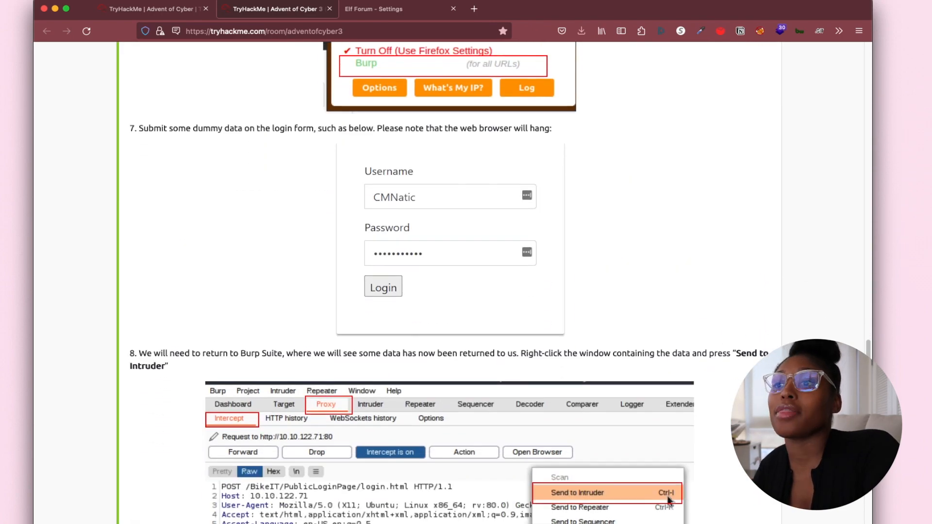
scroll(down, 3)
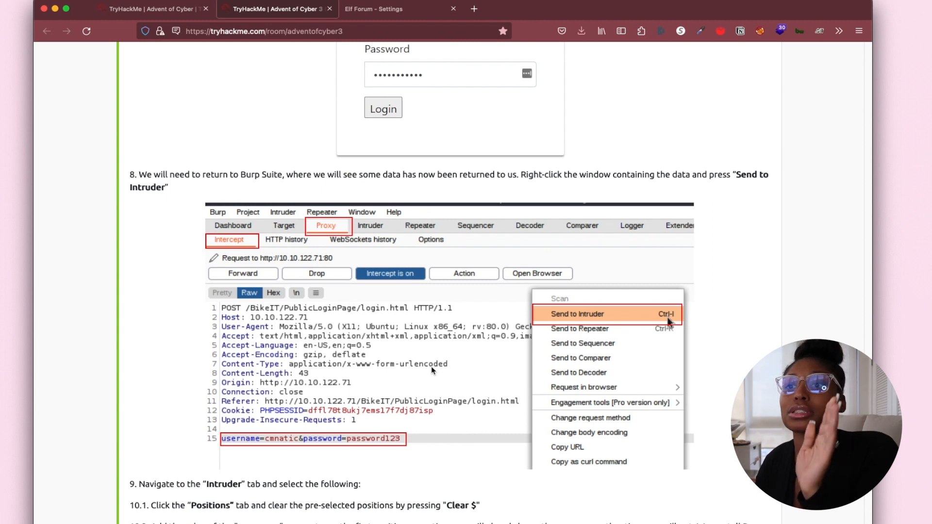
mouse_move(321, 333)
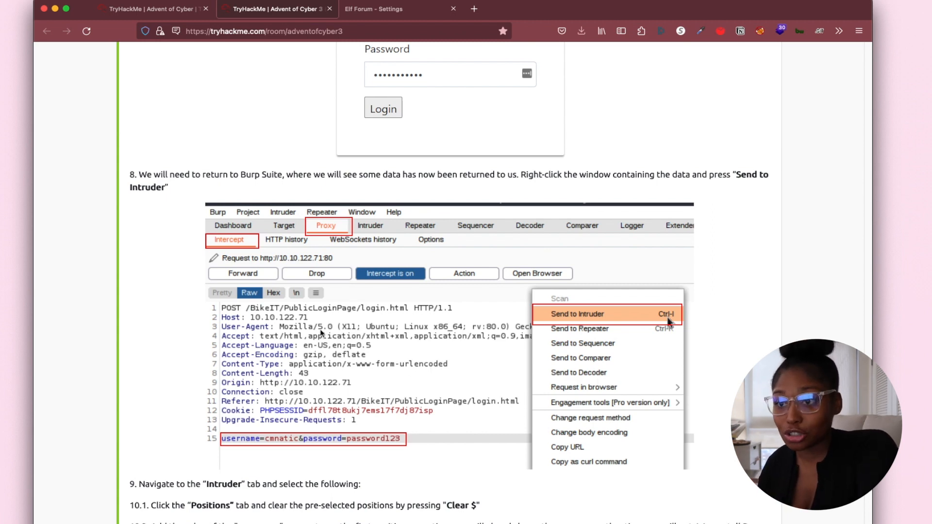
- Scroll through steps 9–12: clearing positions, Cluster Bomb, loading the wordlist, Payload Options and Start Attack
scroll(down, 3)
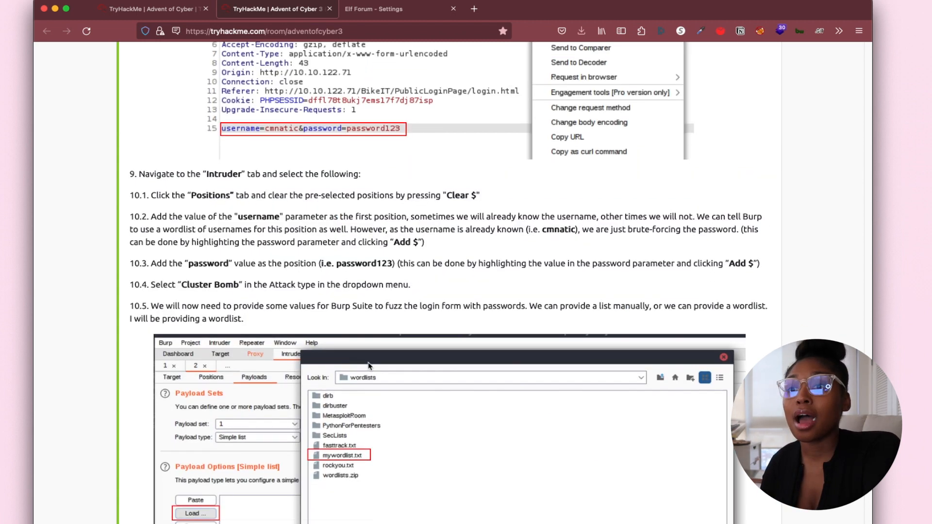
scroll(down, 3)
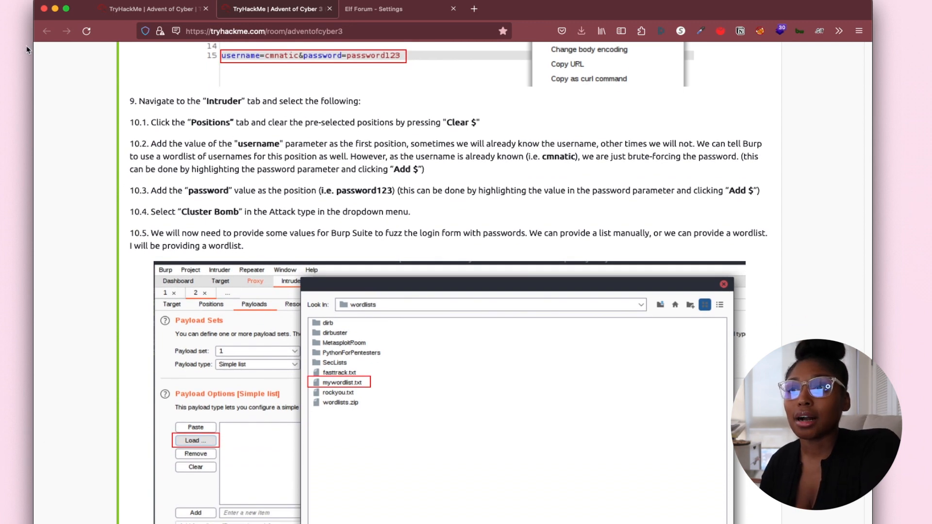
mouse_move(915, 372)
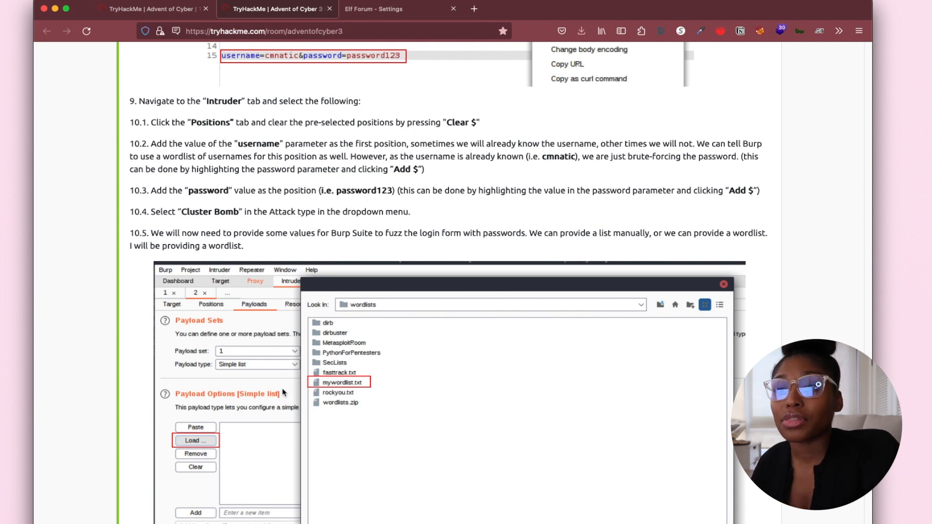
scroll(down, 3)
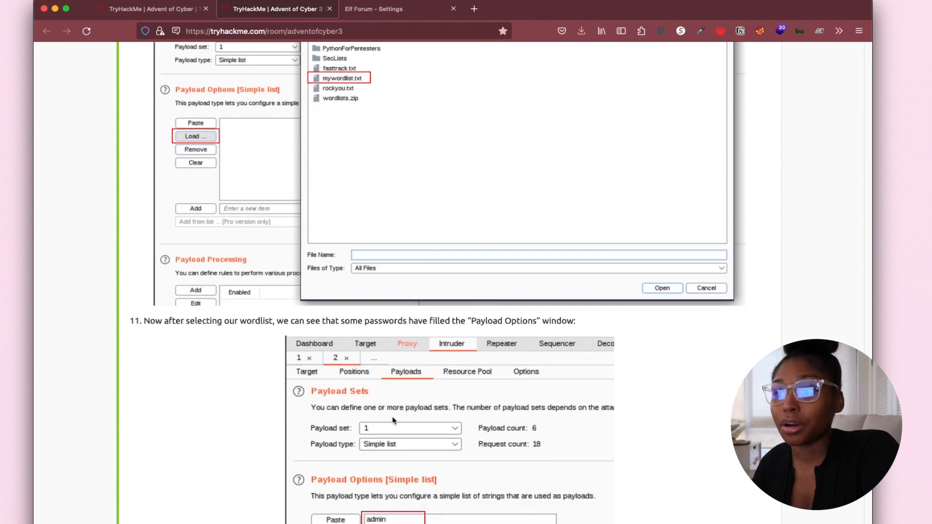
scroll(down, 3)
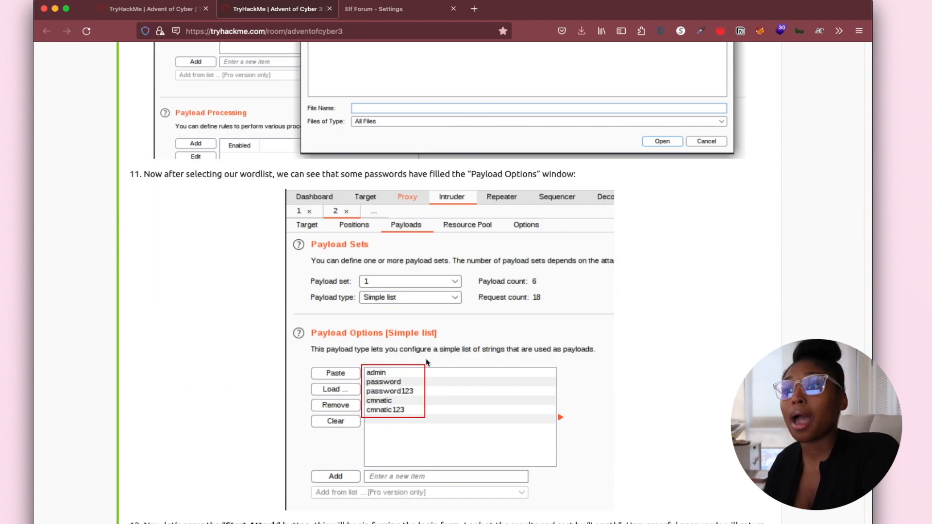
mouse_move(473, 255)
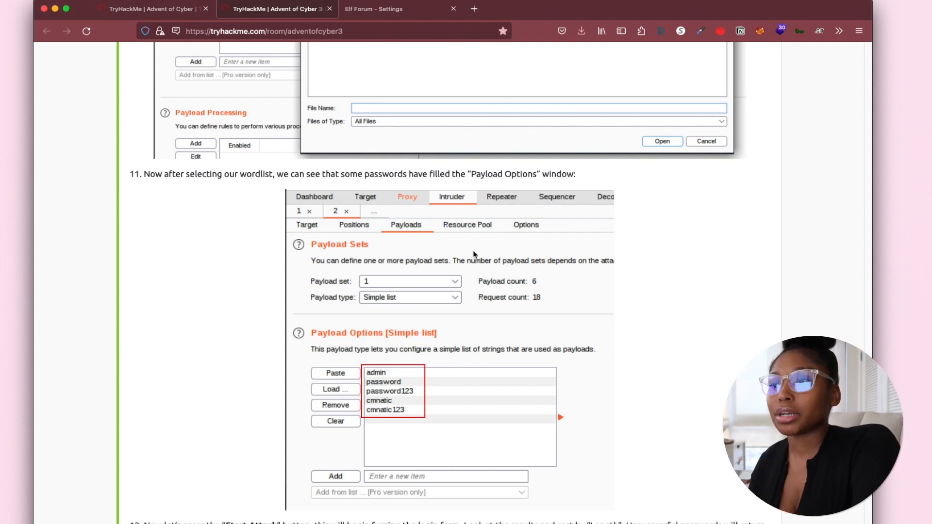
mouse_move(536, 305)
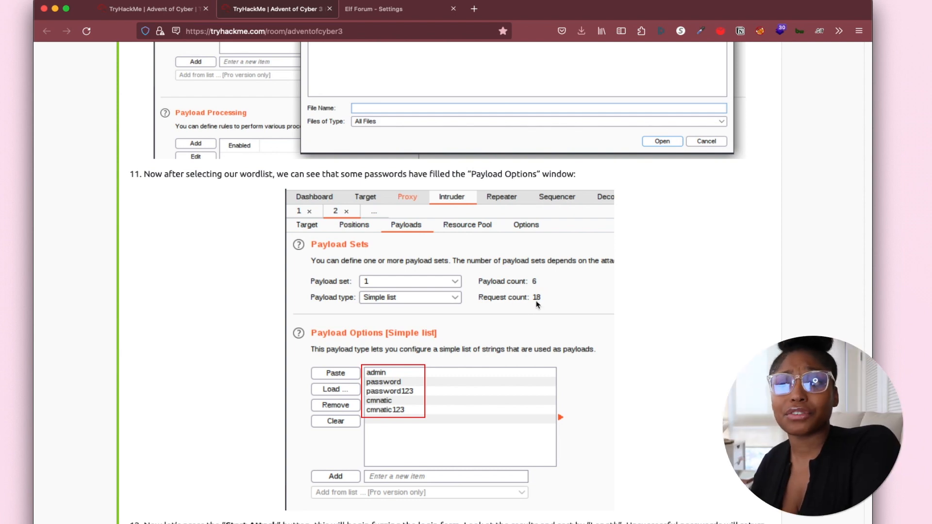
mouse_move(533, 280)
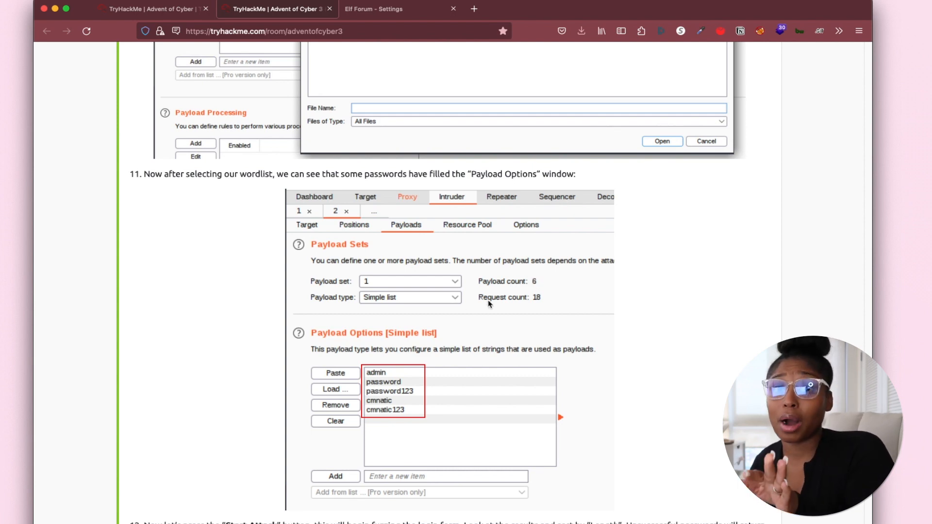
mouse_move(434, 245)
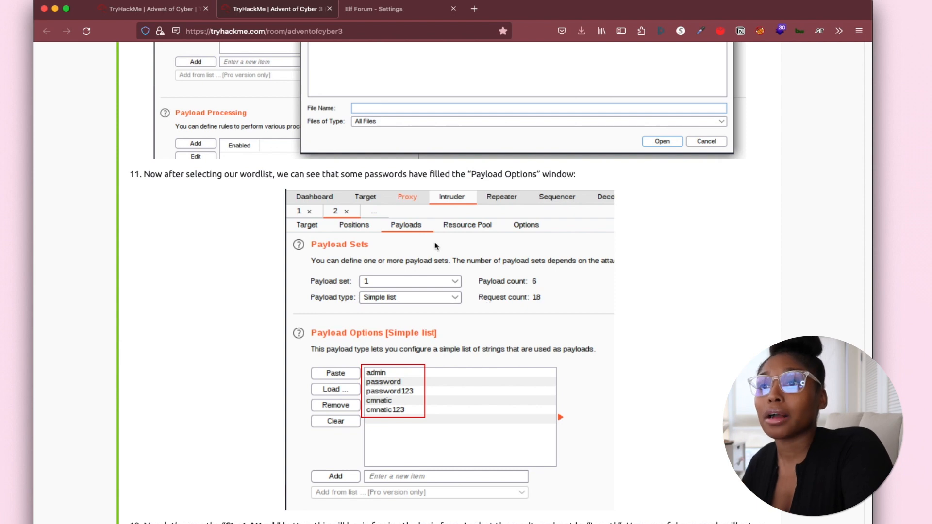
mouse_move(451, 274)
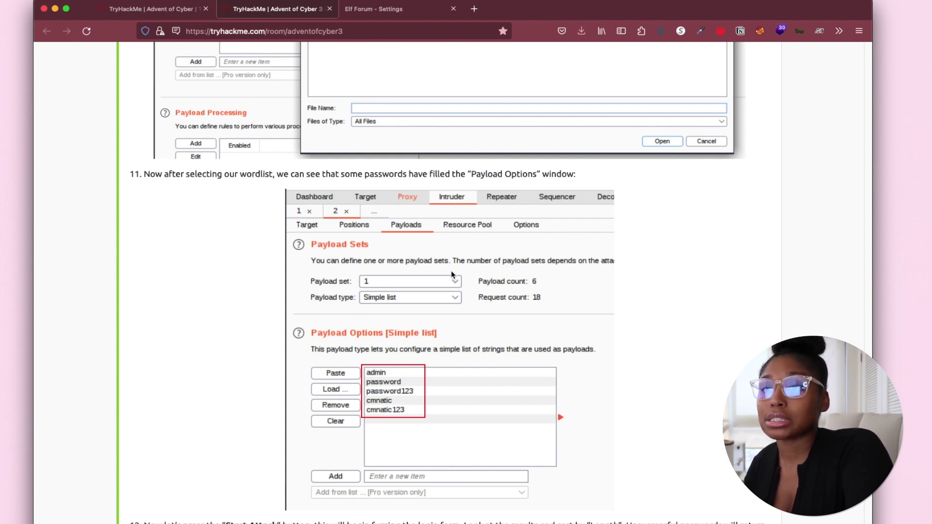
mouse_move(398, 300)
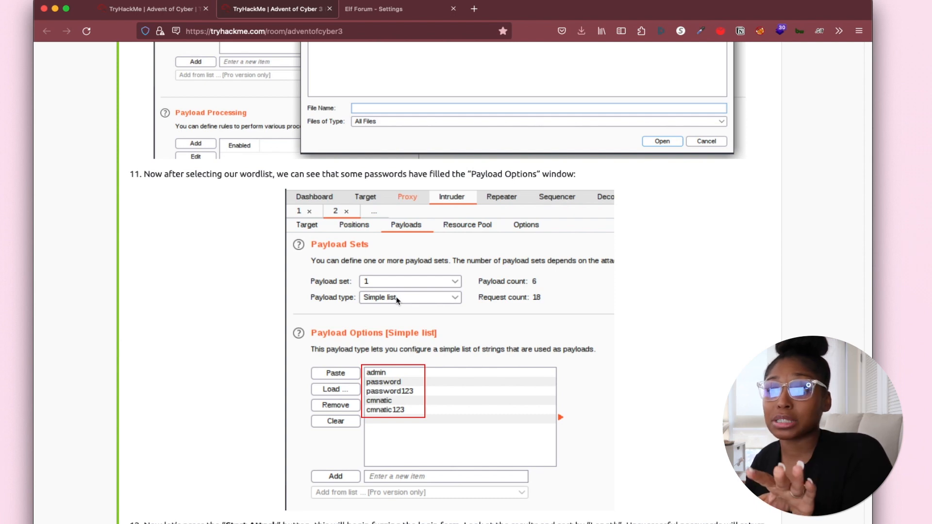
mouse_move(363, 384)
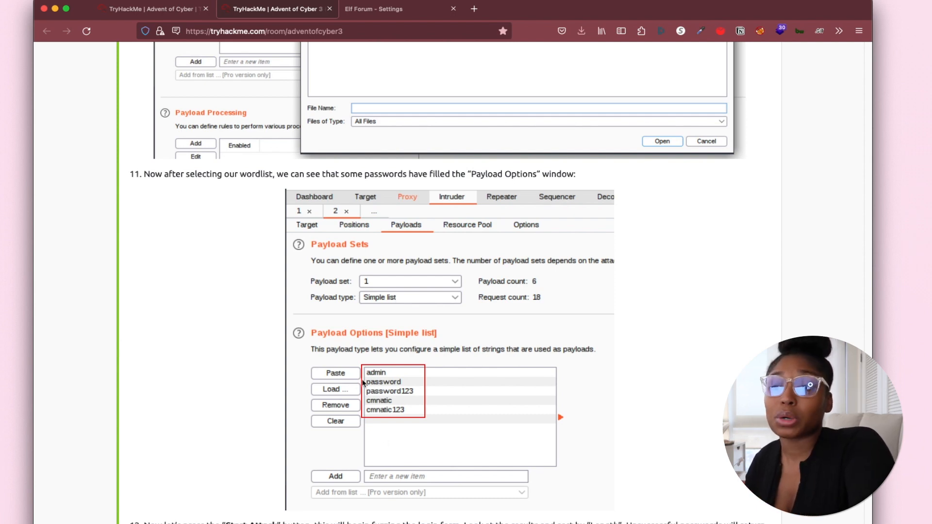
mouse_move(515, 381)
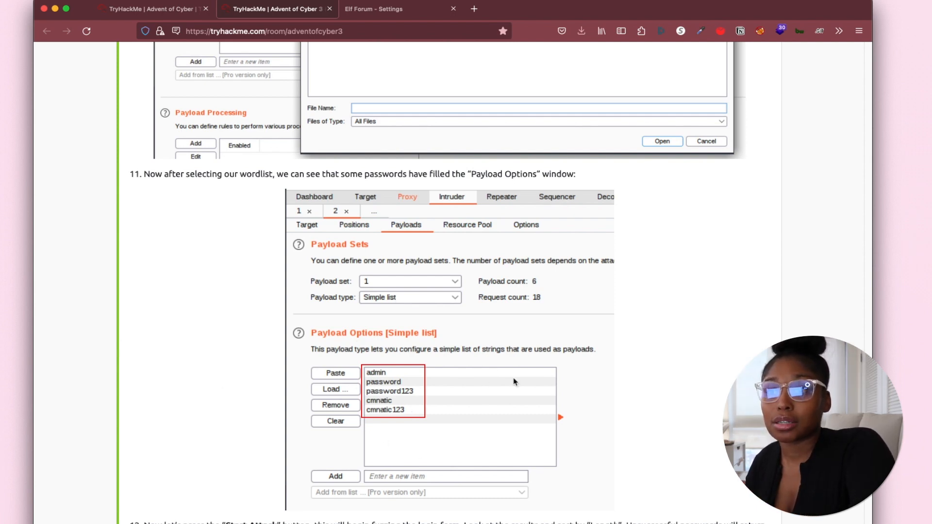
scroll(down, 3)
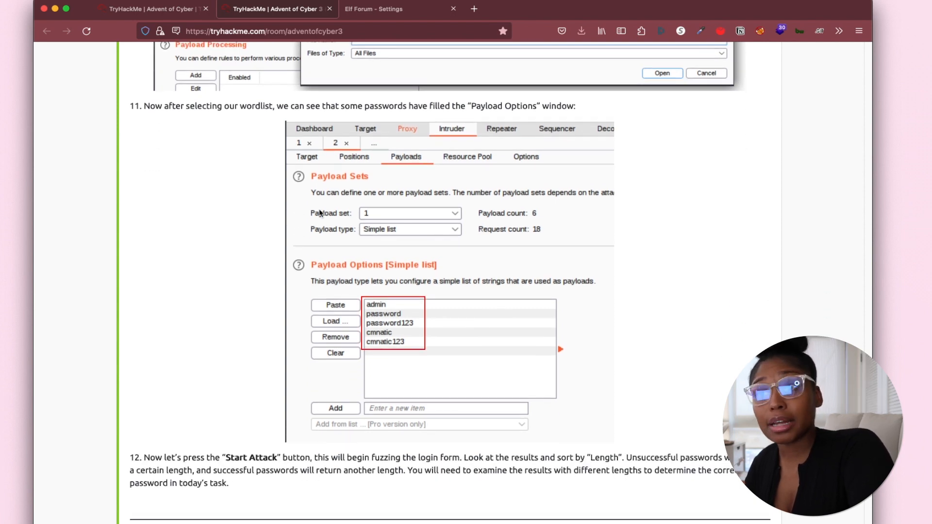
mouse_move(400, 208)
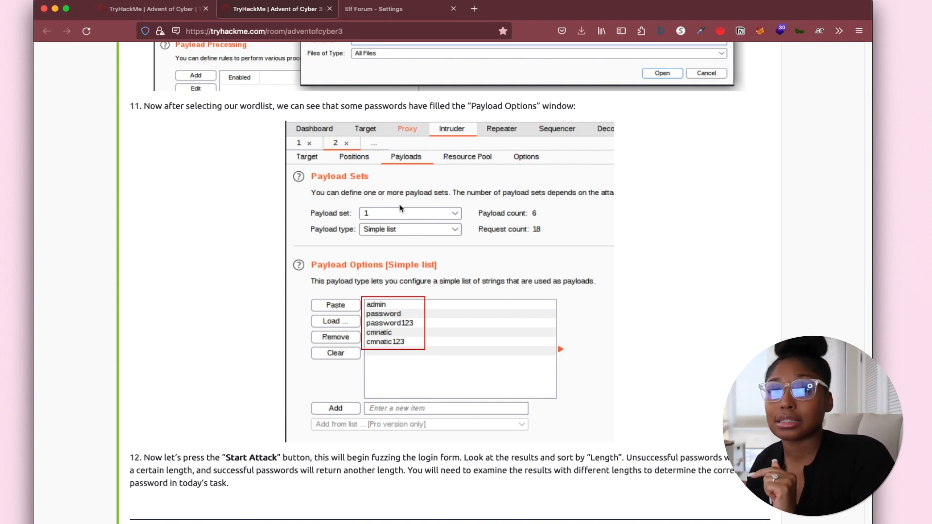
scroll(down, 3)
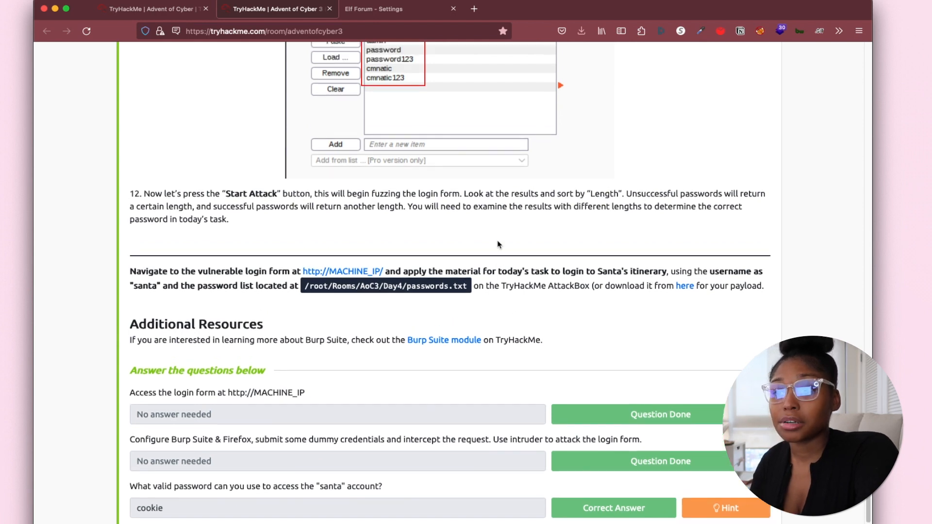
- Scroll to the answers showing cookie and THM{SANTA_DELIVERS} correct, then back up to Task 9's learning objectives
scroll(up, 3)
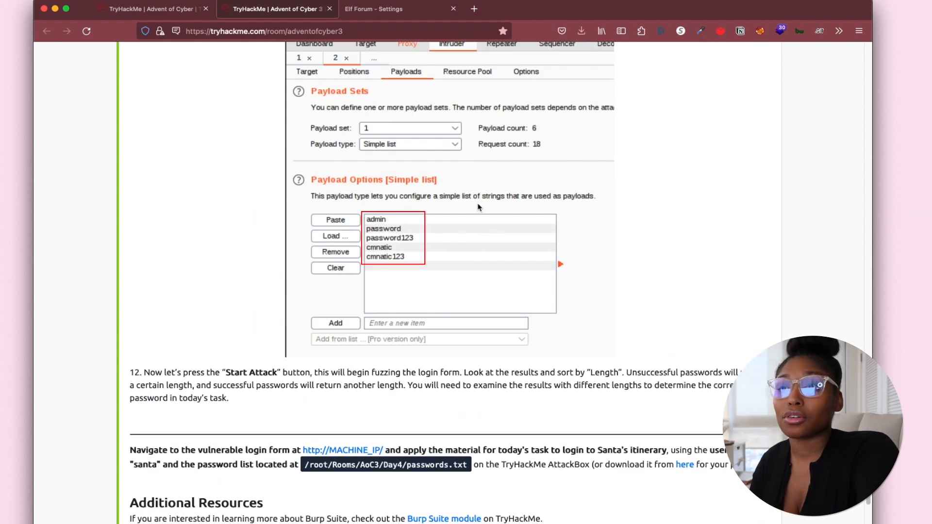
scroll(down, 3)
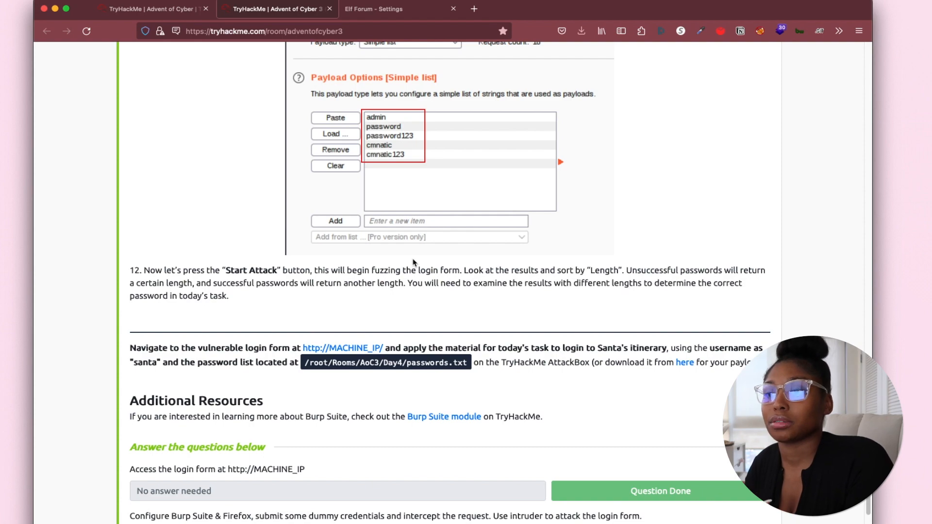
scroll(down, 3)
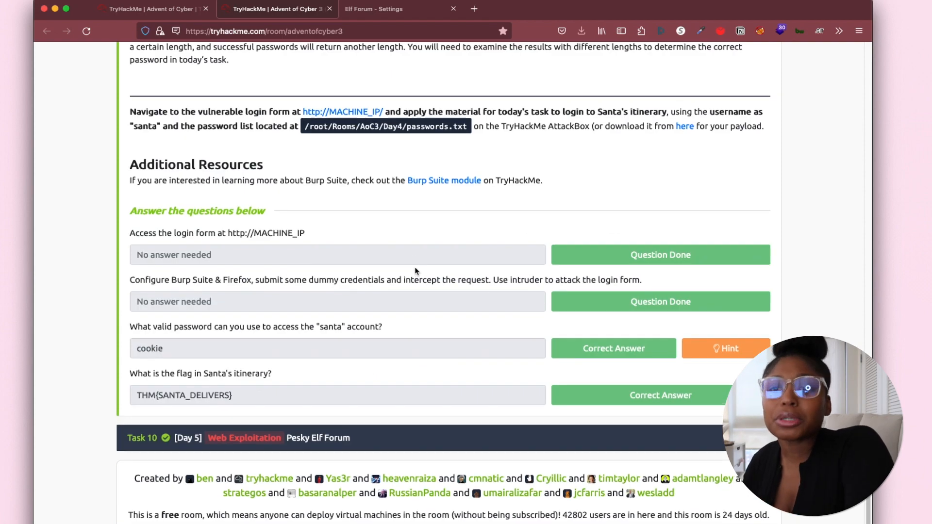
scroll(up, 3)
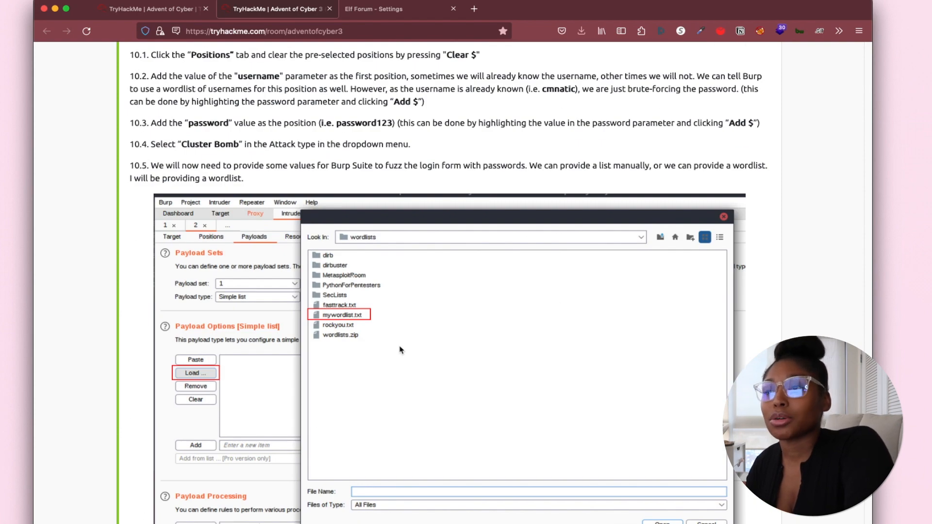
scroll(up, 3)
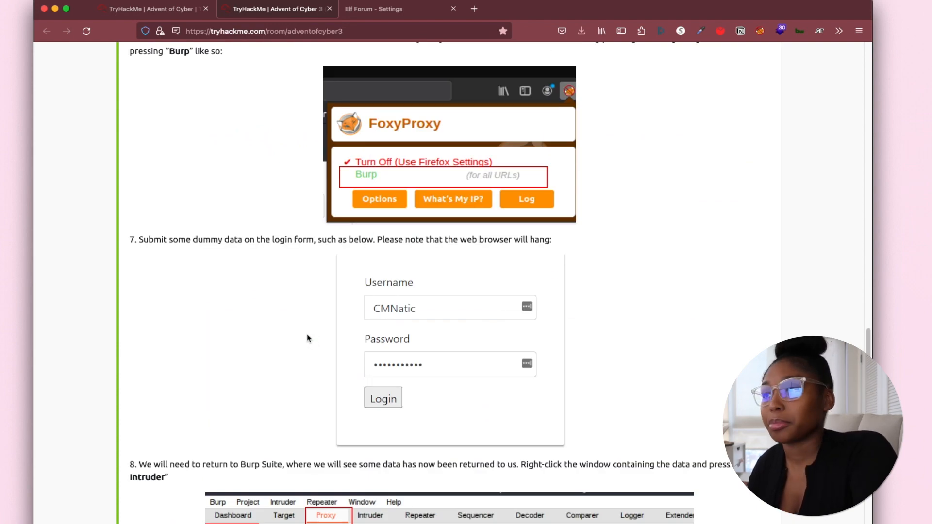
scroll(up, 3)
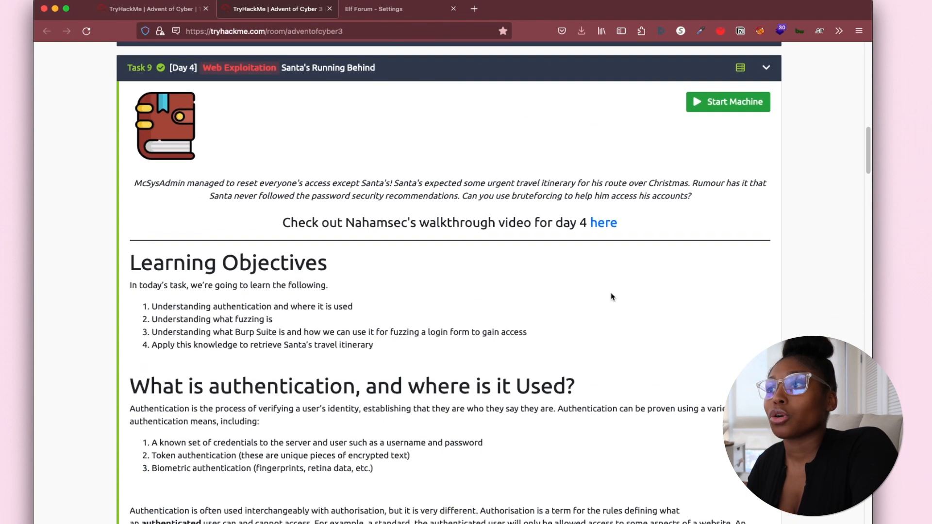